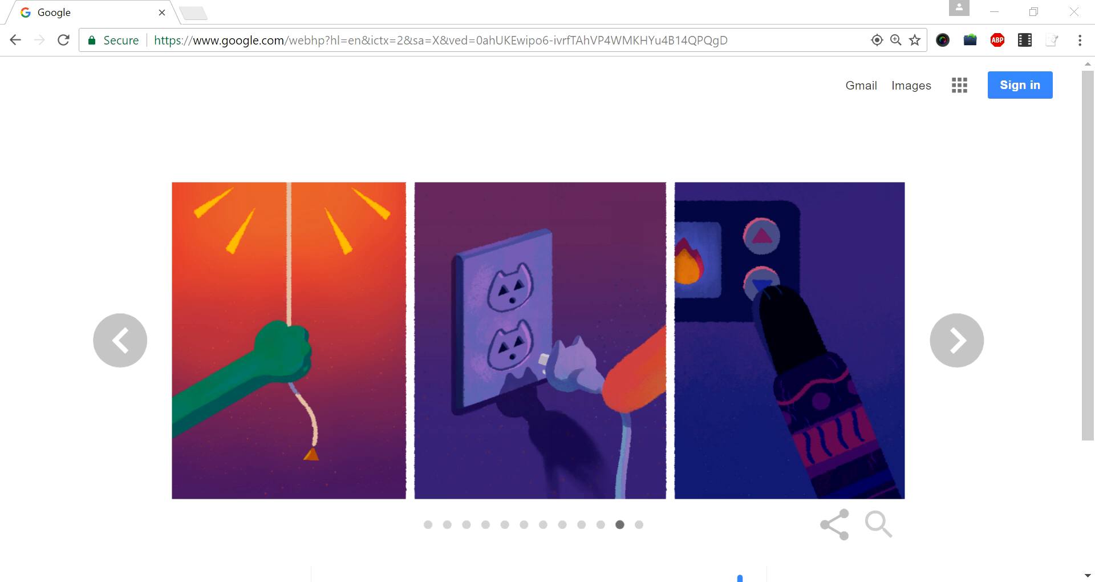
Step: Enter 'market share data wiki' into the Google search box and submit it
scroll("down", 3)
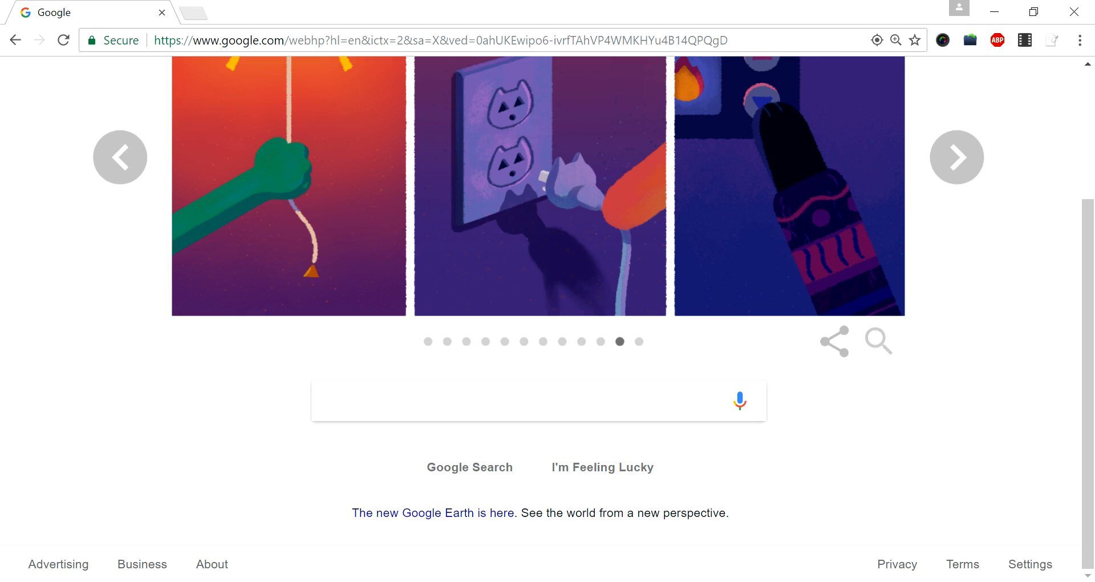
type("marj")
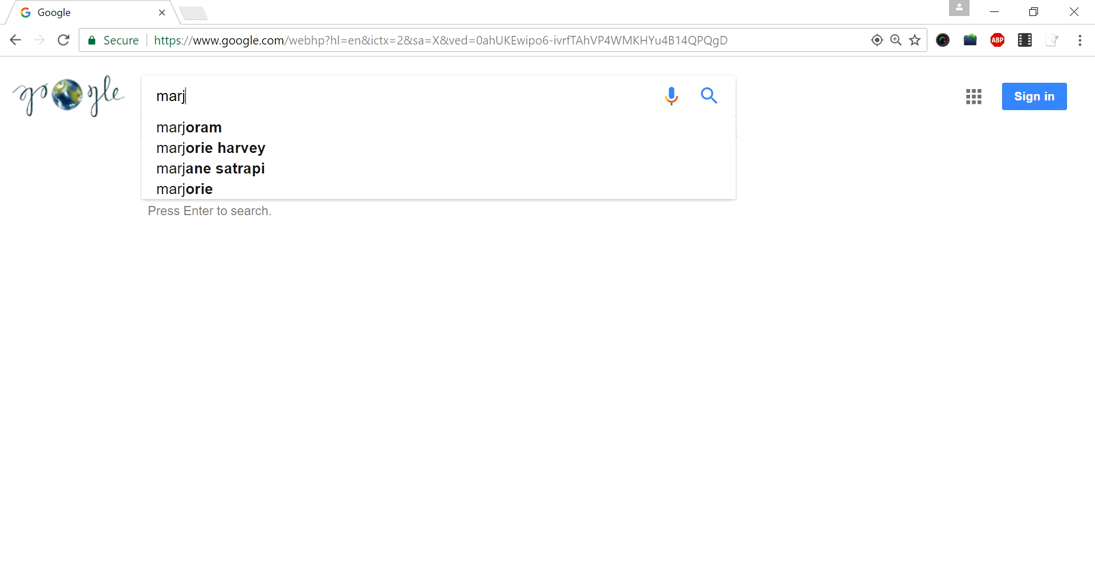
type("market sha")
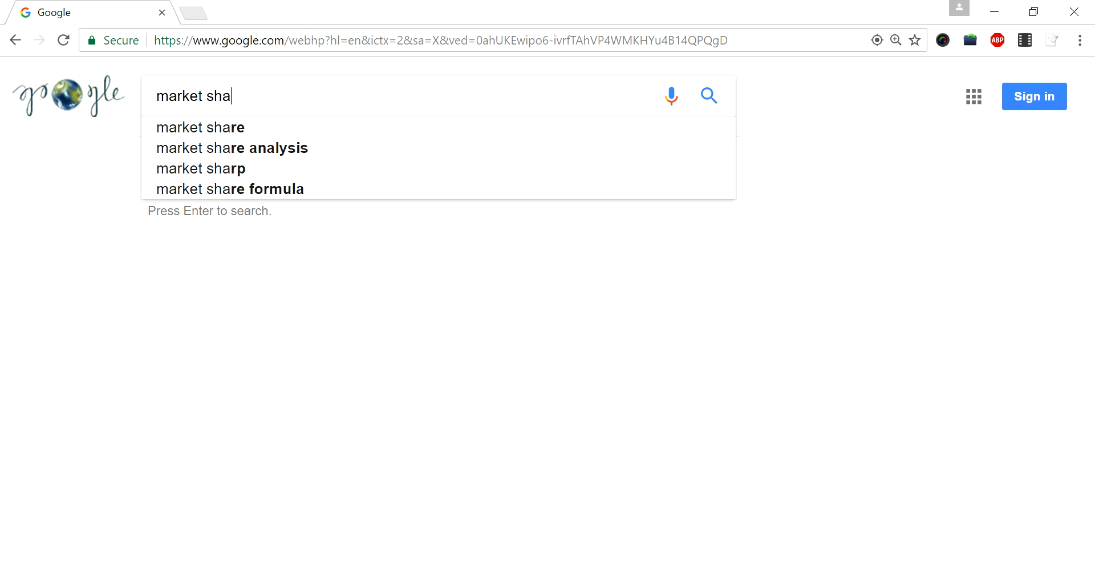
type("re")
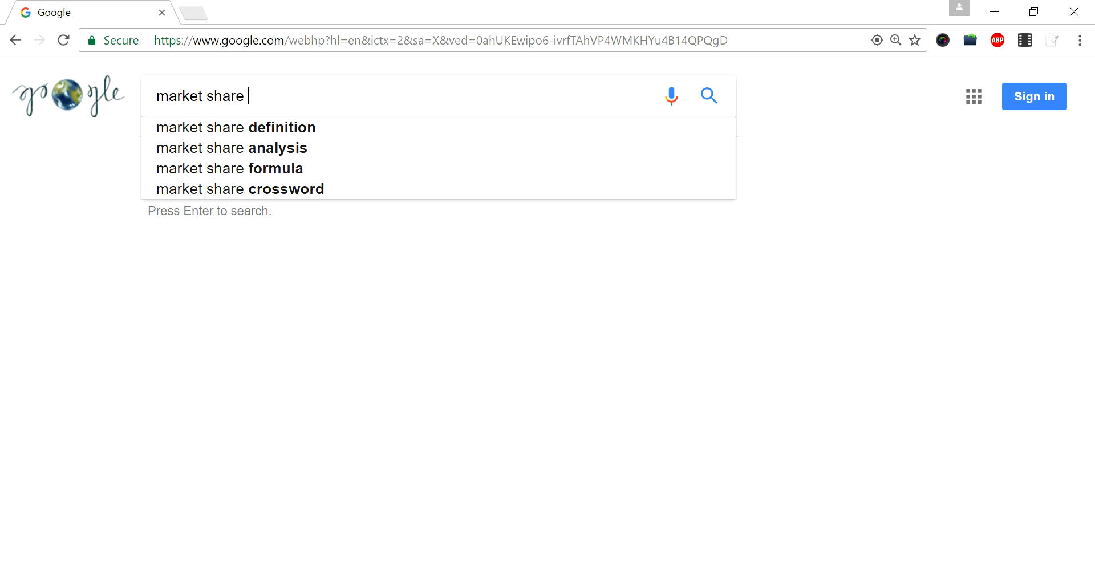
type("data wiki")
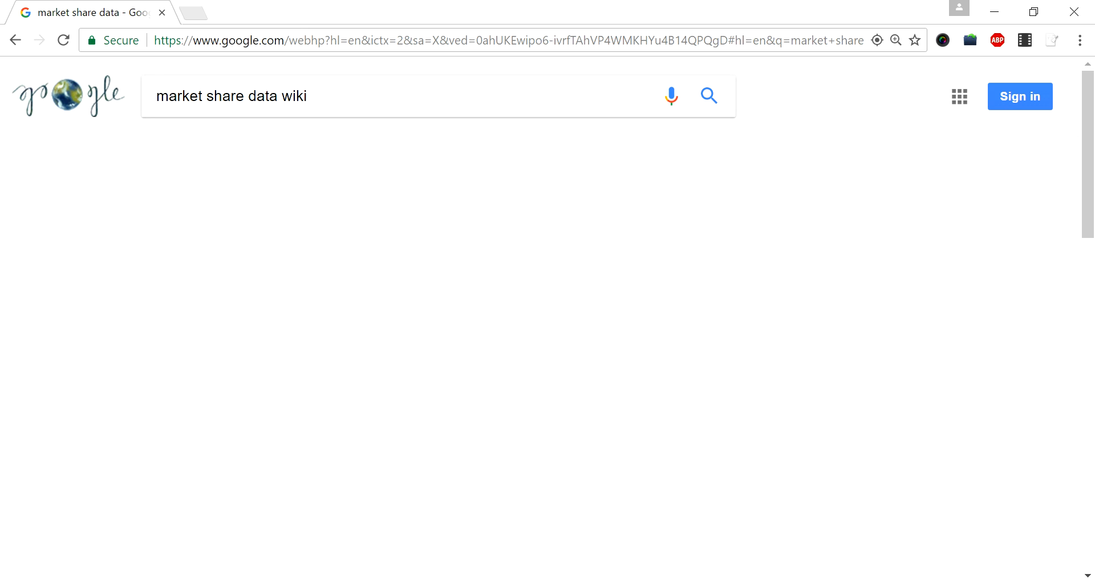
Step: Open the 'Global music industry market share data' Wikipedia result, view the IFPI 2014 table, and select its URL
left_click(351, 231)
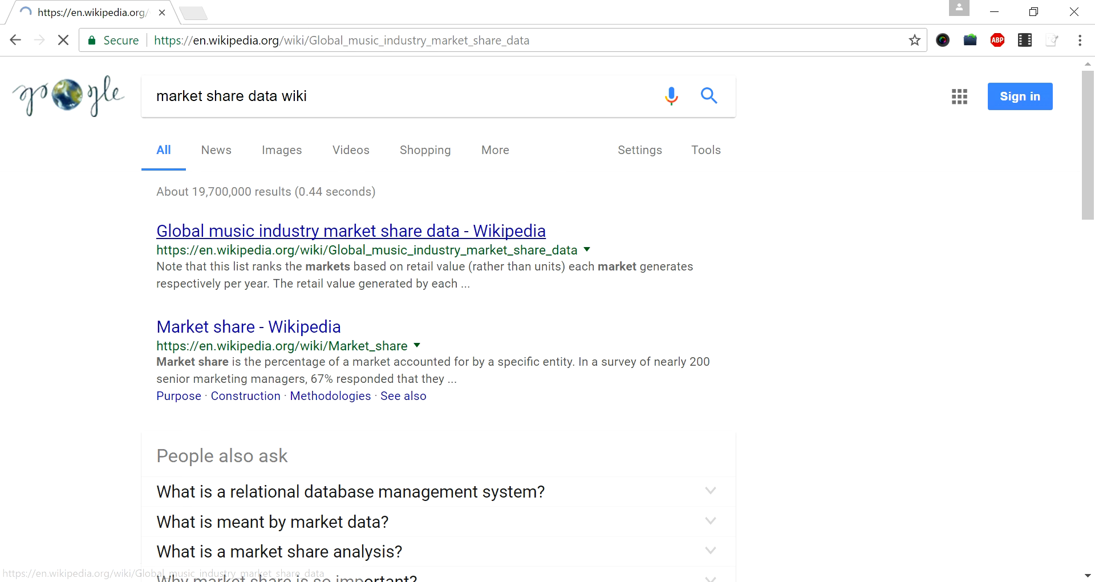
left_click(351, 231)
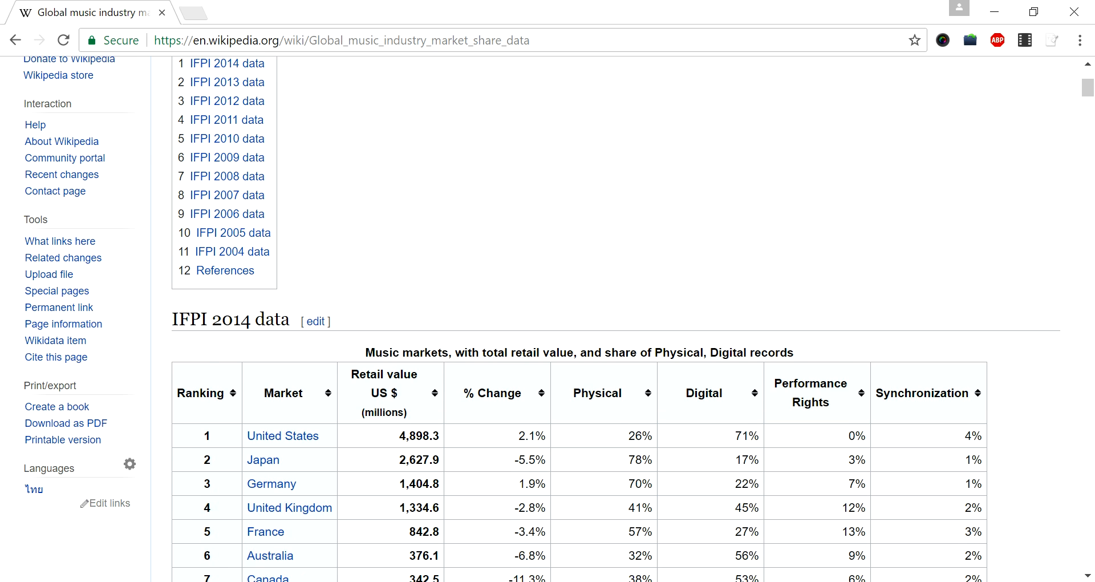
scroll("down", 3)
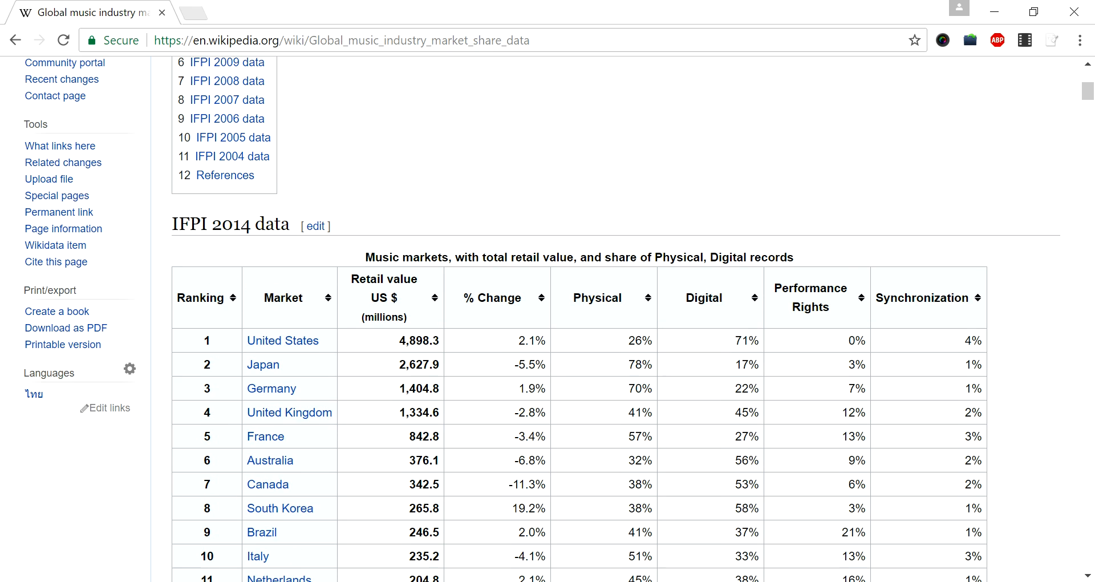
scroll("down", 3)
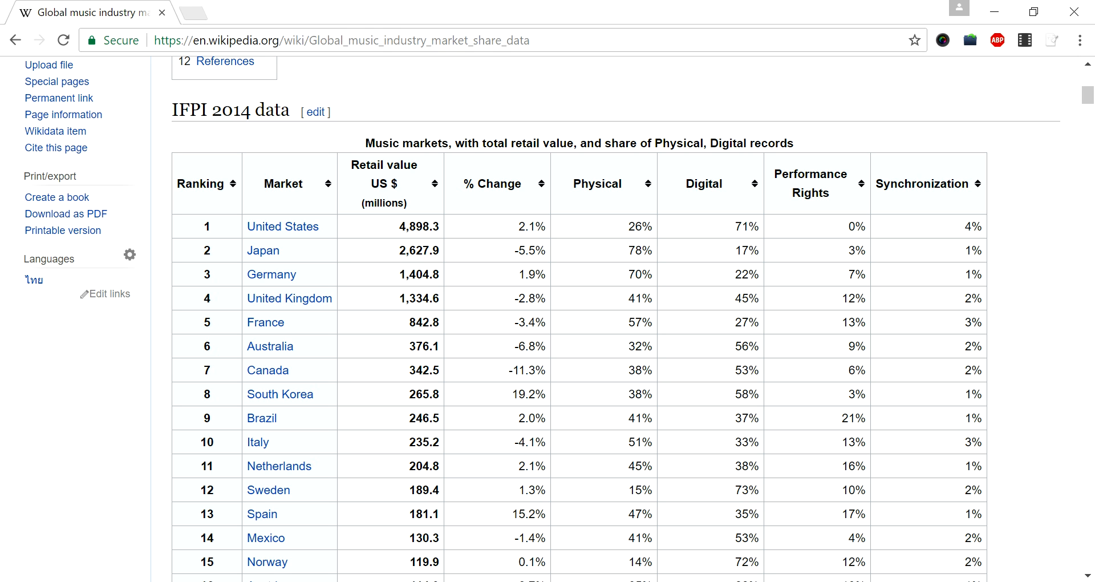
left_click(349, 40)
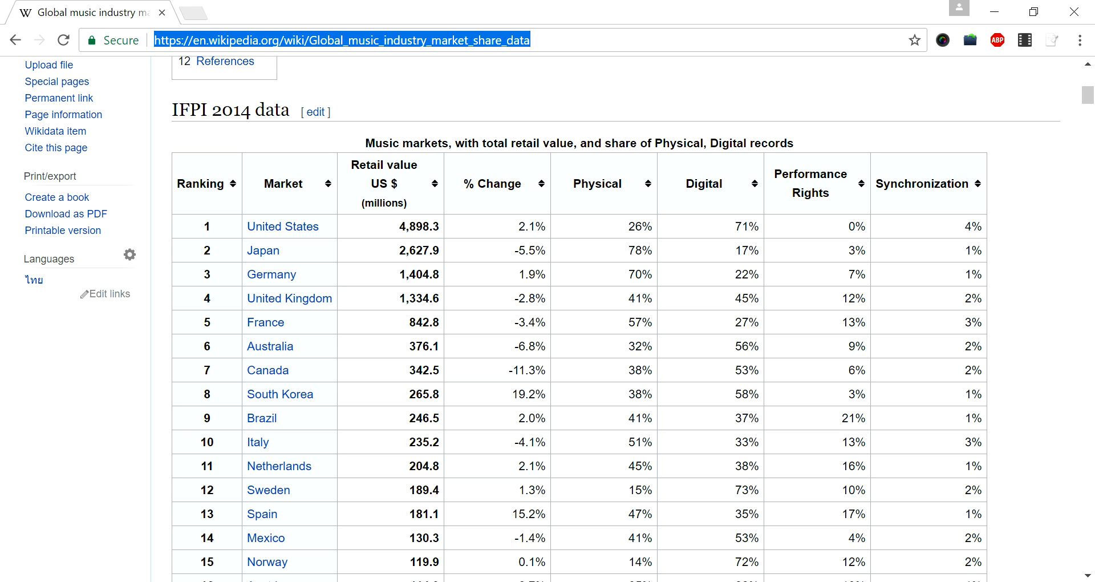
scroll("up", 3)
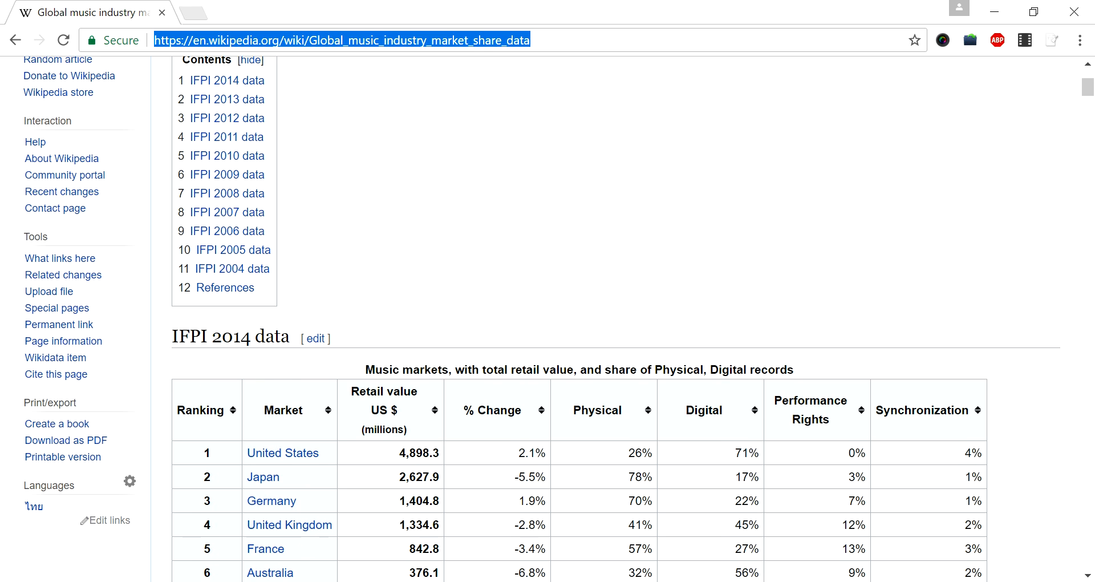
scroll("down", 3)
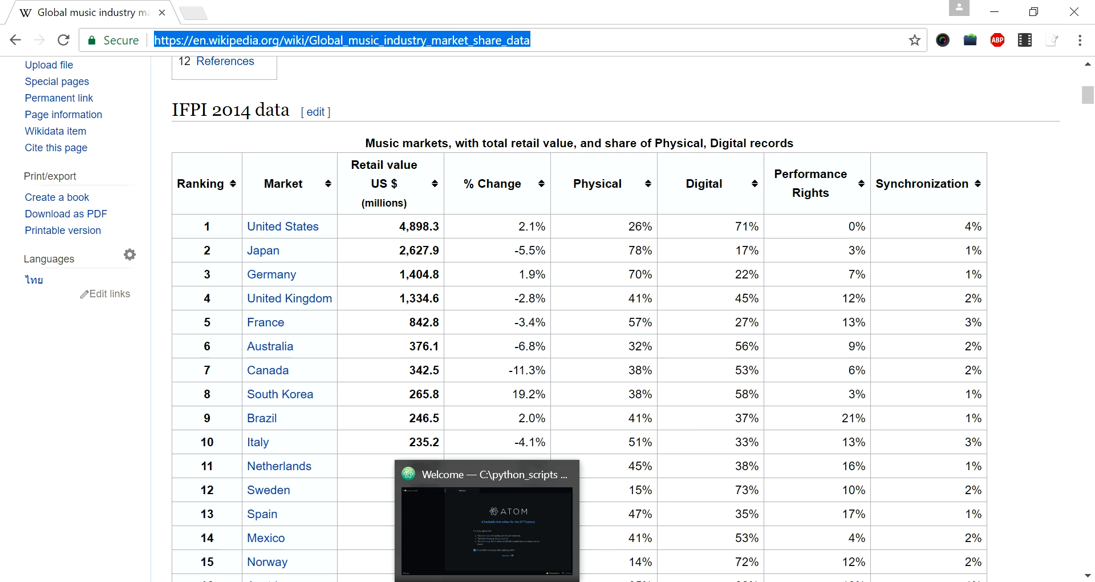
Step: In Atom, add a new file named wikidatascraping.py under the python_scripts folder
left_click(487, 474)
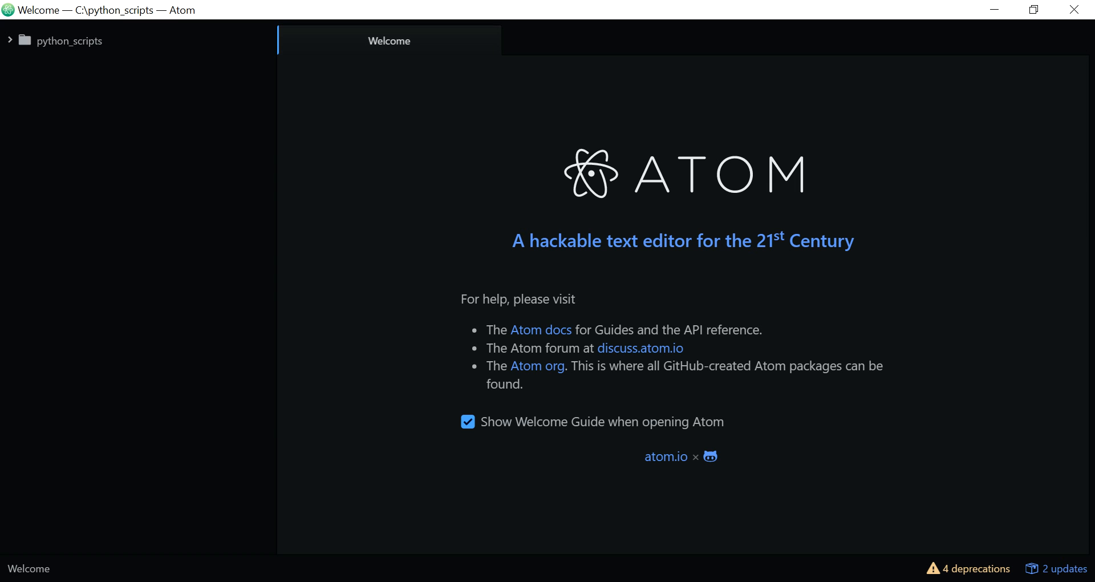
right_click(69, 41)
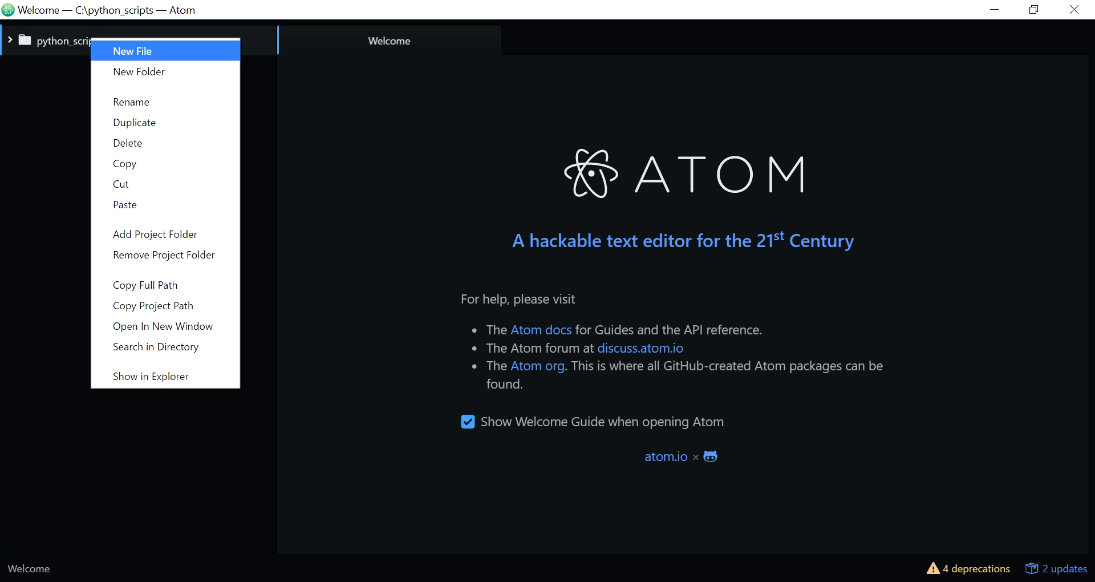
left_click(132, 50)
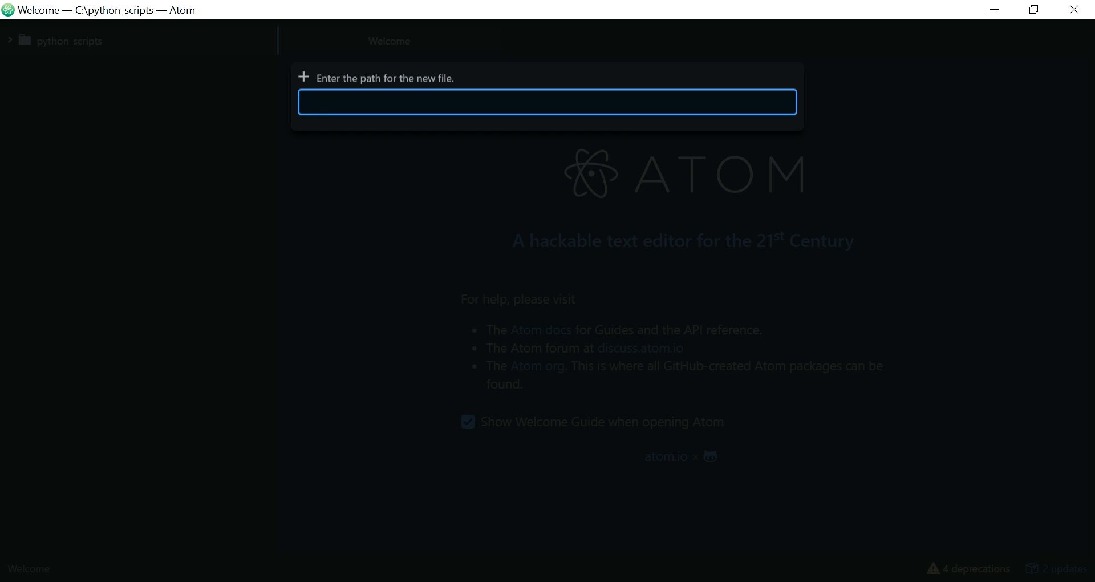
type("wikidata")
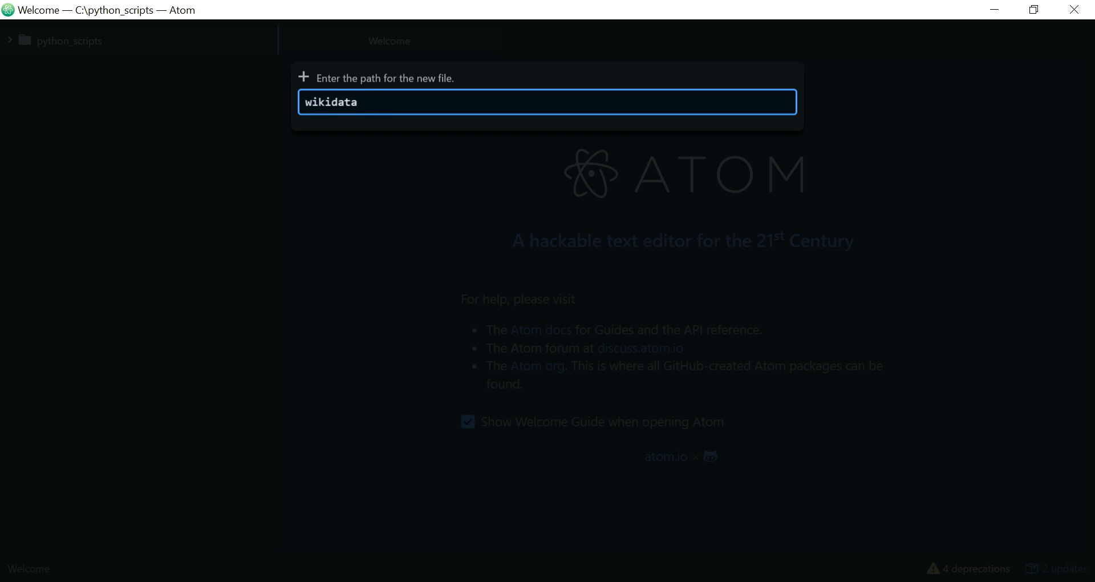
type("scraping.")
type("import u")
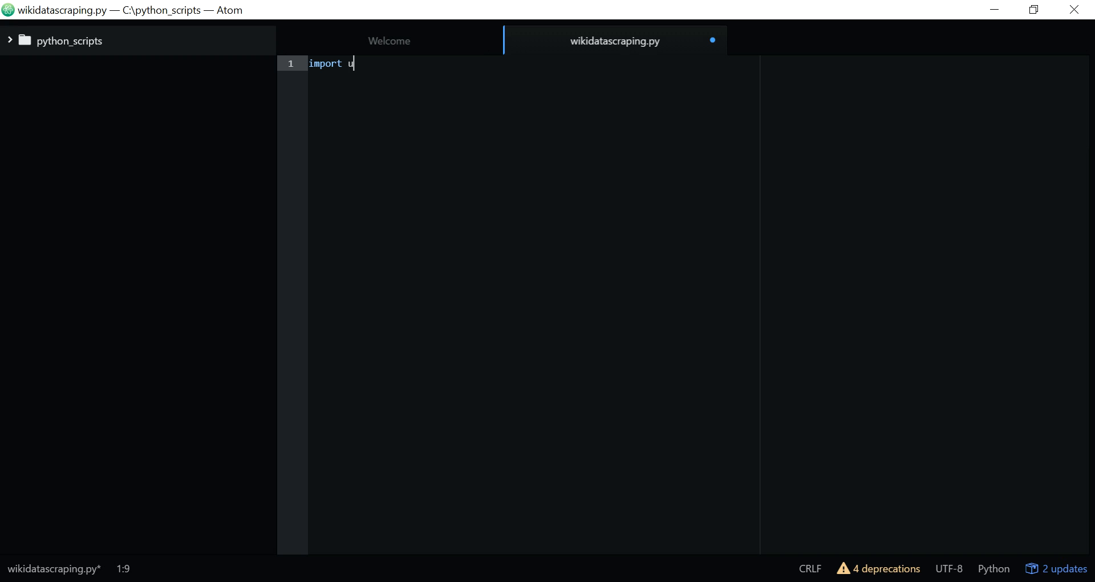
Step: Write 'import urllib.request' and 'from bs4 import BeautifulSoup', then add blank lines
type("rllib")
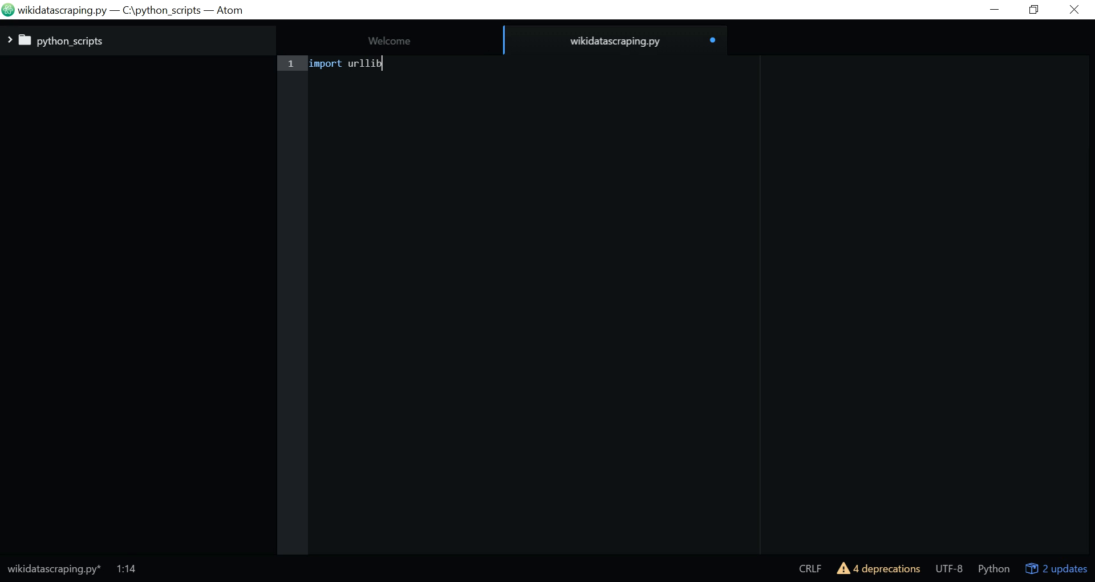
type(".re")
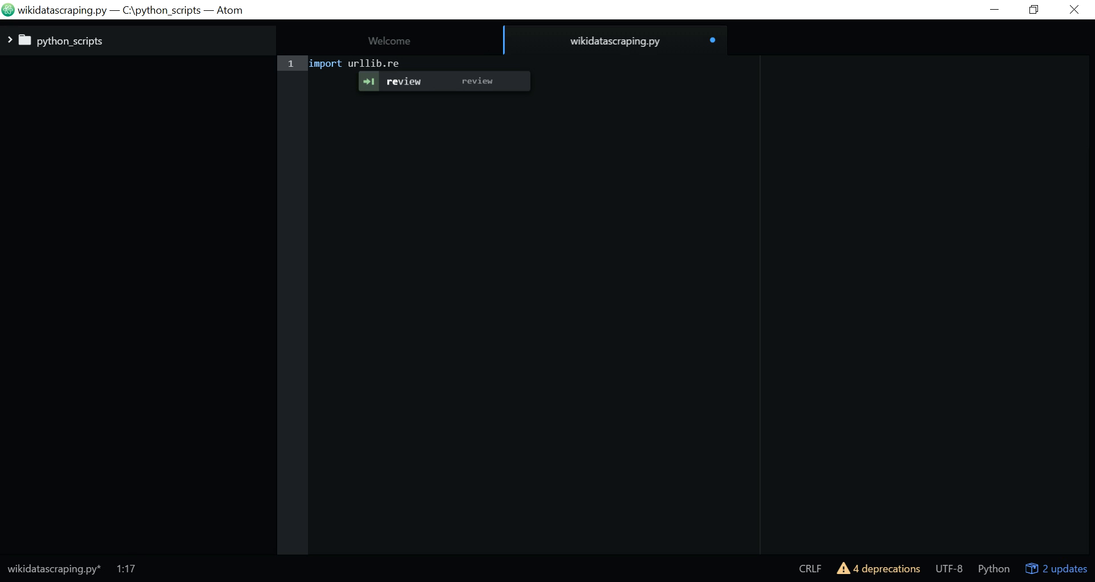
type("quest")
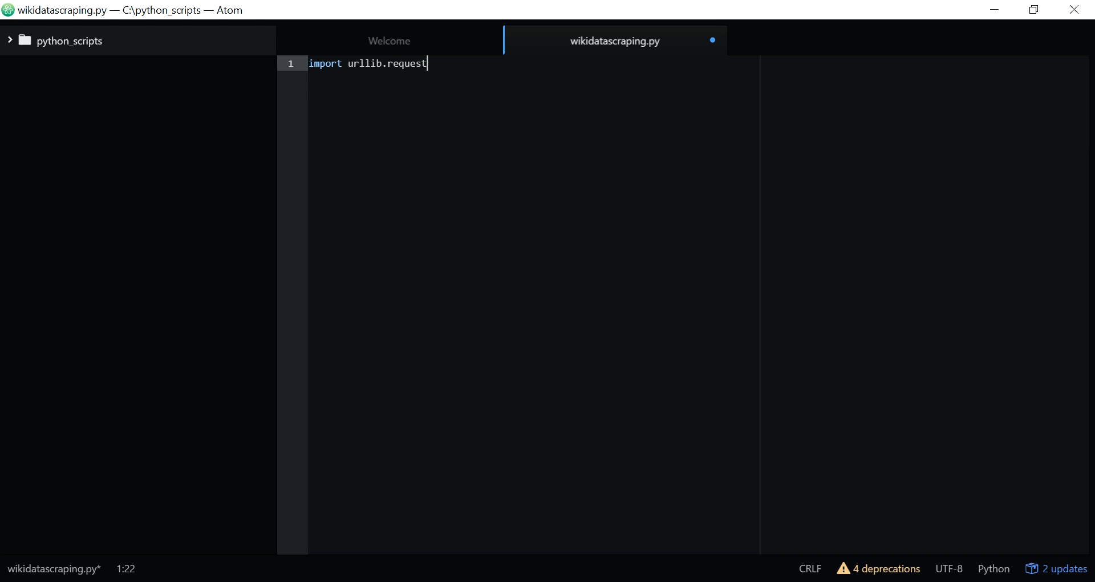
type("from")
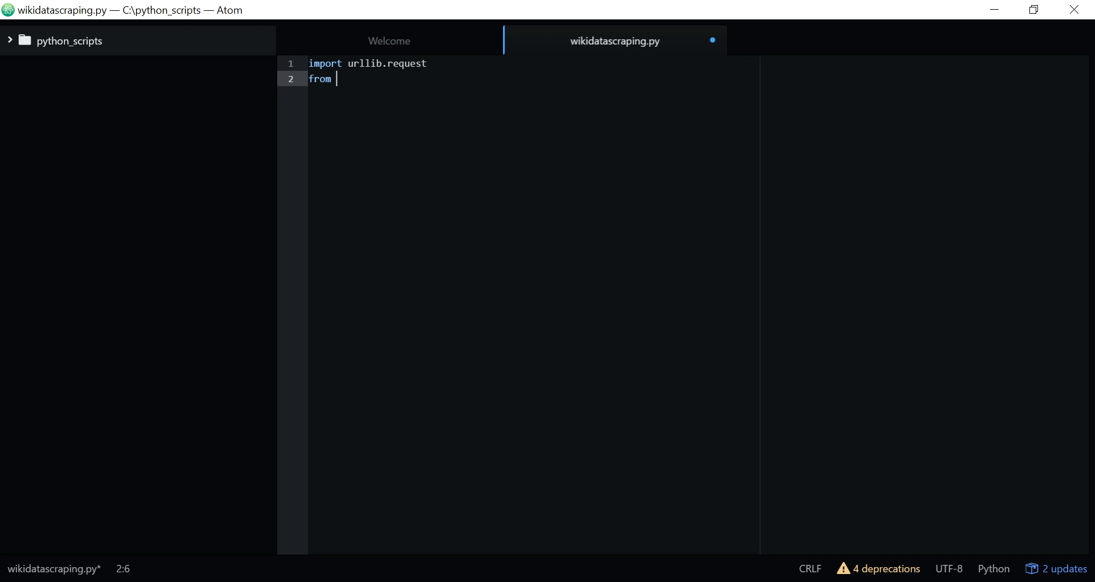
type("bs4")
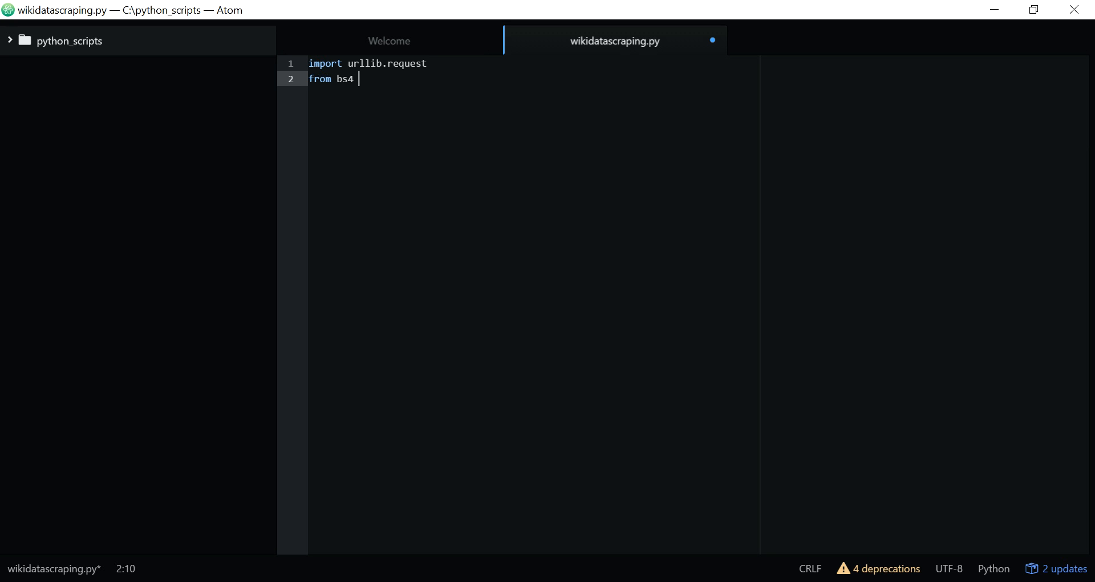
type("import B")
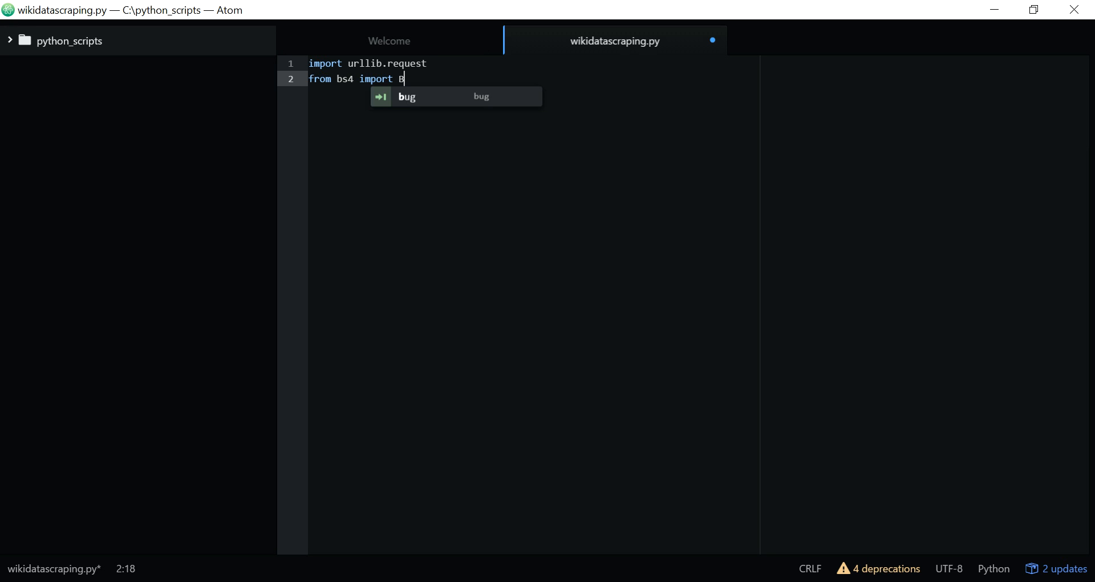
type("eautifulSoup")
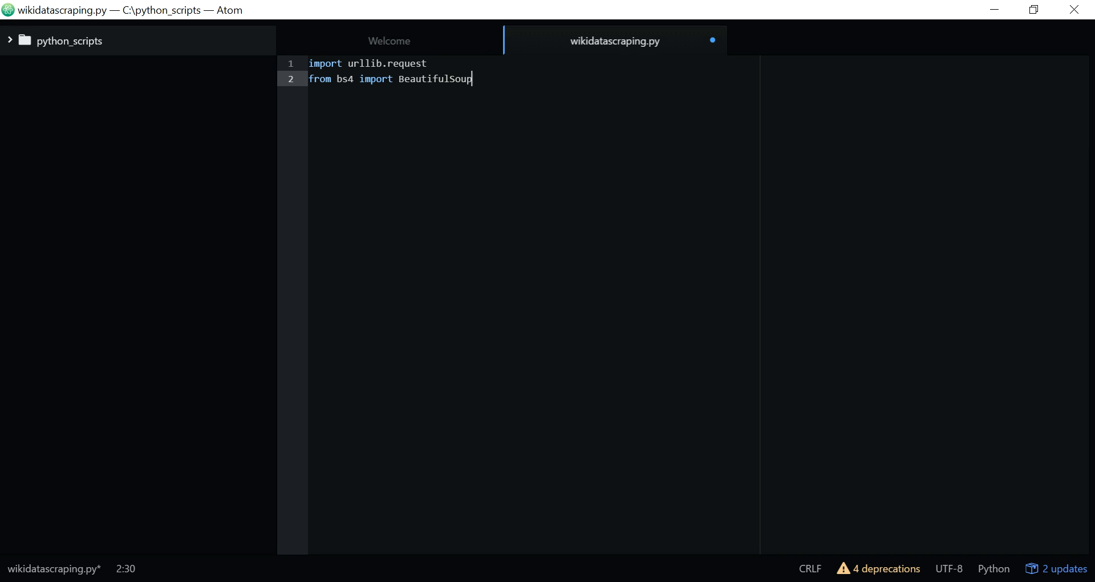
key("enter")
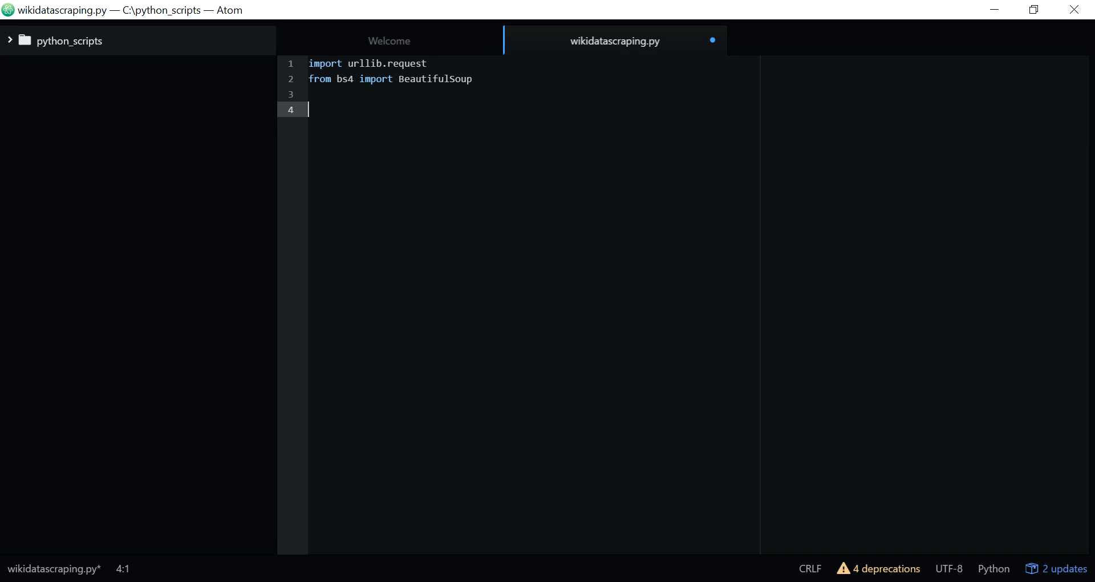
Step: Begin the line soup = BeautifulSoup(urllib.request.urlopen, using autocomplete for BeautifulSoup
type("s")
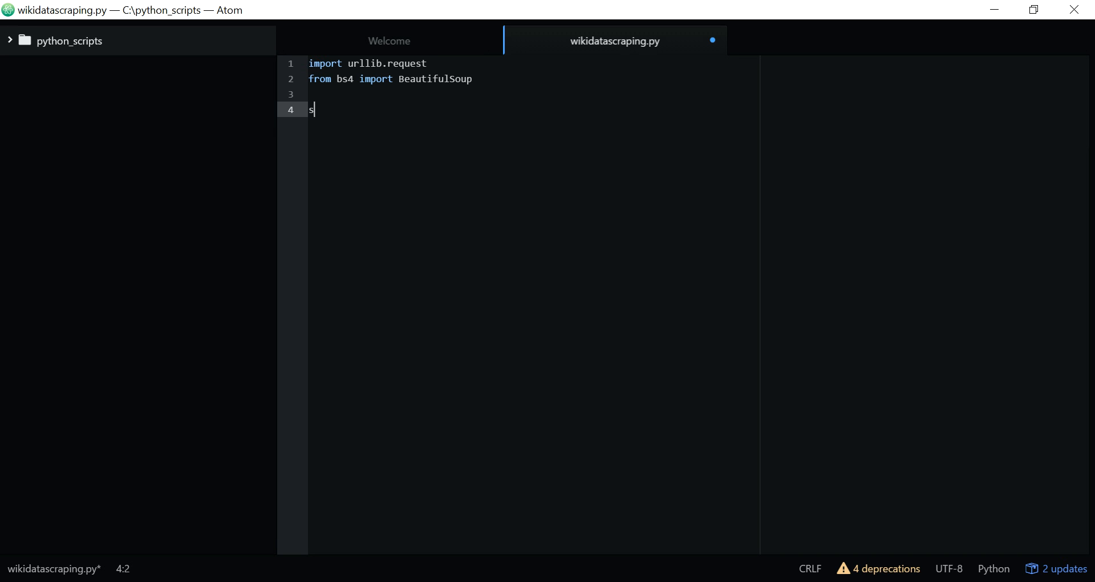
type("oup =")
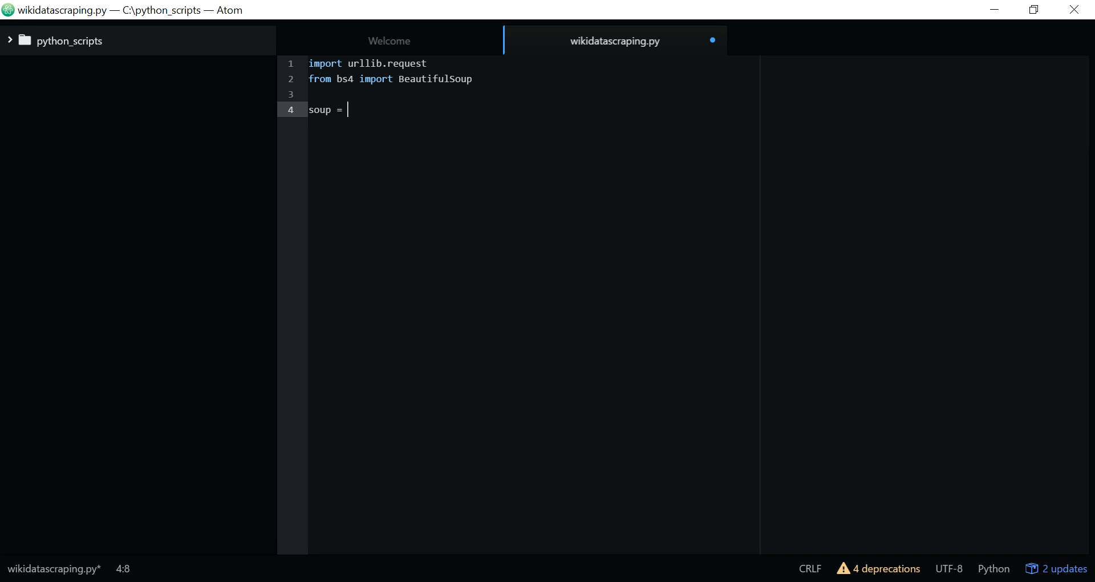
type("Bea")
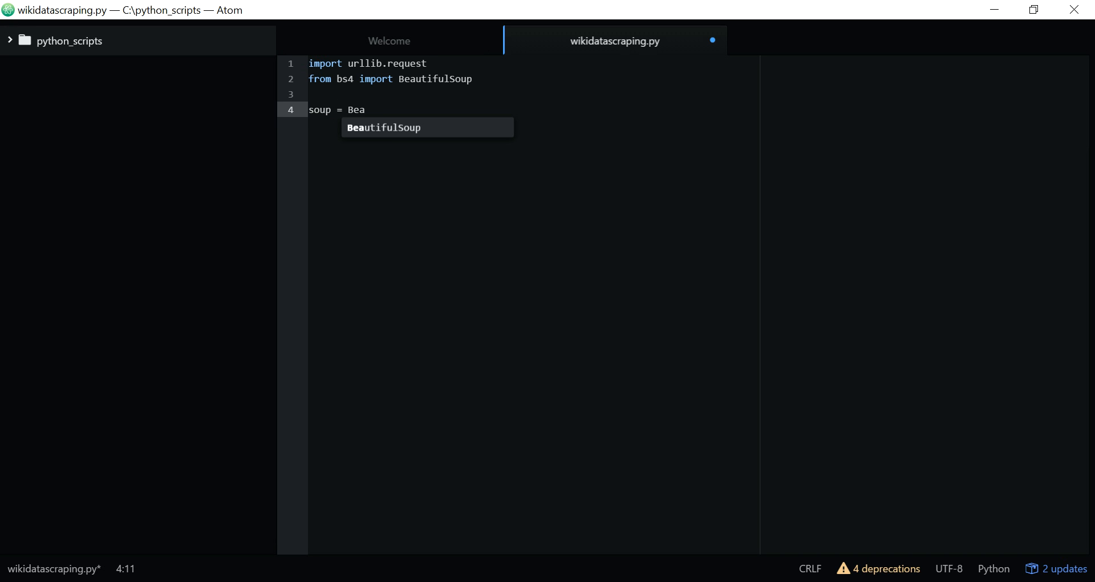
key("Tab")
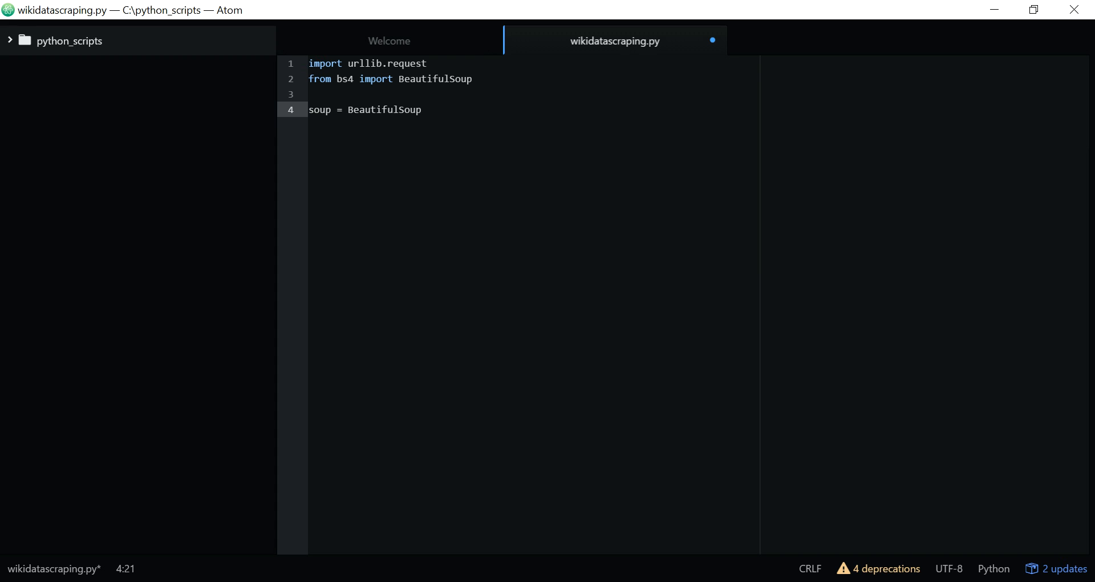
type("(url")
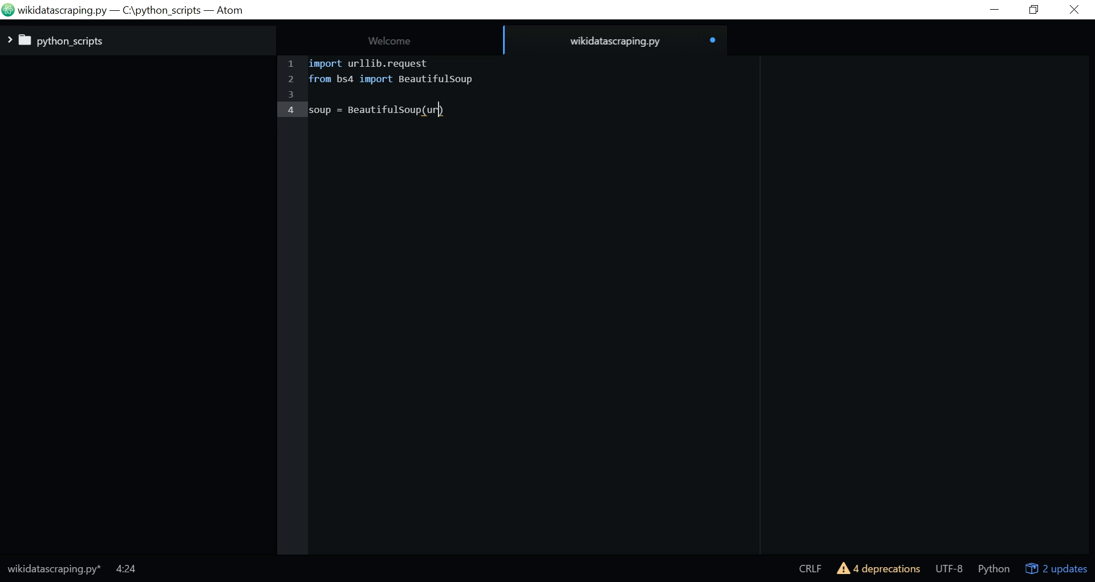
type("llib")
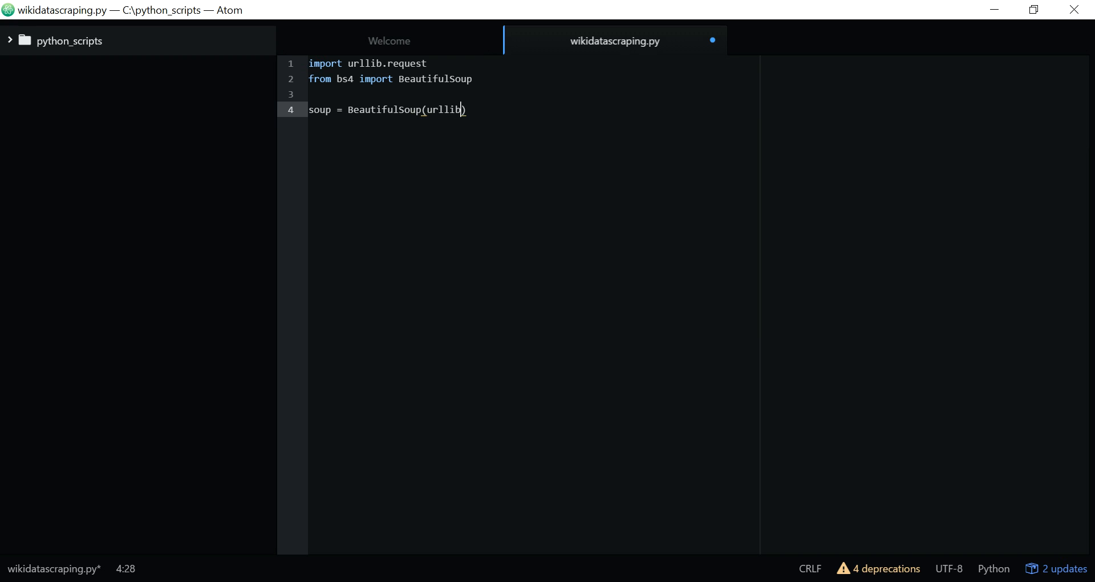
type(".request")
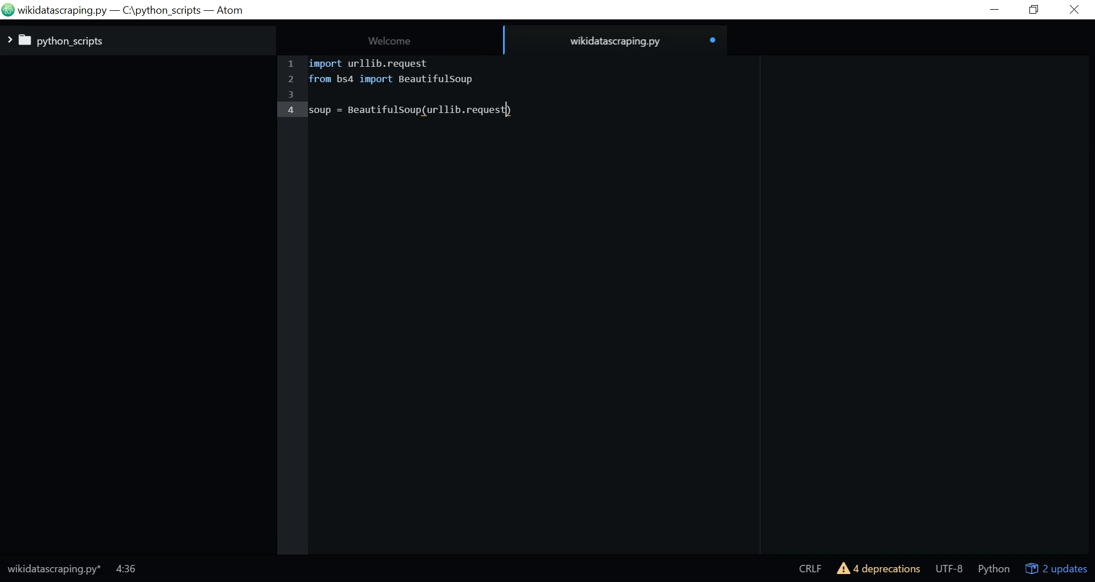
type(".")
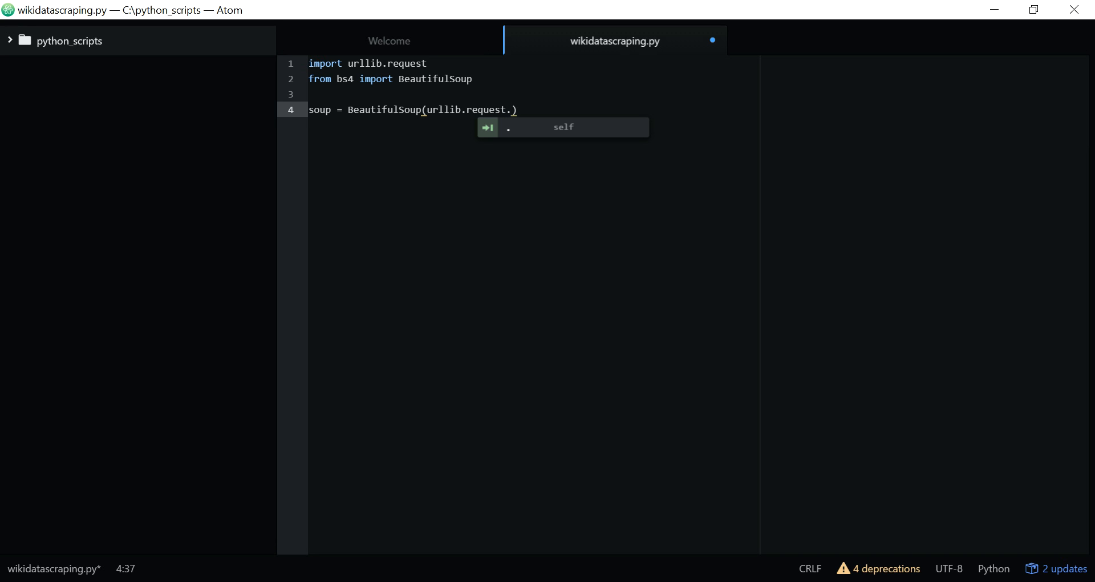
type("urlo")
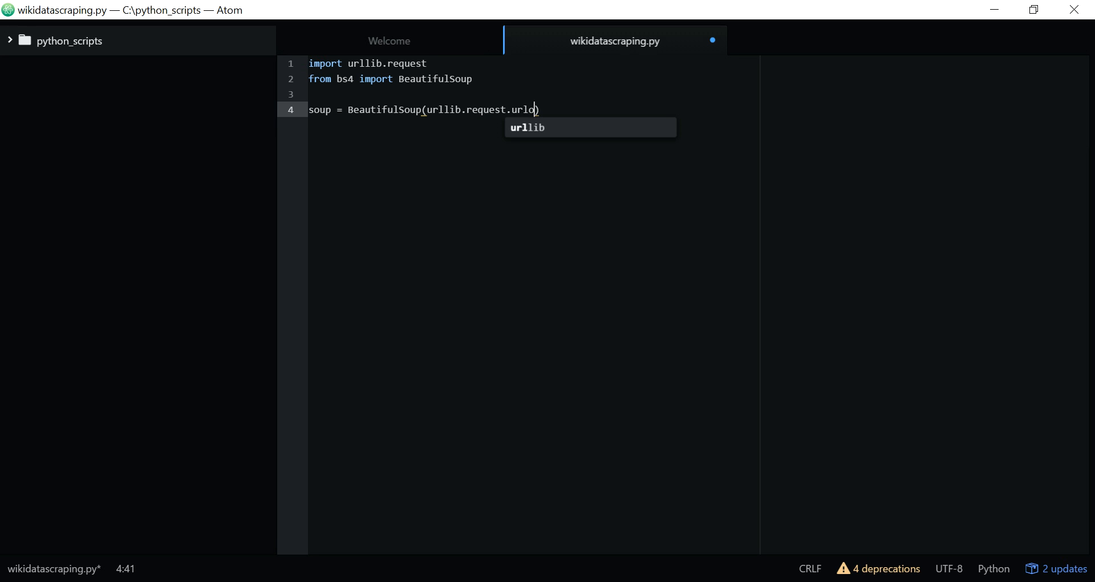
type("pen")
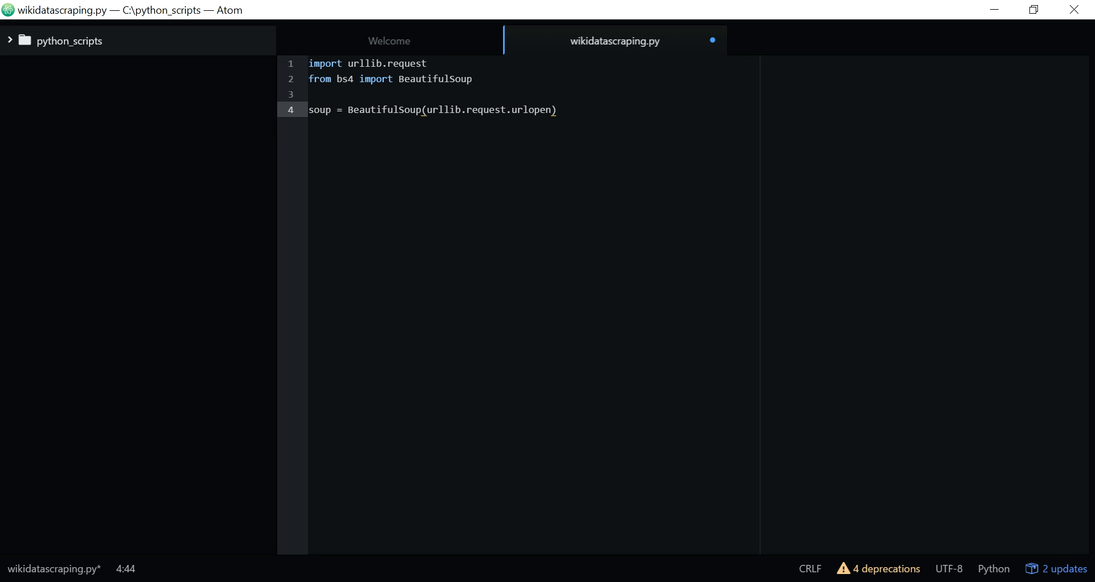
Step: Pass the Global_music_industry_market_share_data Wikipedia URL with .read() and 'lxml', then add blank lines
type("(")
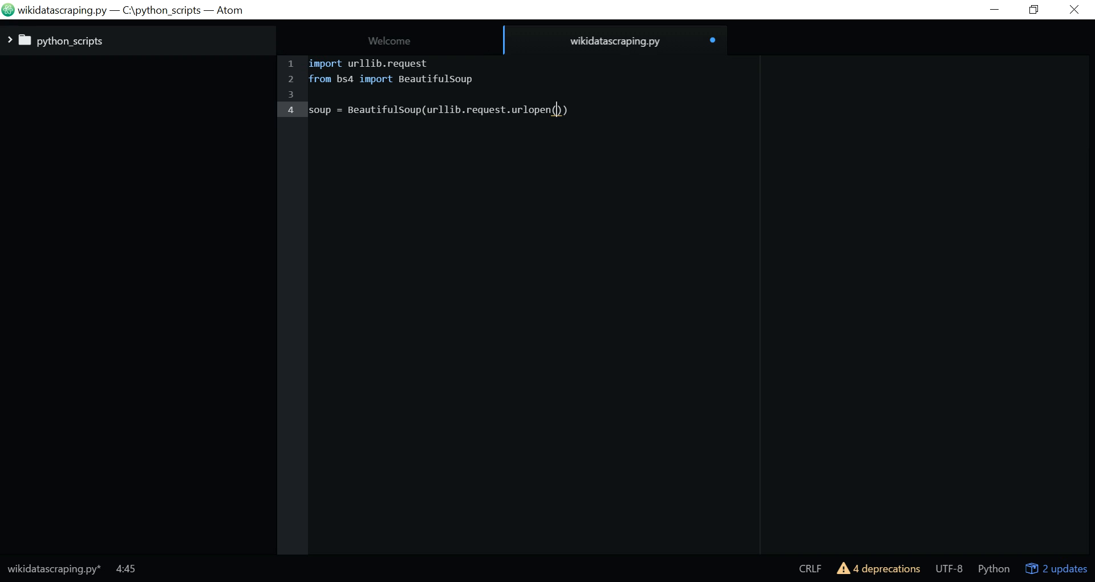
type("\"https://en.wikipedia.org/wiki/Global_music_industry_market_share_data\"")
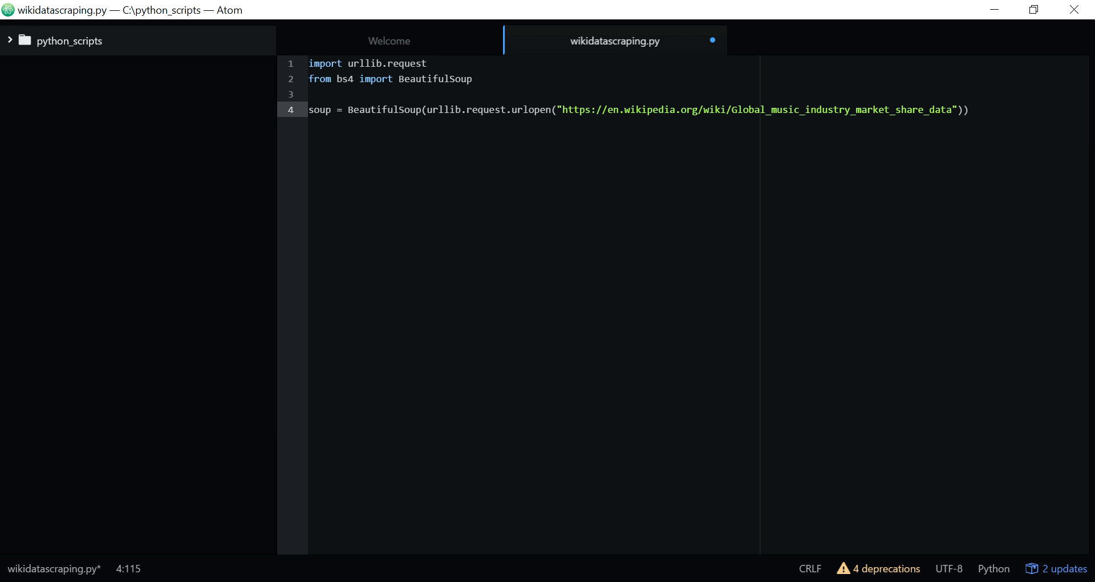
type(")")
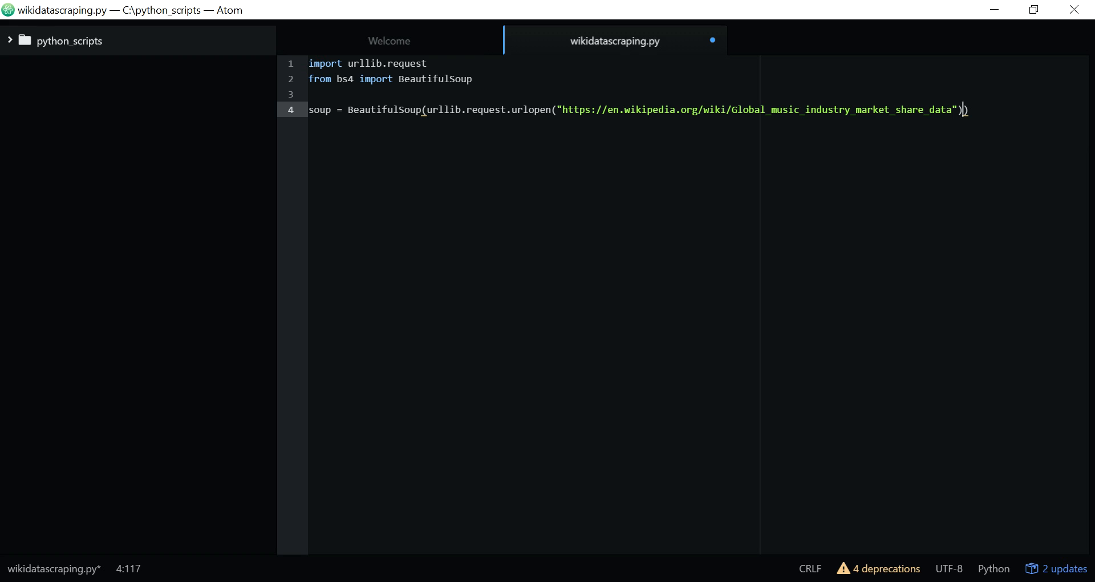
type(".read()")
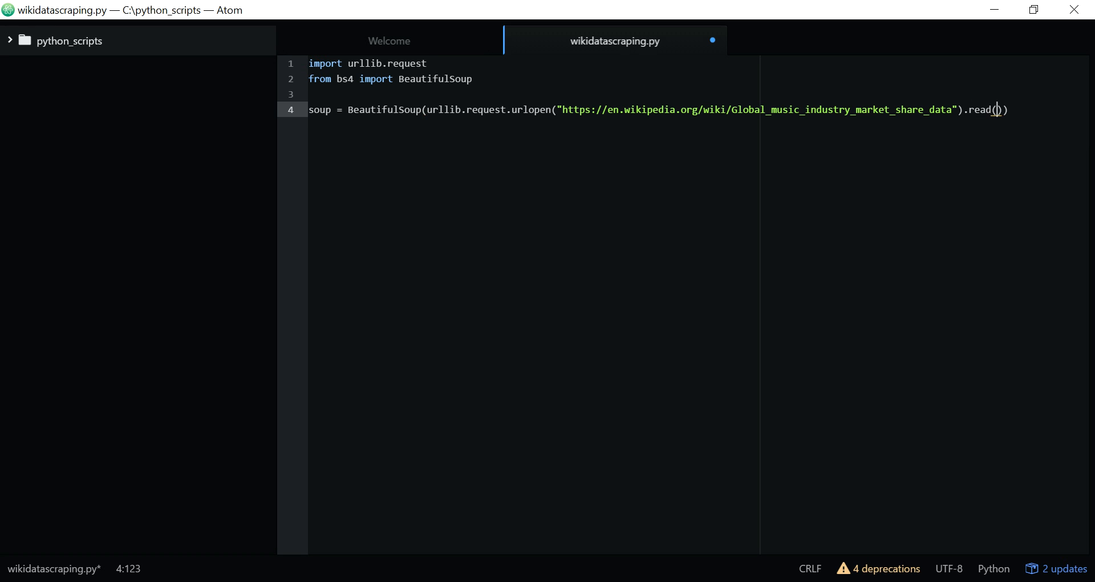
type(",")
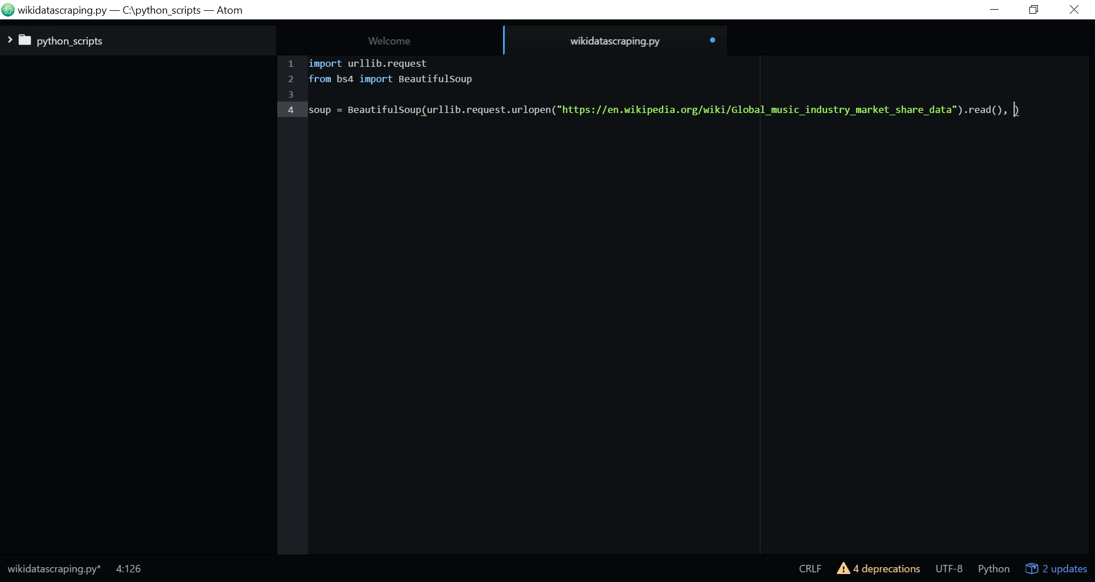
type("'l")
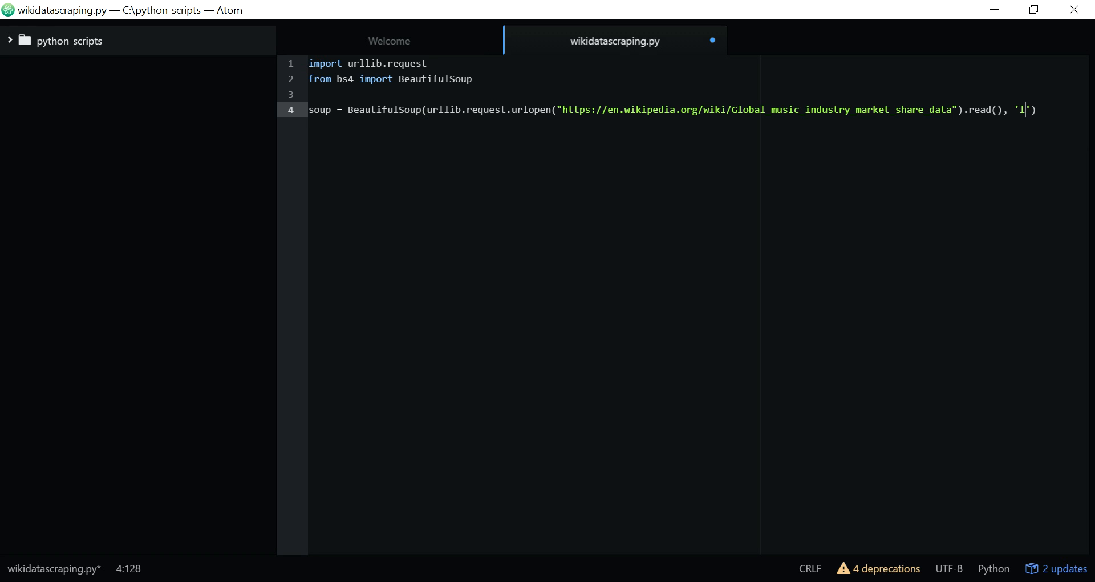
type("xml")
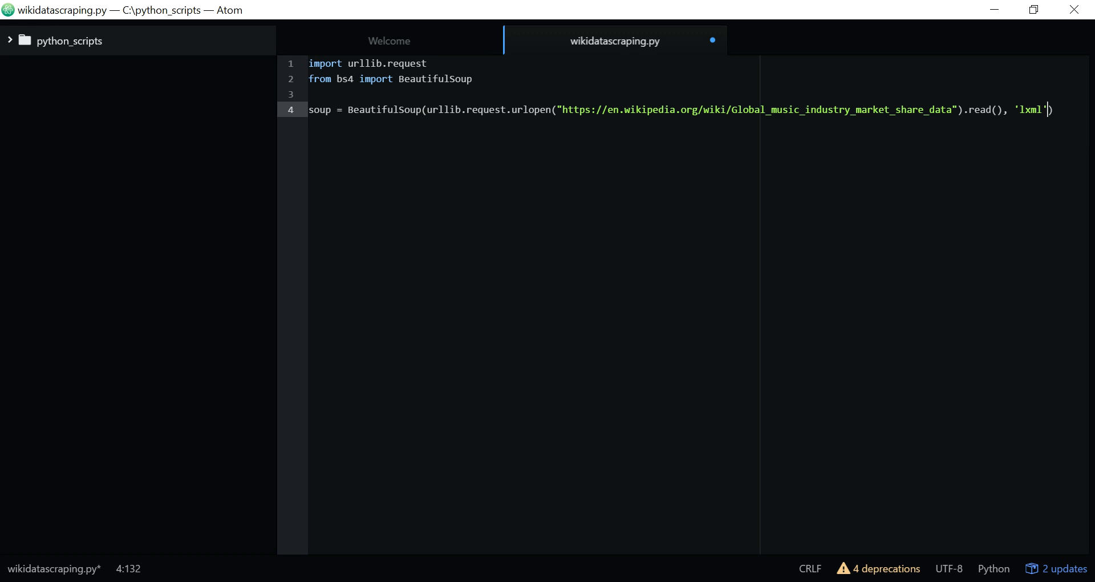
key("enter")
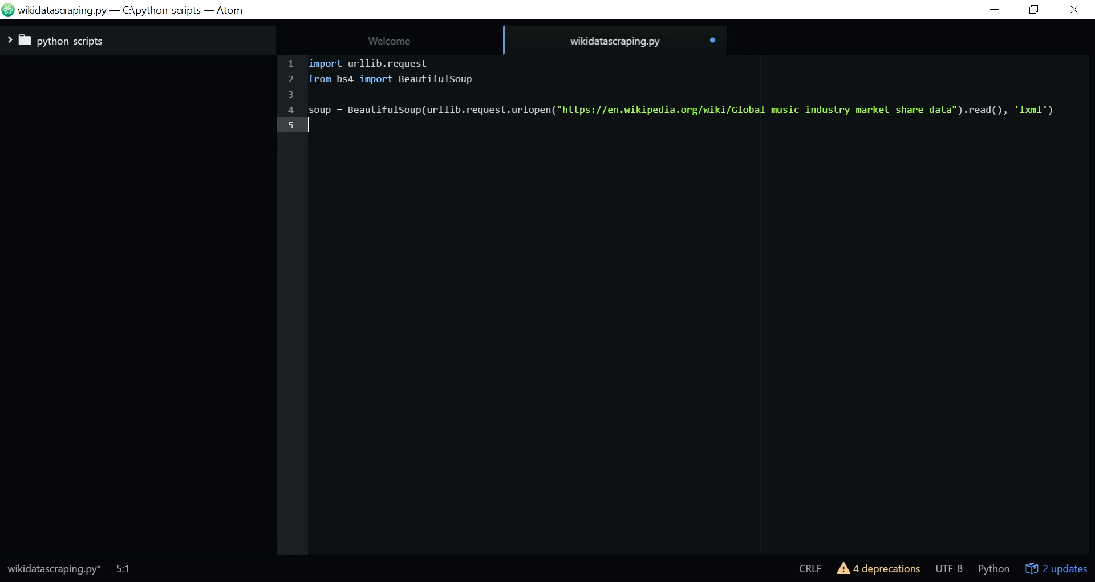
key("enter")
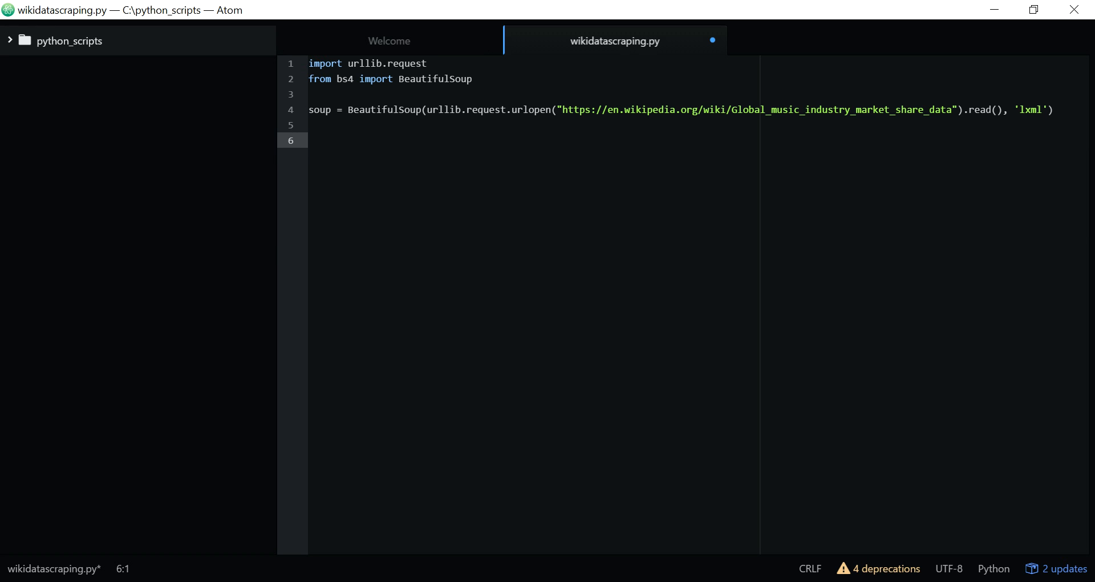
Step: Type tbody = soup('table', {"class":""}) on line 6 of the script
type("tbo")
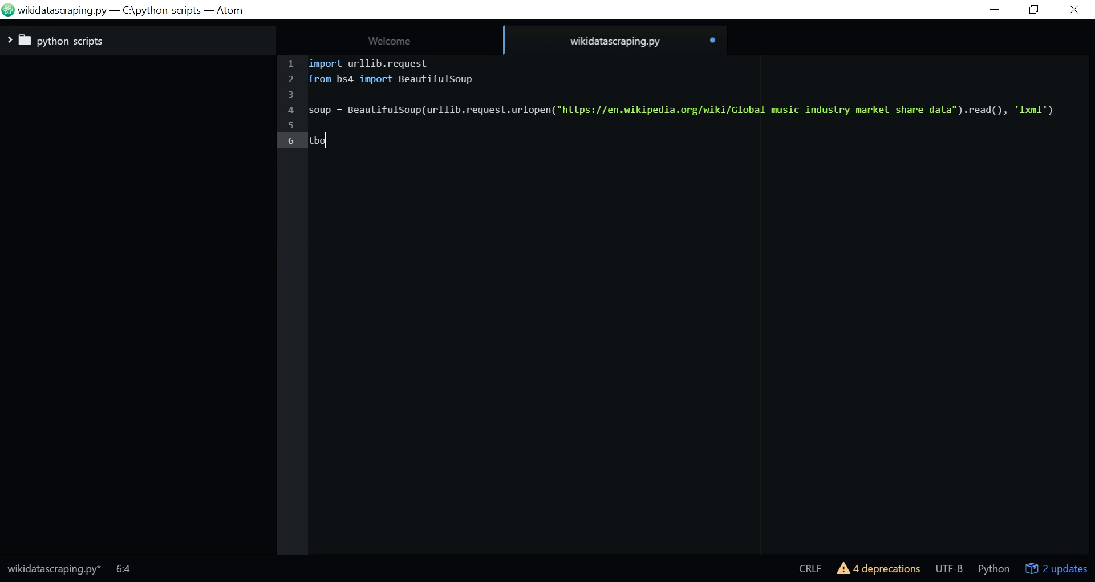
type("dy")
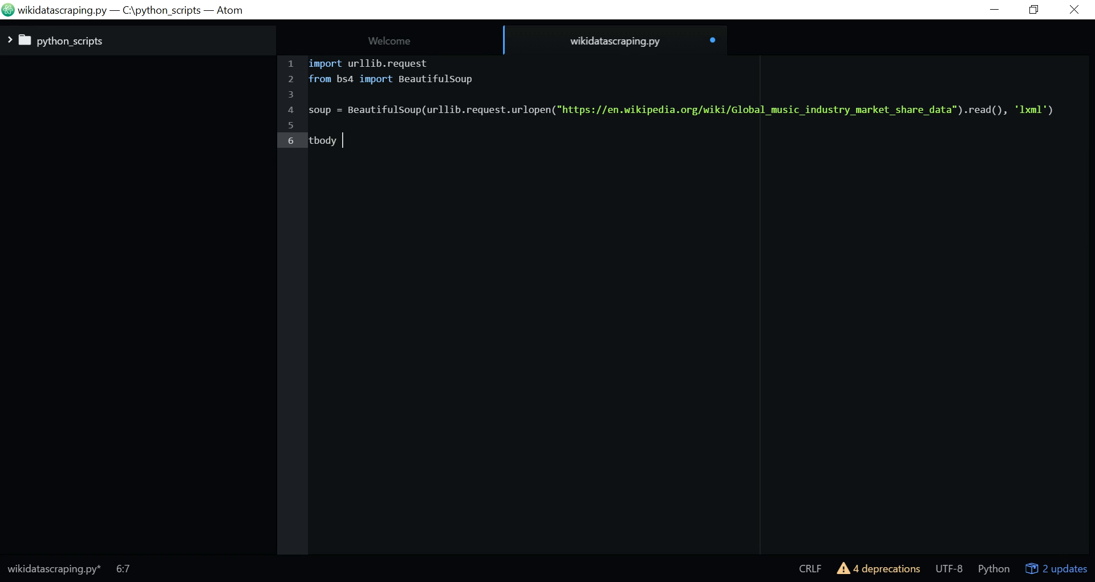
type("= so")
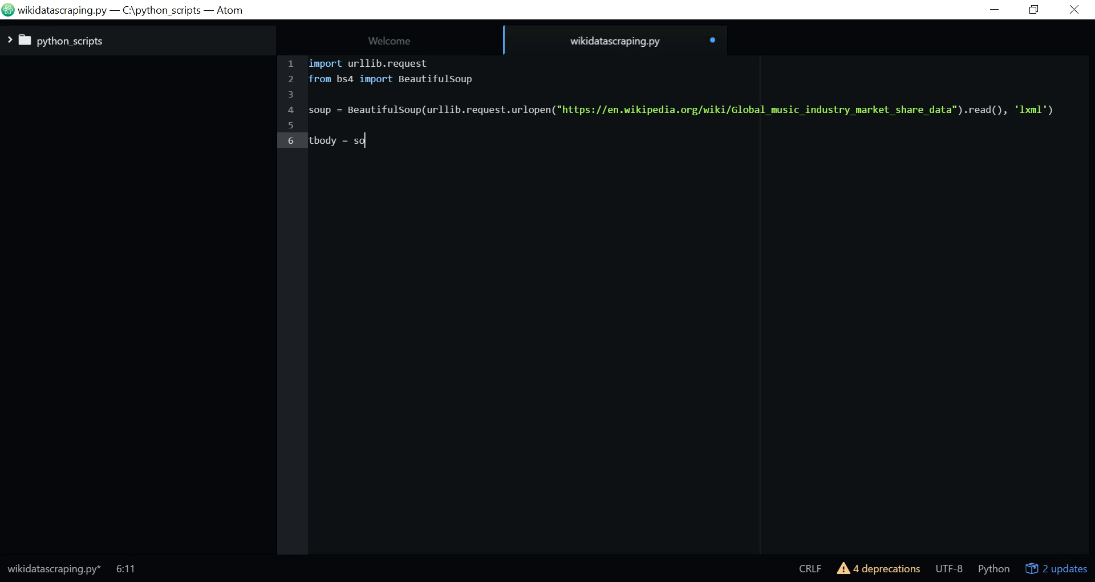
type("up")
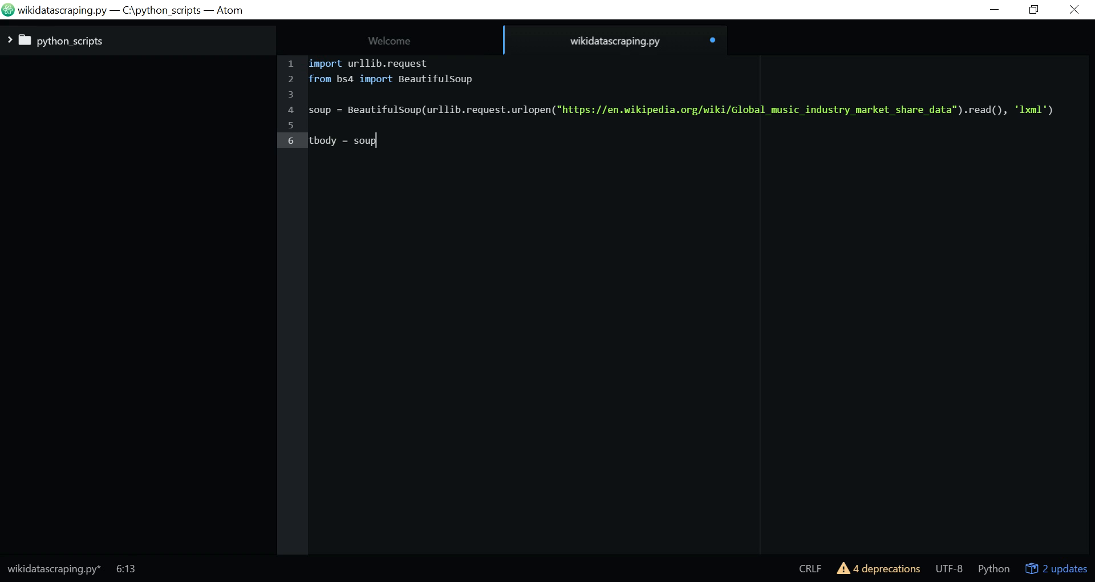
type("('tab')")
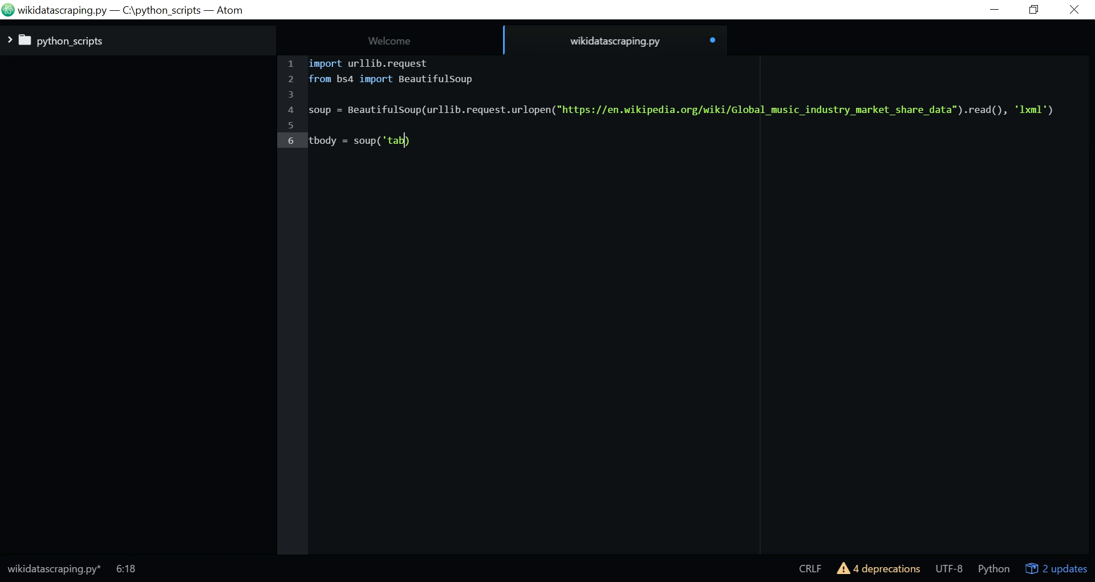
type("le'")
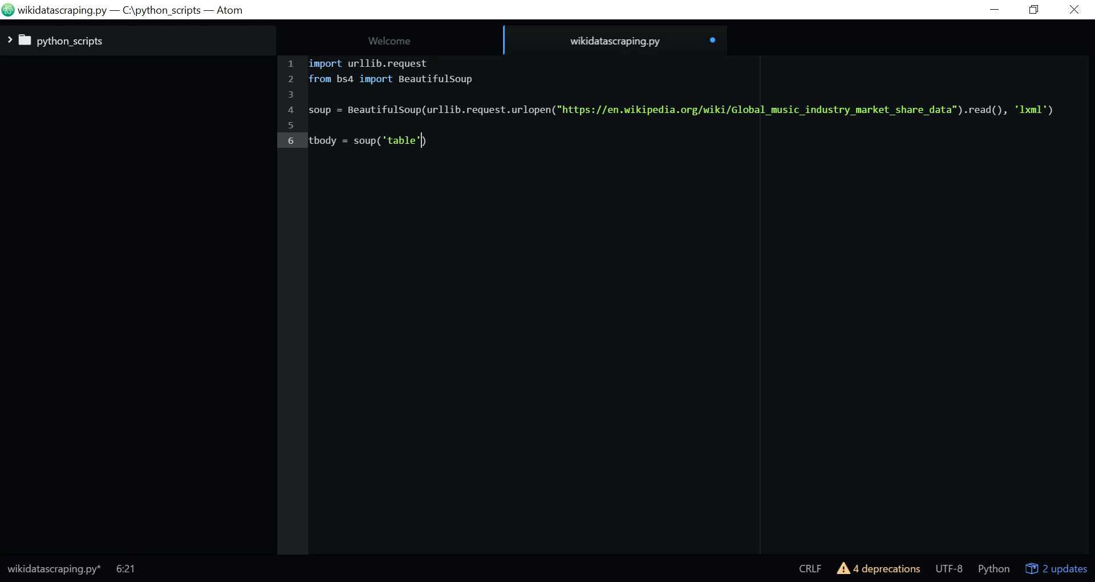
type(",")
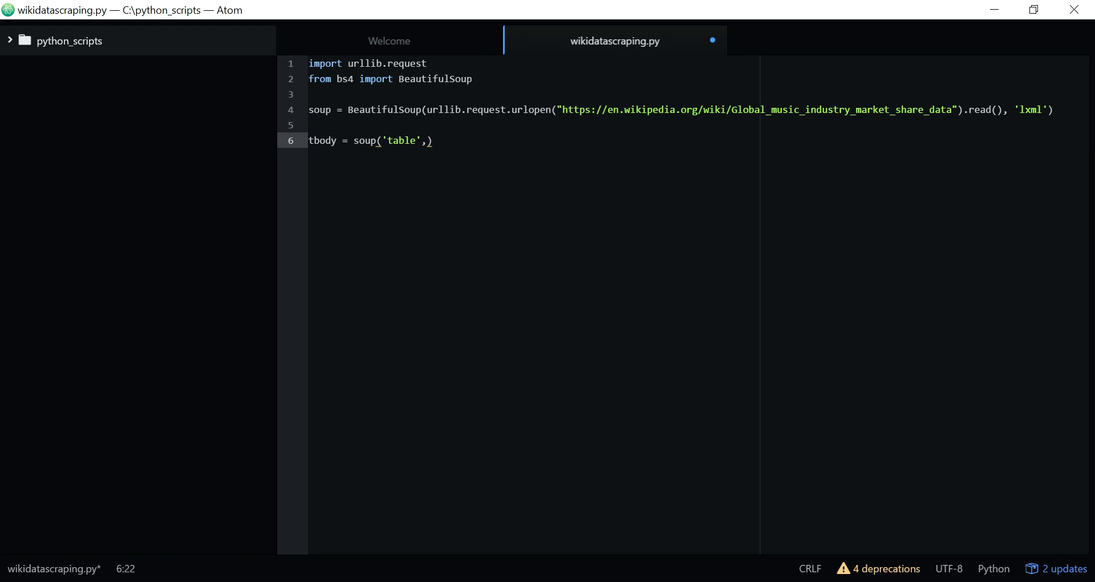
type("{}")
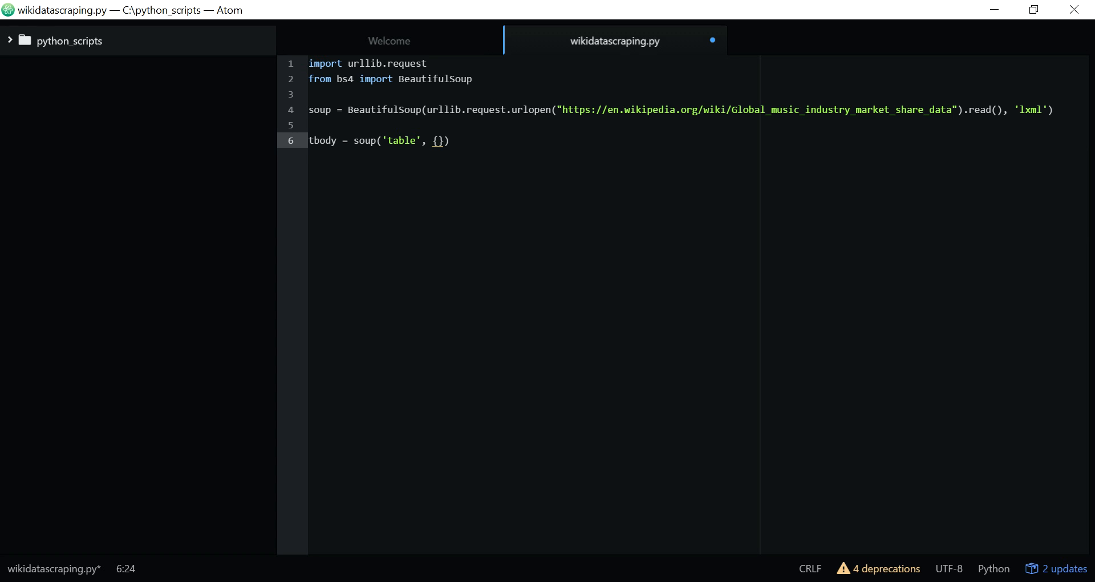
type("\"clas")
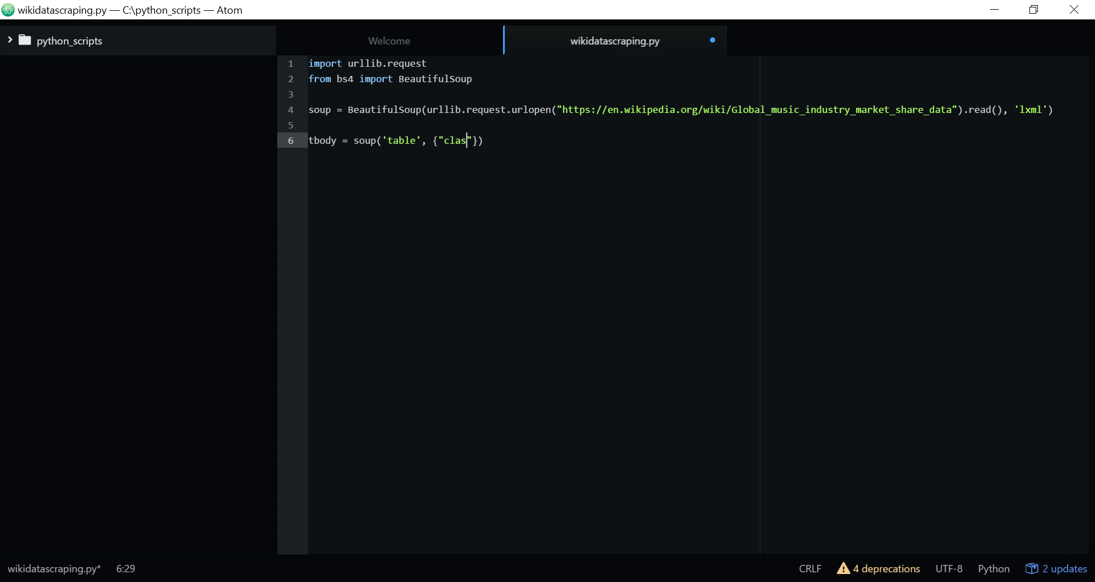
type("s")
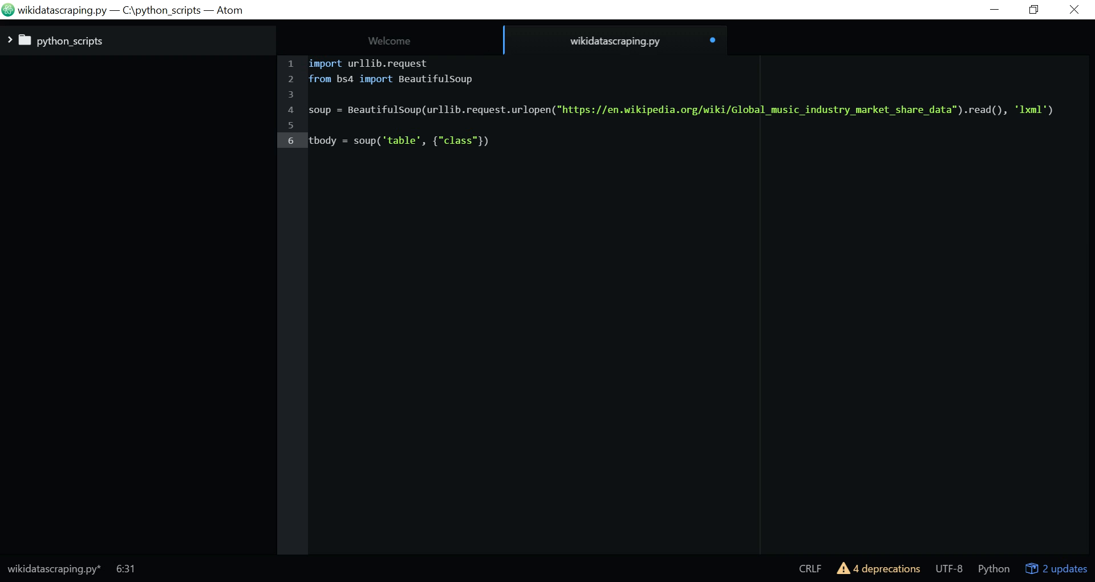
type(":\"\"")
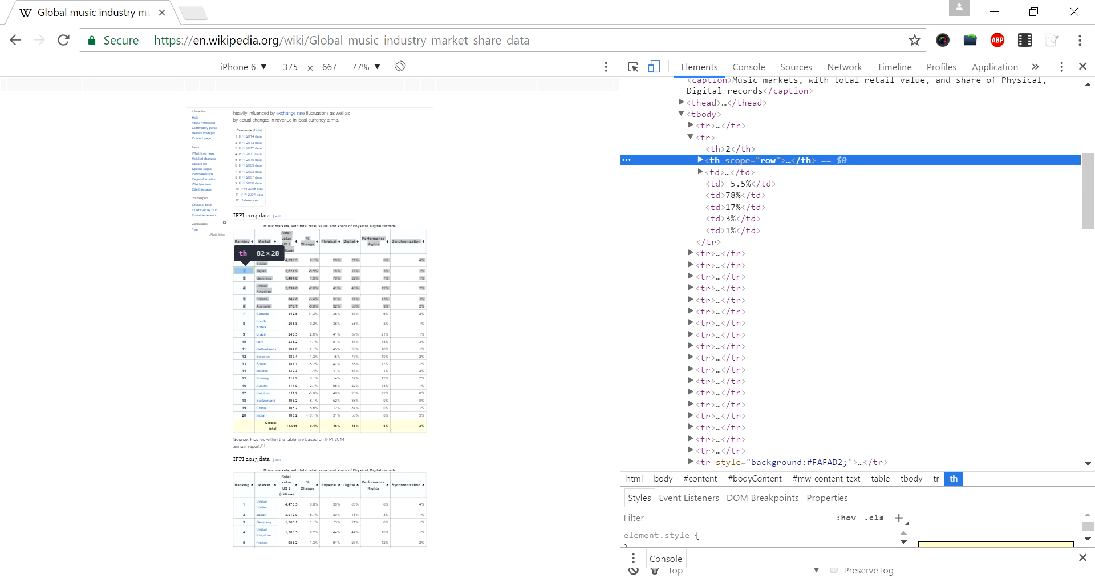
mouse_move(264, 270)
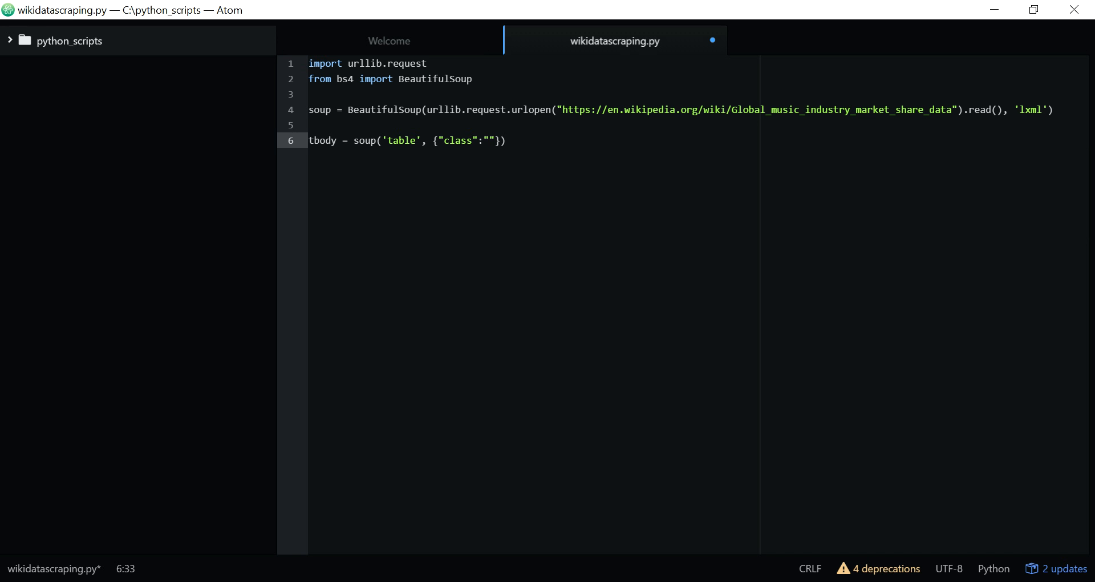
Step: Set the class string to 'wikitable plainrowheaders sortable', removing jquery-tablesorter
type("wikitable plainrowheaders sortable jquery-tablesorter")
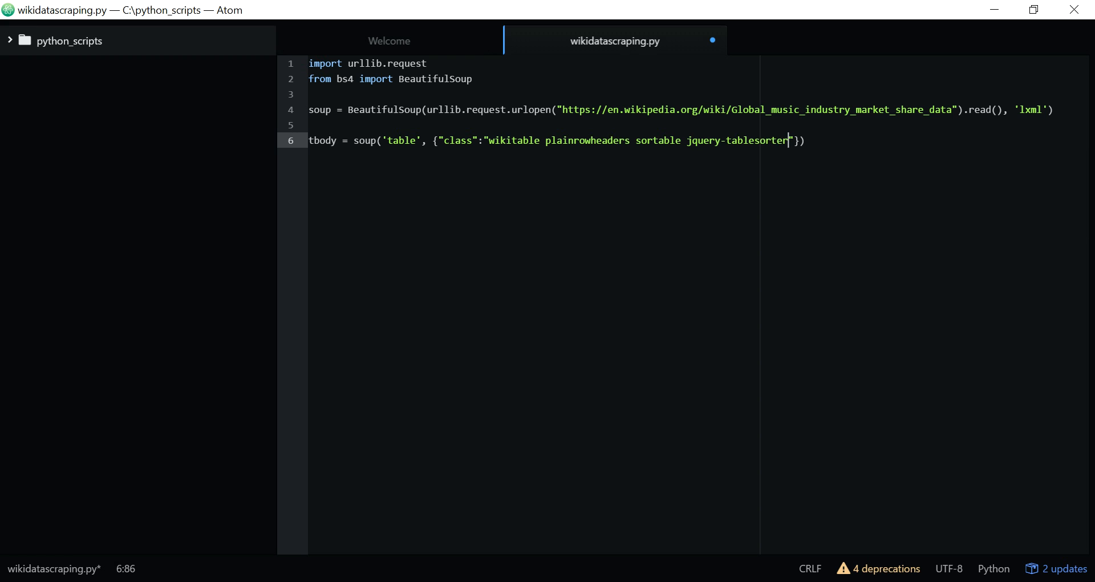
double_click(733, 141)
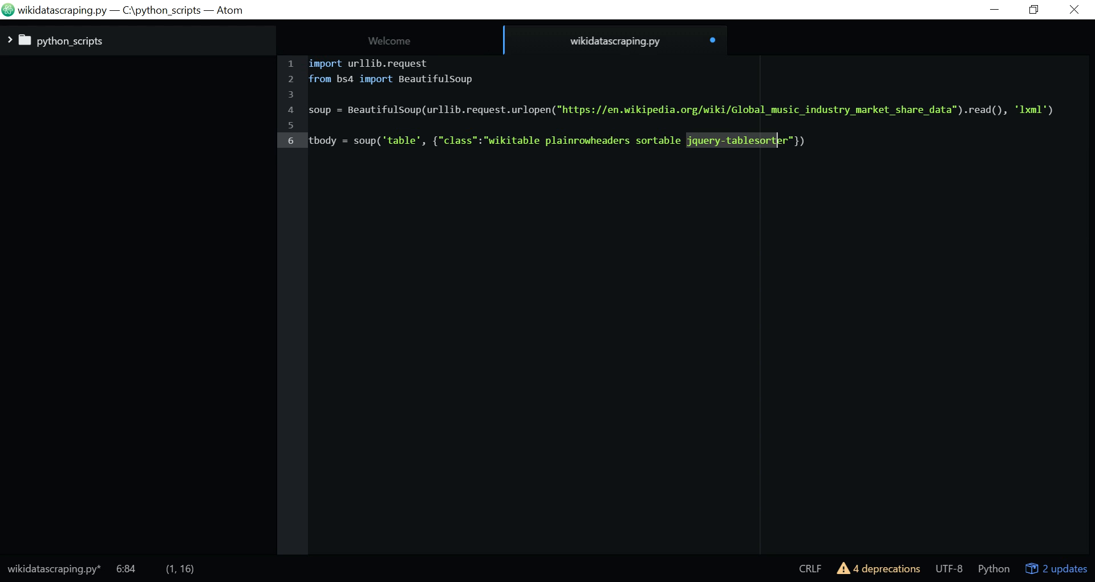
key("Delete")
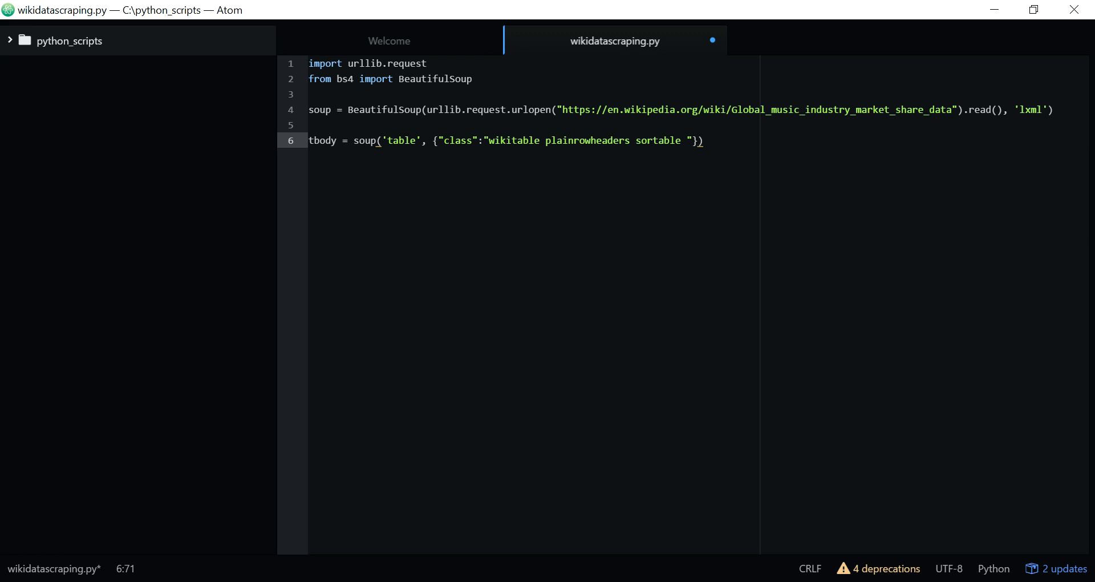
Step: Append [0].find_all('tr') to collect the first table's rows, then start a new line
type("[0[]]")
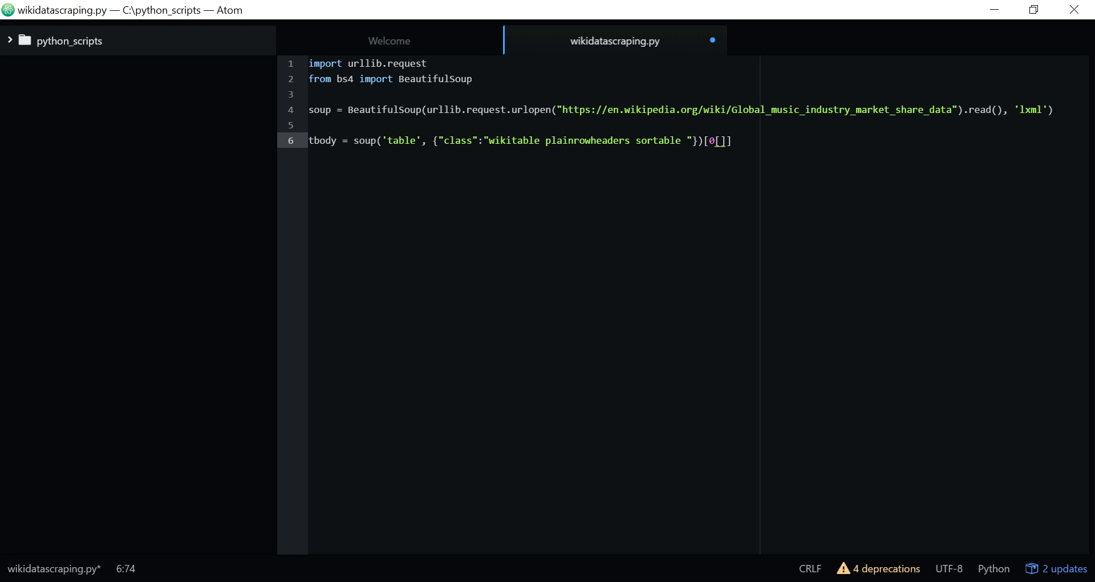
key("Backspace")
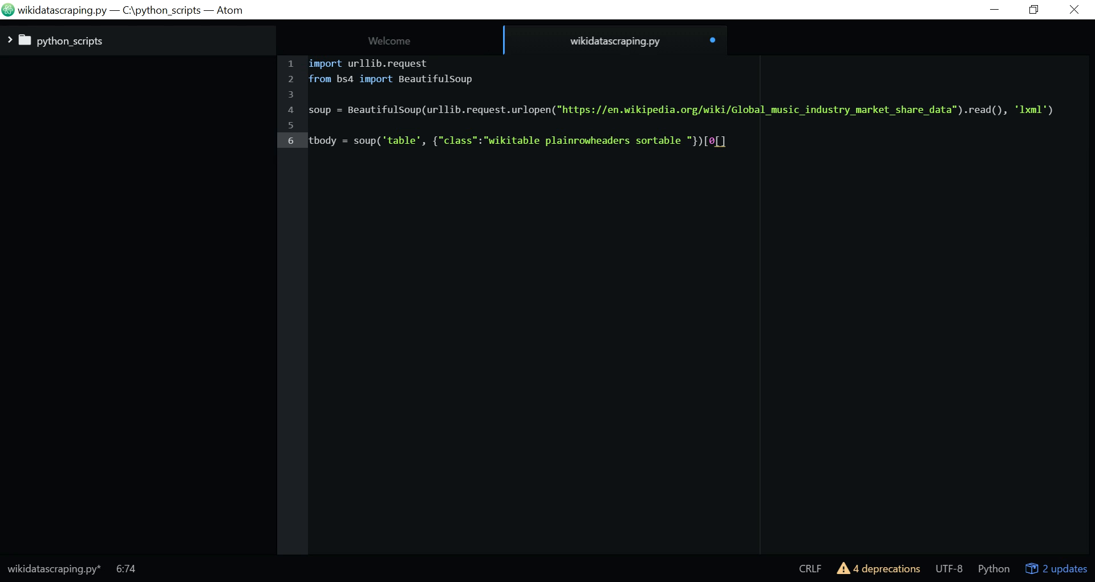
key("Backspace")
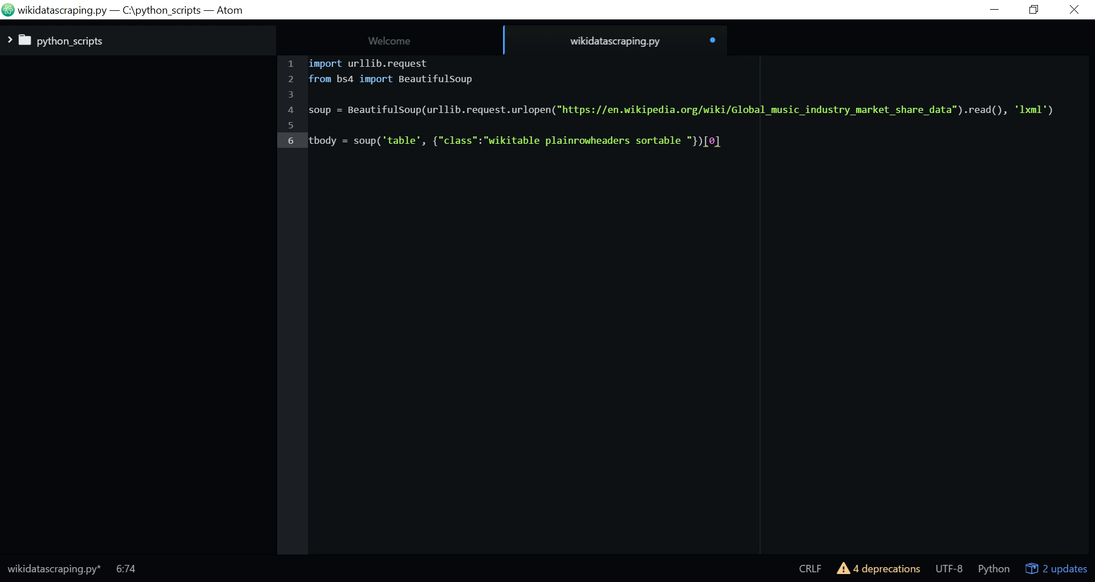
type(".")
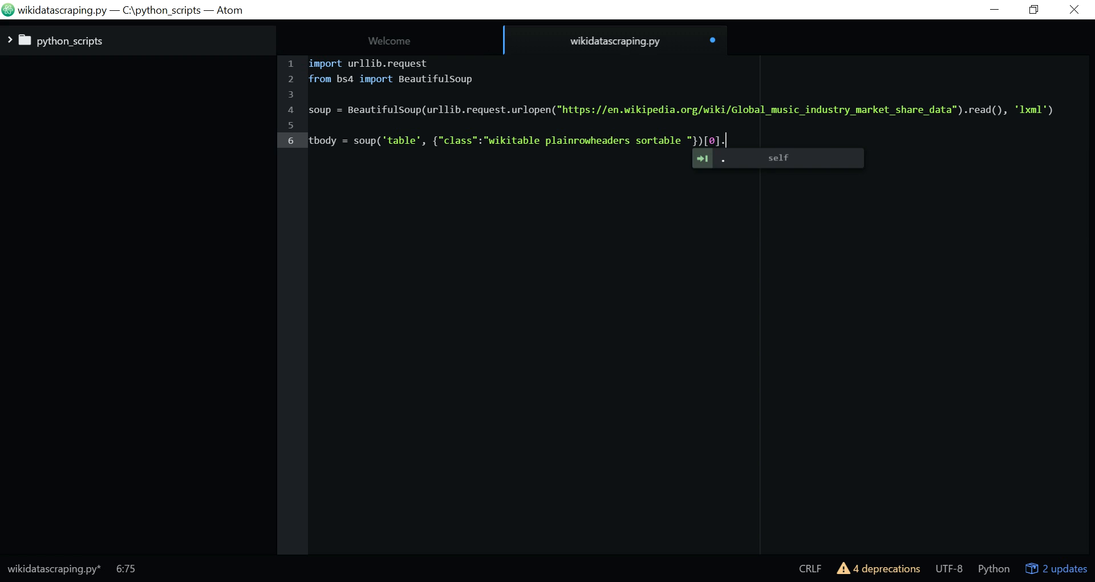
type("find")
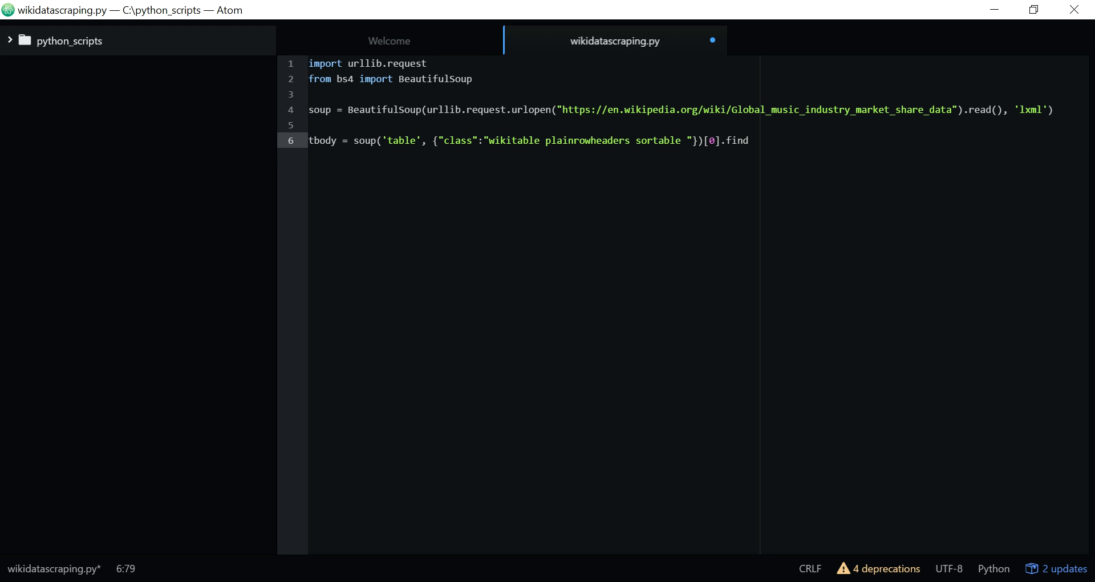
type("_al")
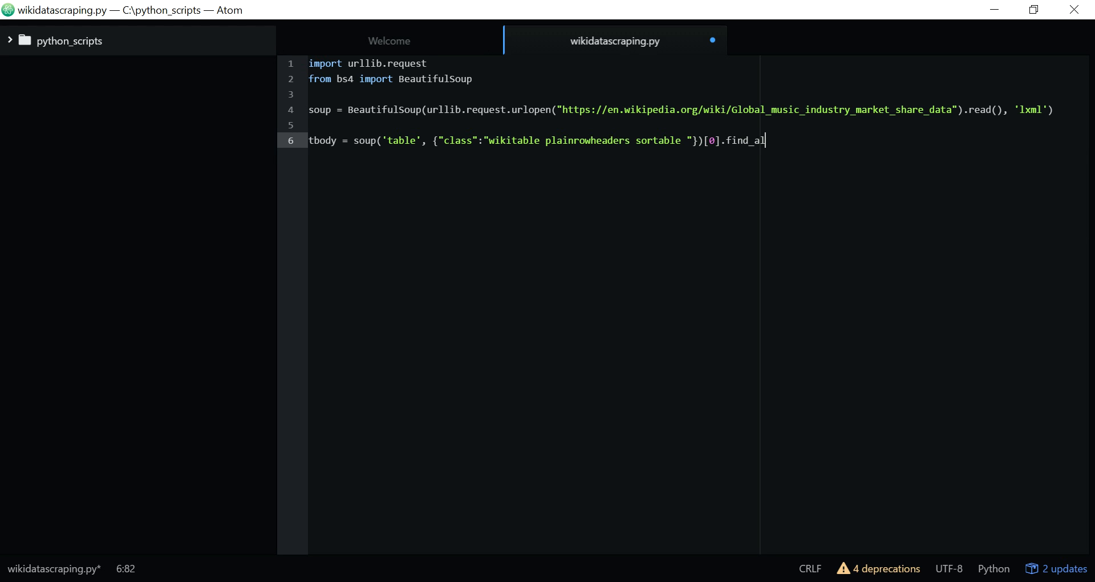
type("l('')")
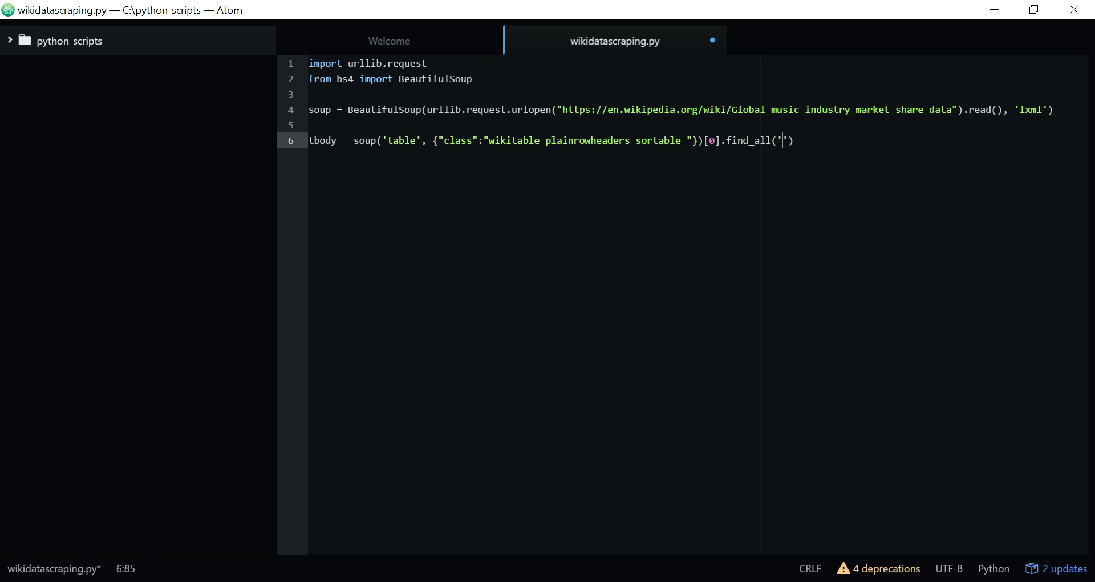
type("tr")
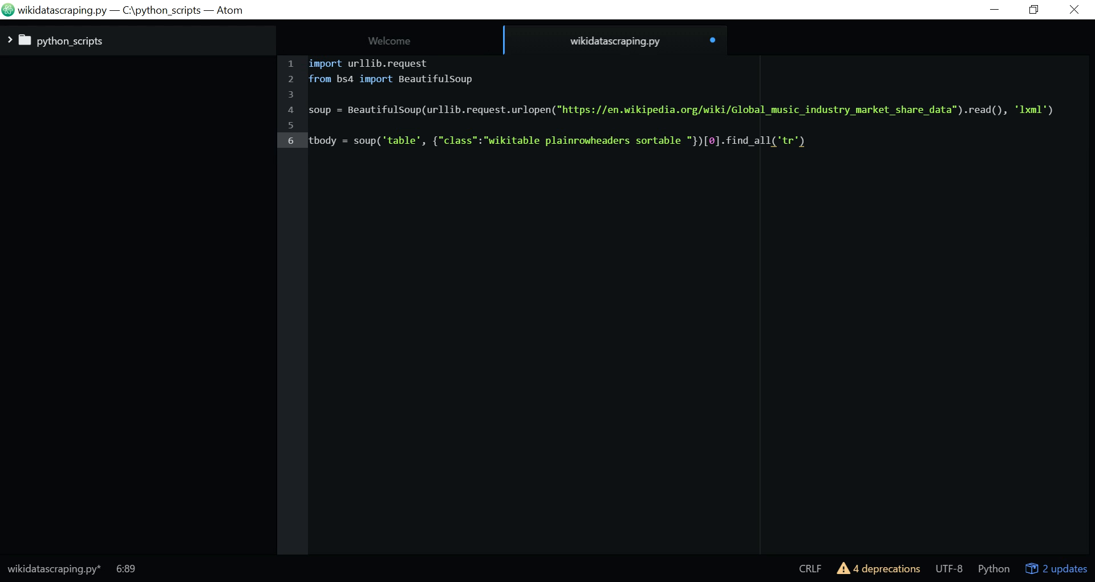
key("enter")
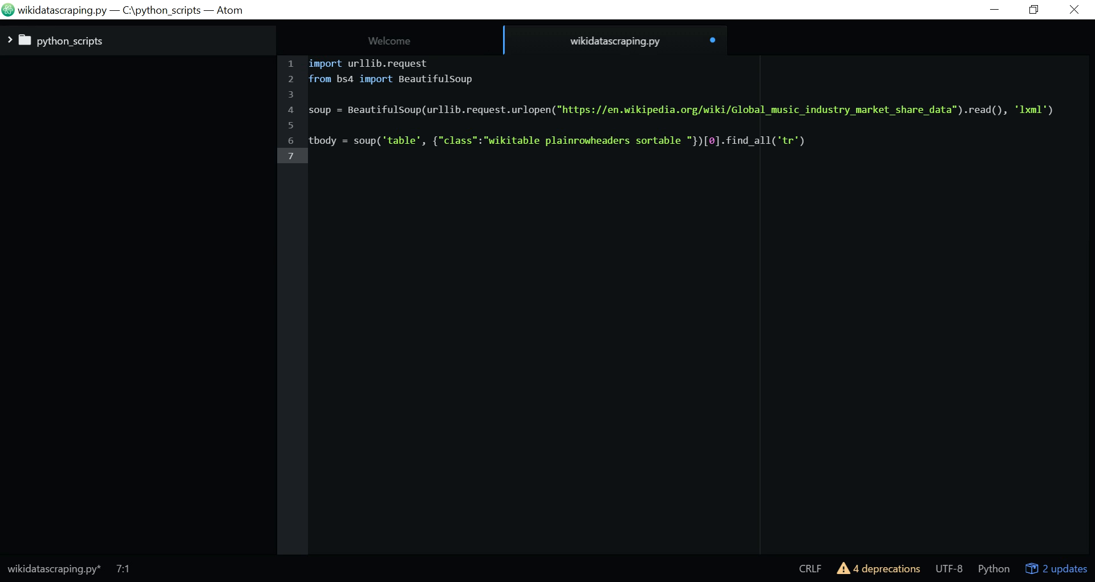
Step: Start the loop for row in tbody, using autocomplete for tbody
type("for")
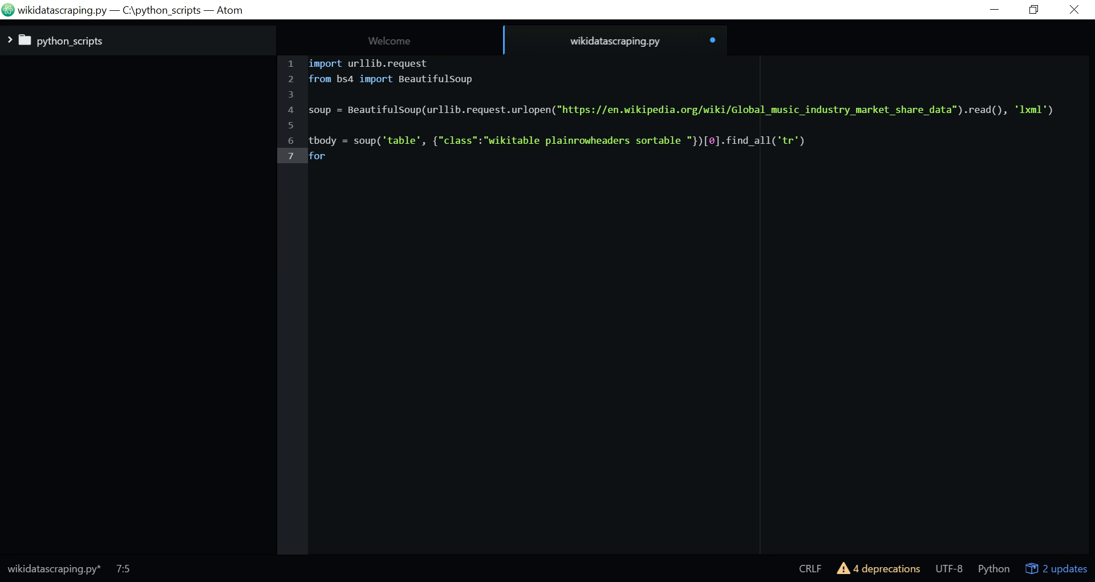
type("row in")
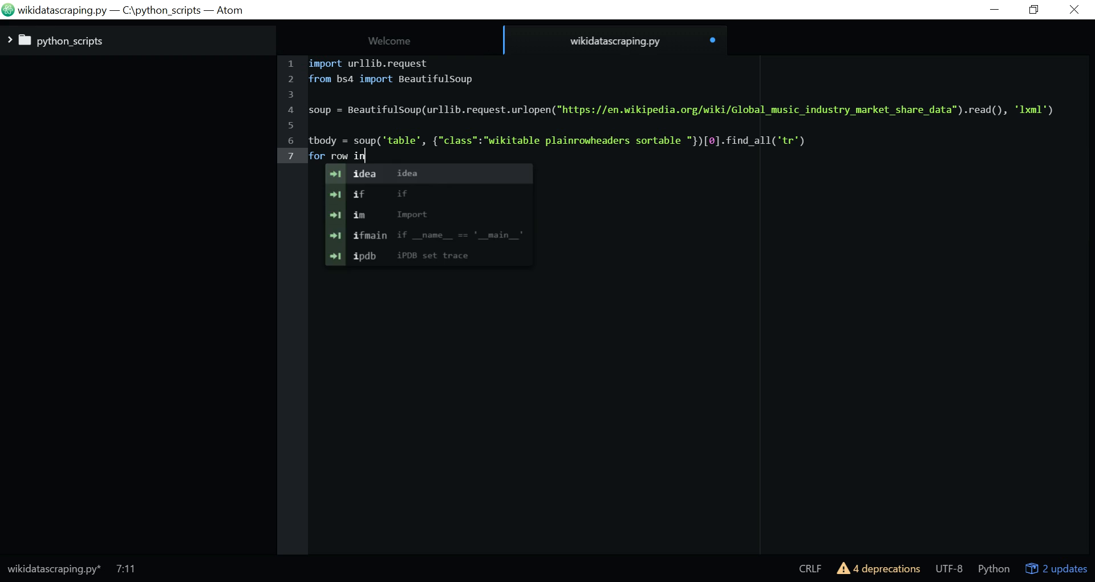
type("tbo")
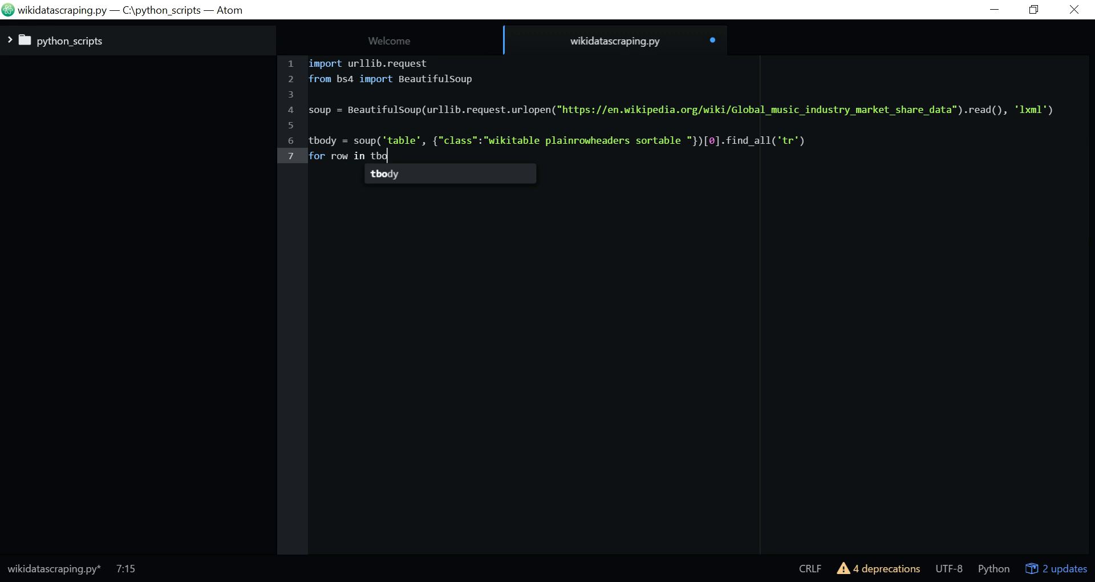
key("Tab")
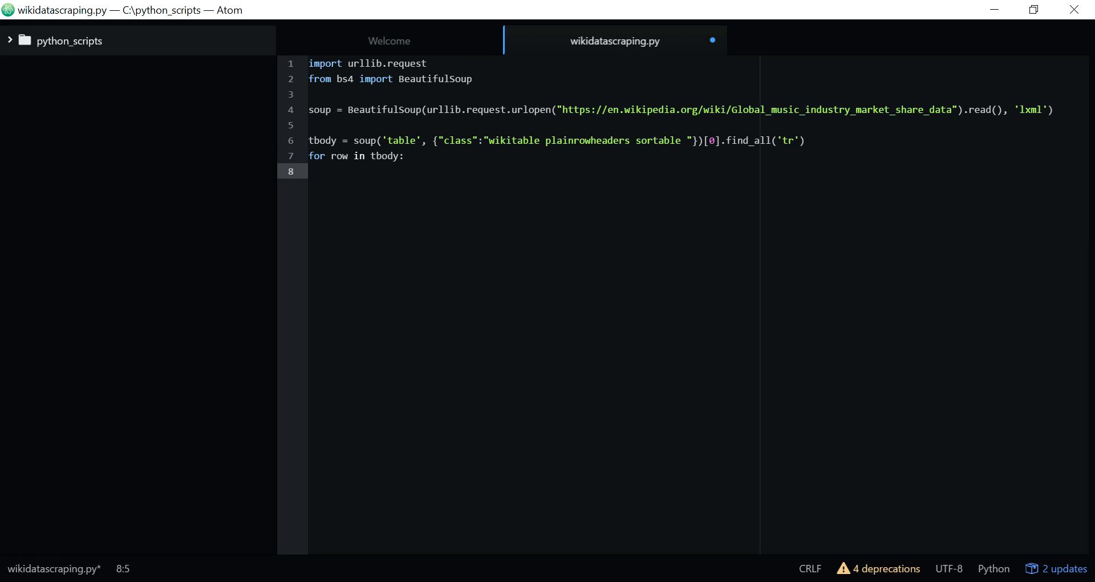
Step: Inside the loop, type cols = row.findChildren(recursive=False)
type("cols")
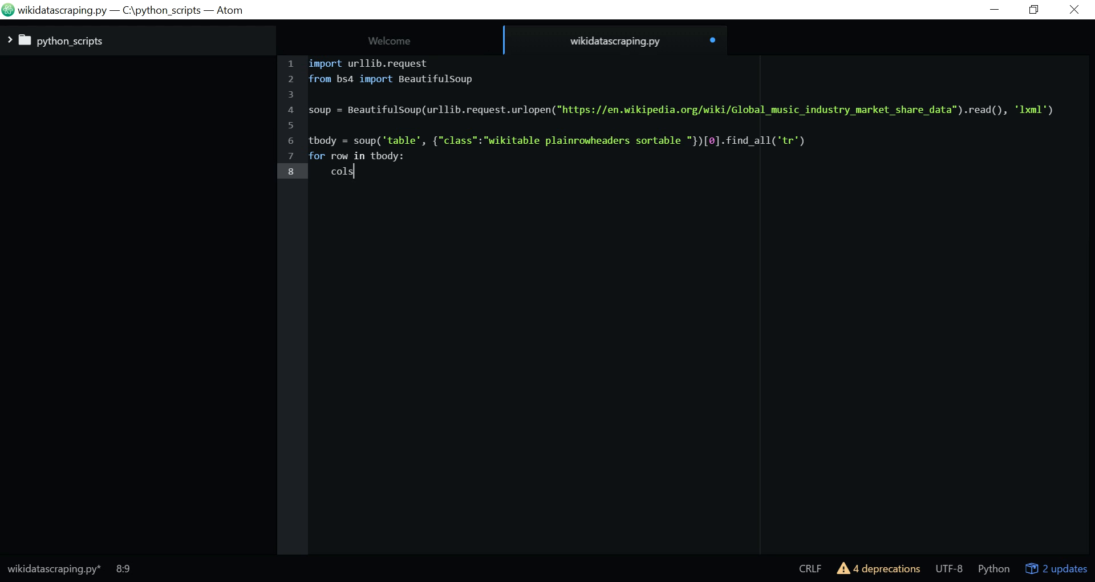
type("=")
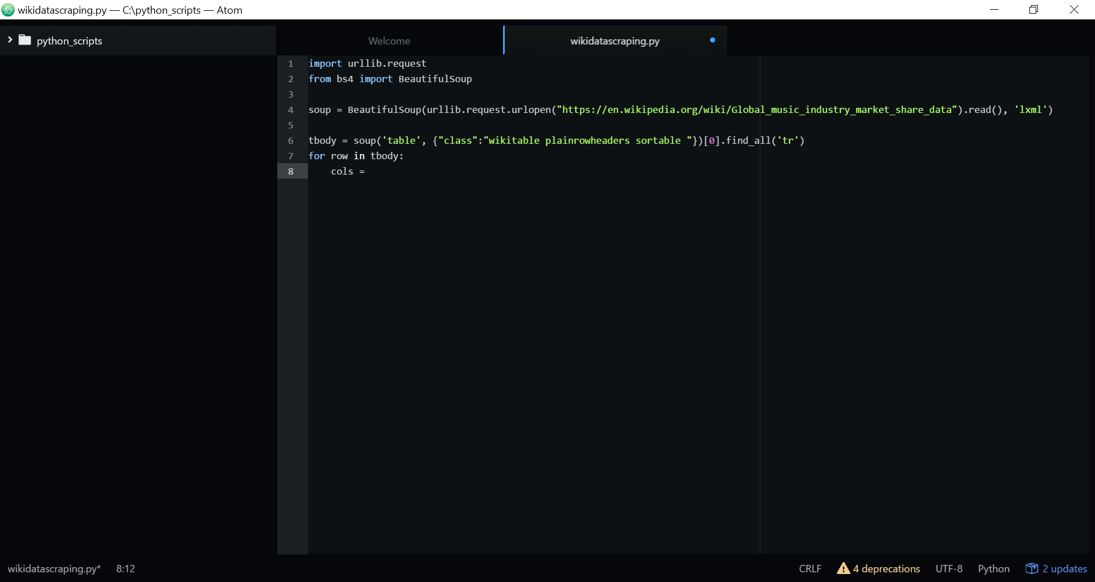
type("row")
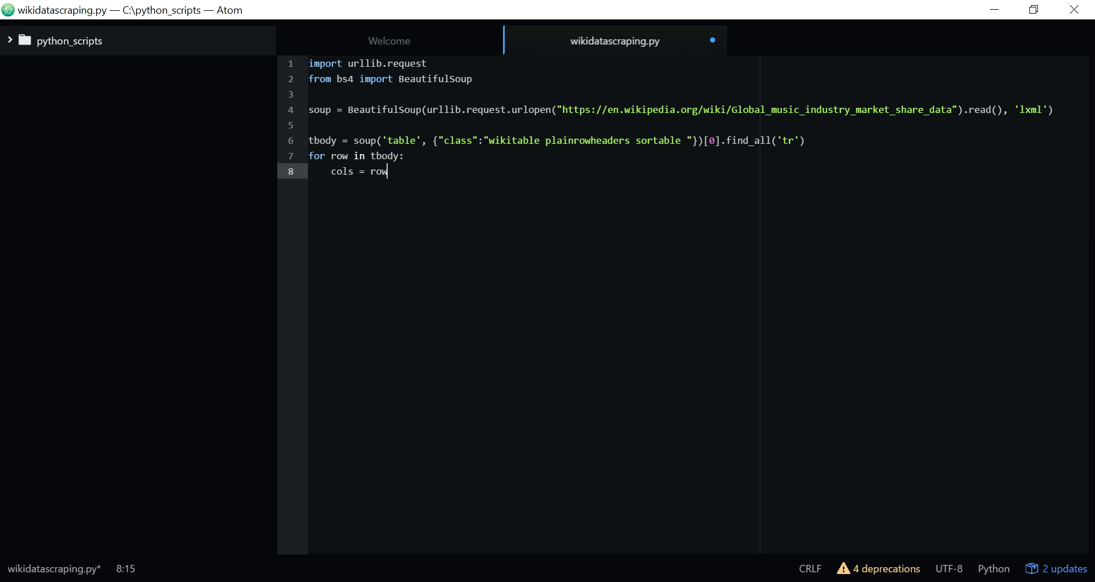
type(".find")
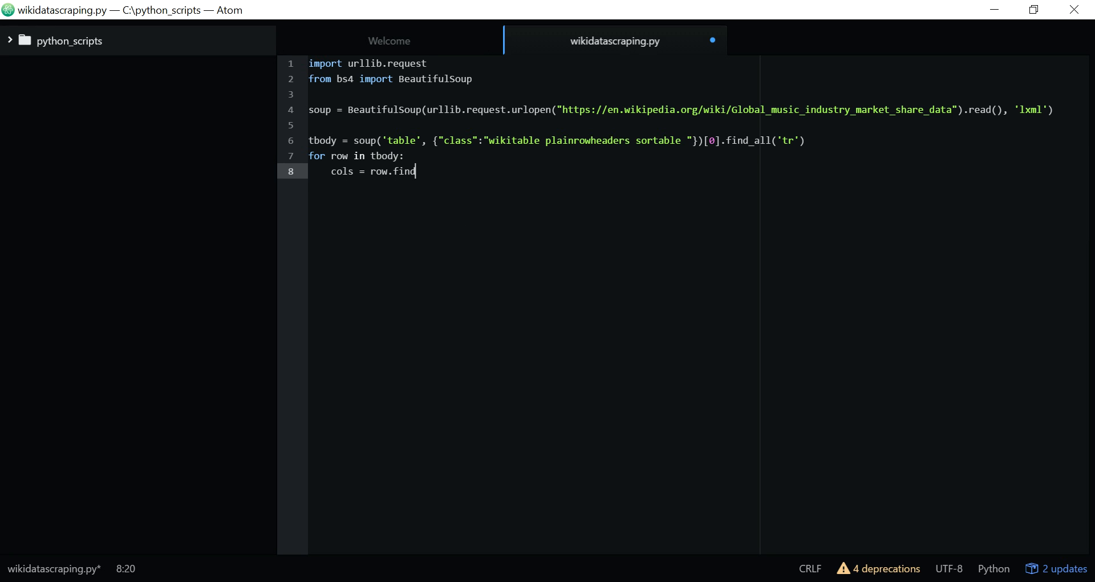
type("Chil")
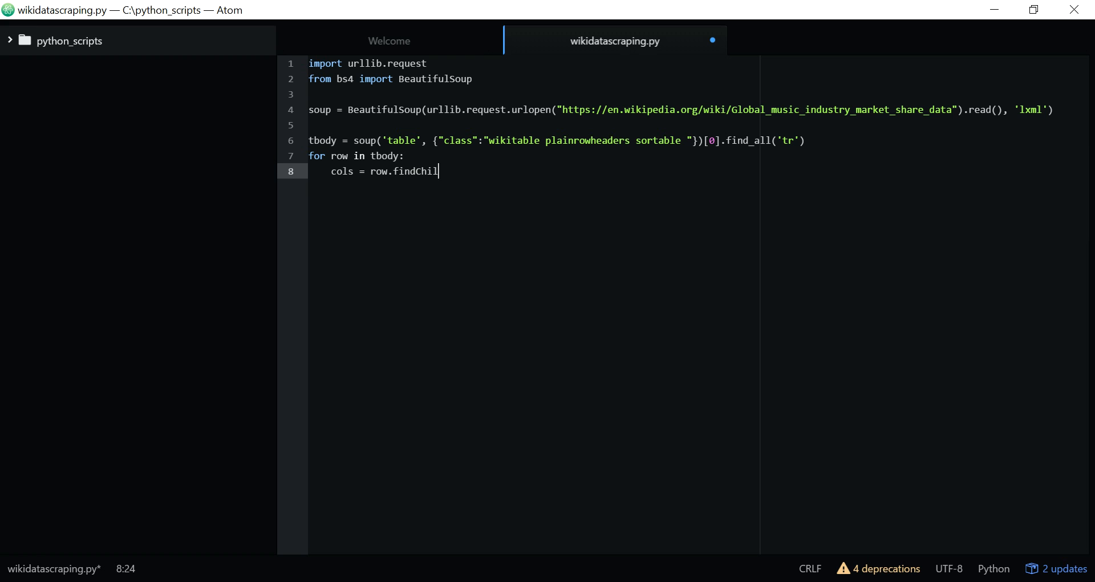
type("dren")
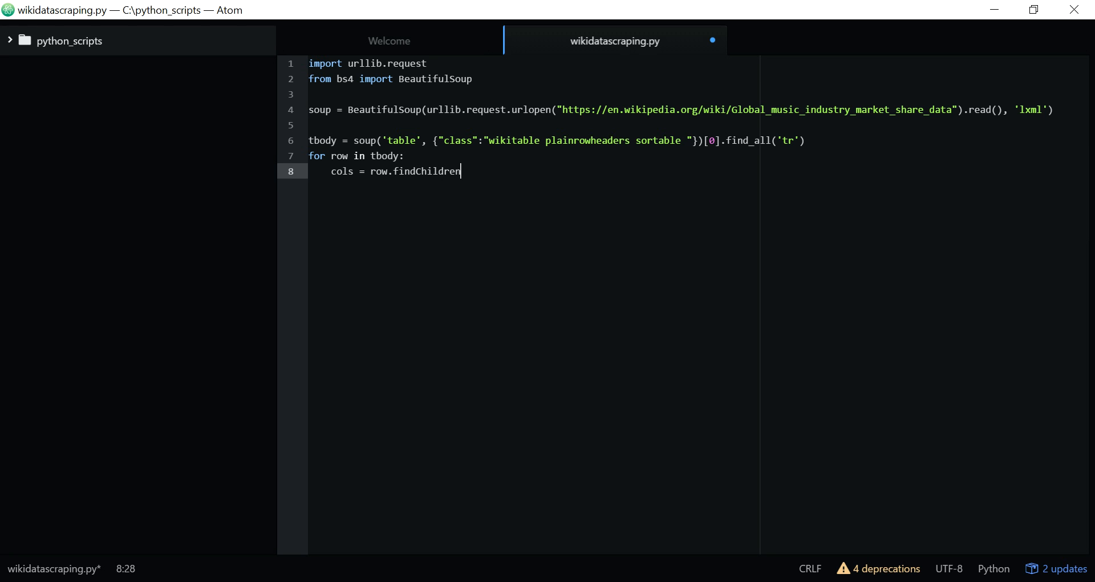
type("(recur")
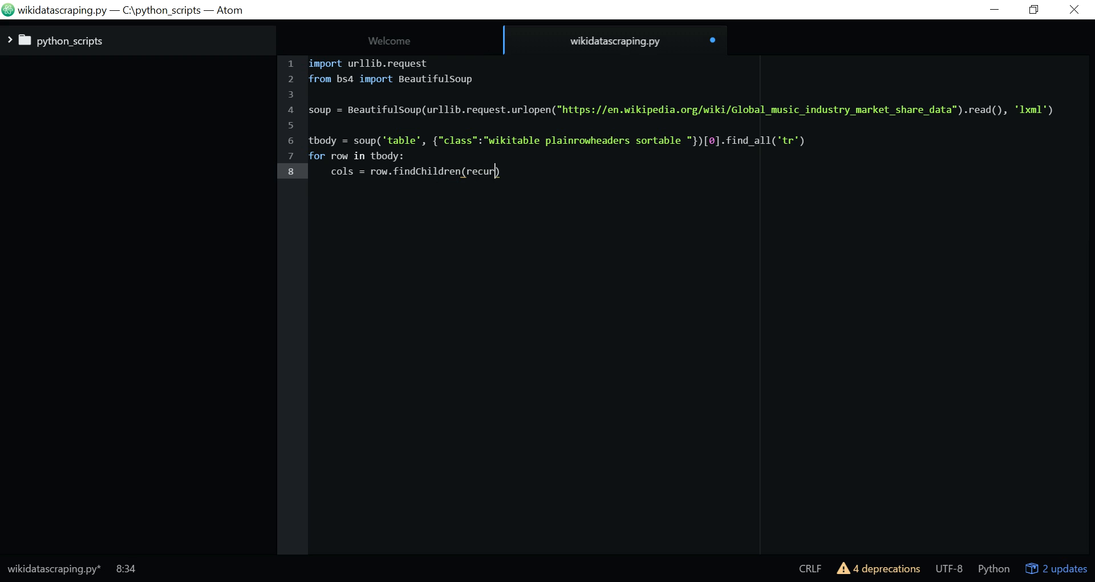
type("sive=")
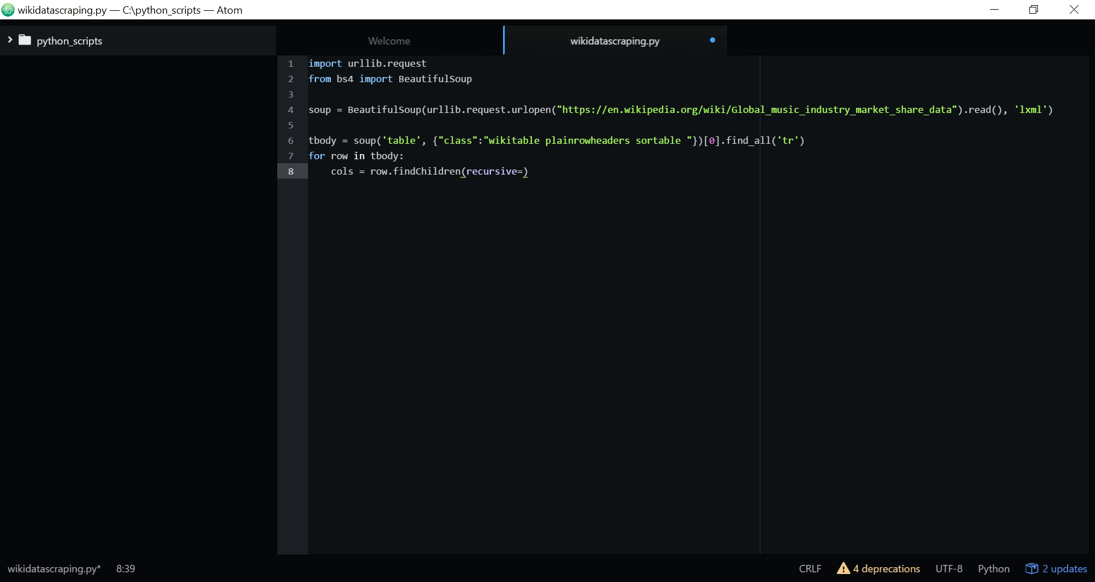
type("False")
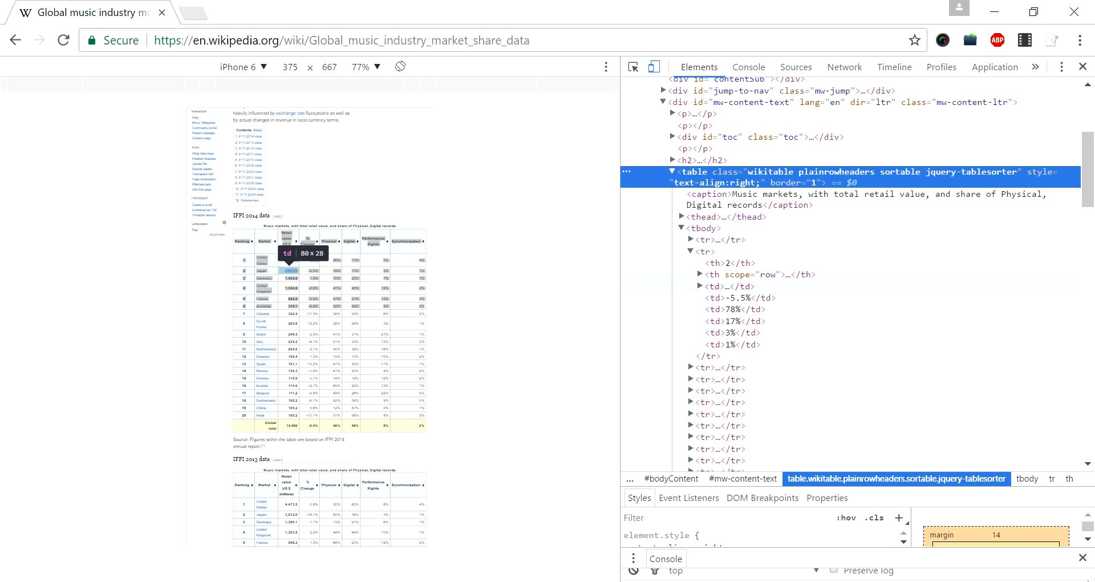
mouse_move(332, 270)
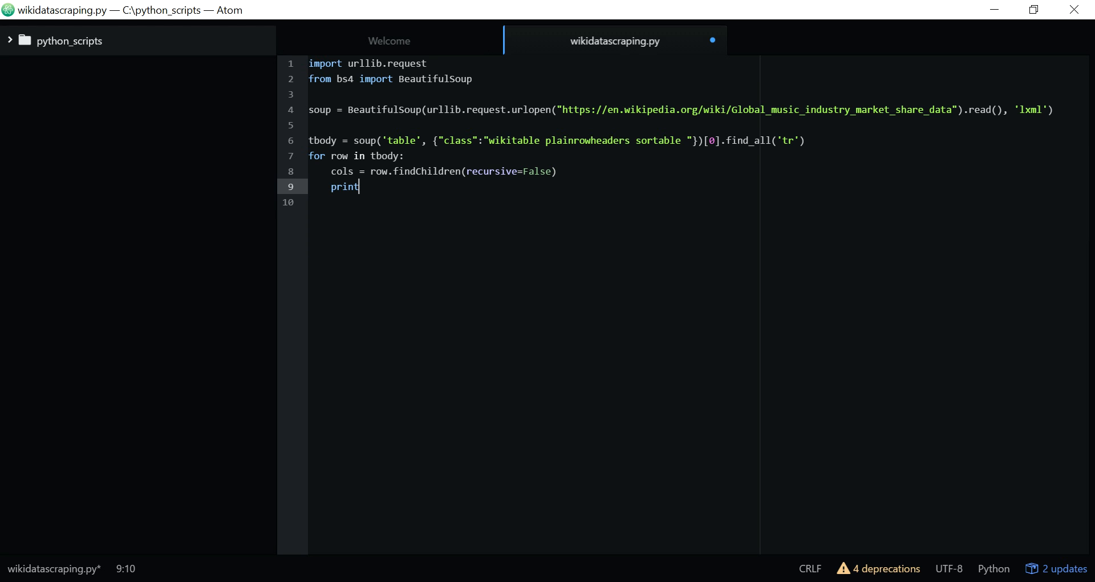
Step: Finish line 9 as print(cols)
type("(col")
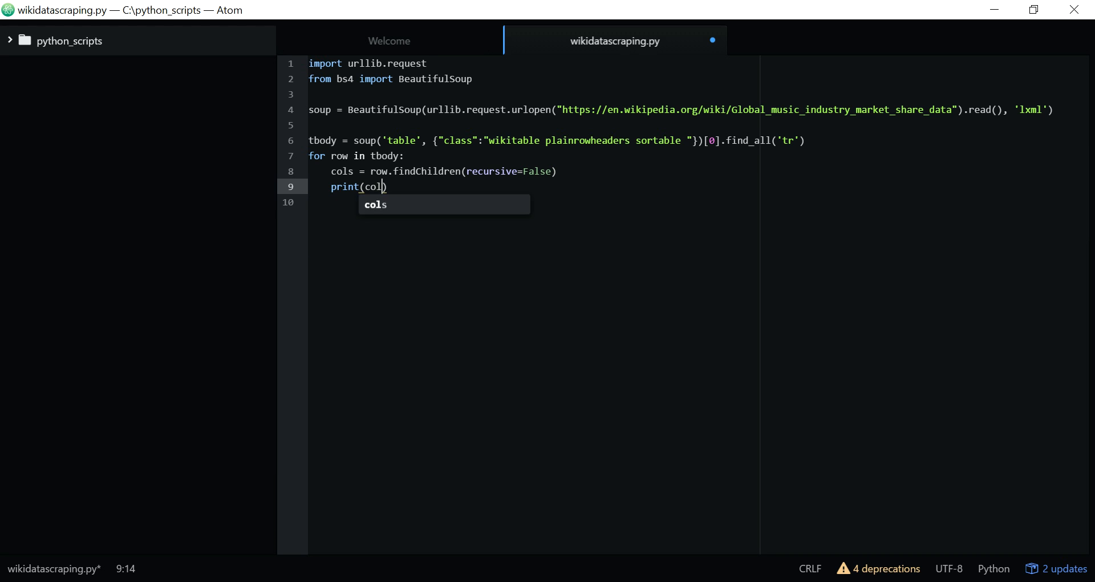
type("s")
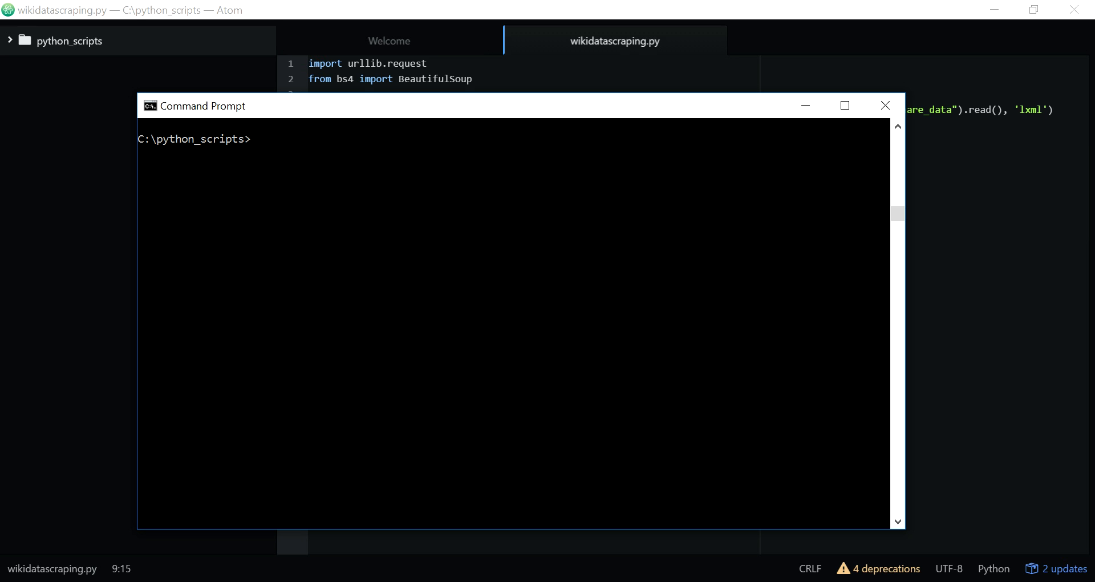
Step: Run py wikidatascraping.py, get the line 6 IndexError, and return to Atom
type("py")
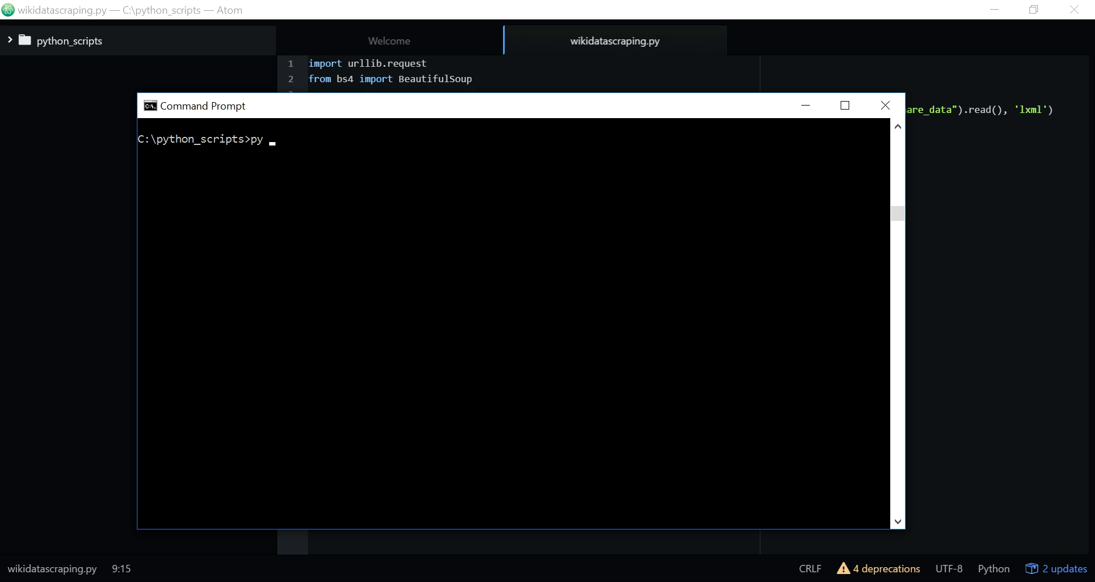
type("wikida")
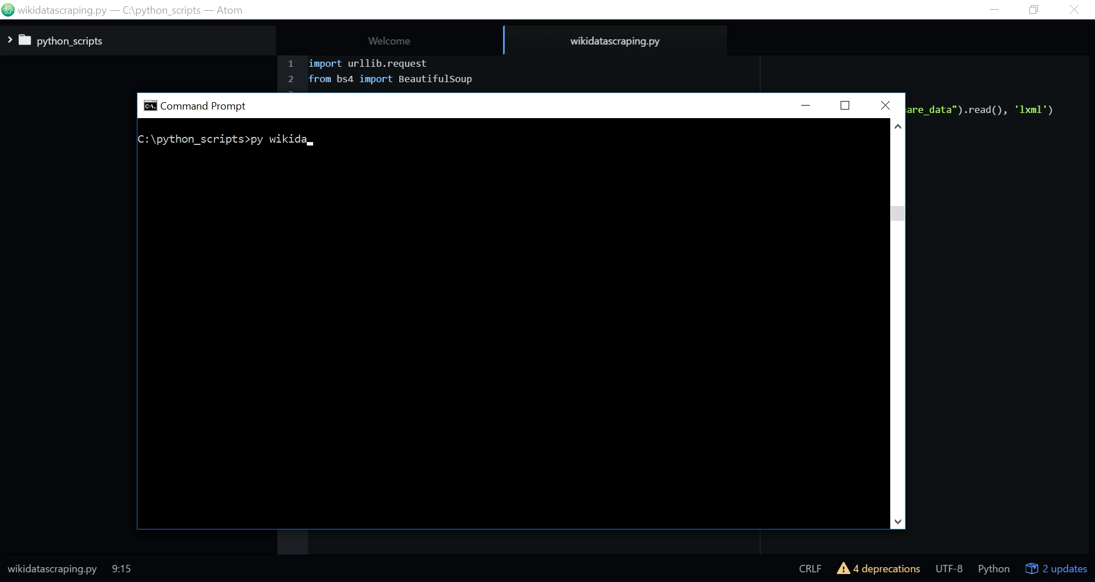
type("tascraping.p")
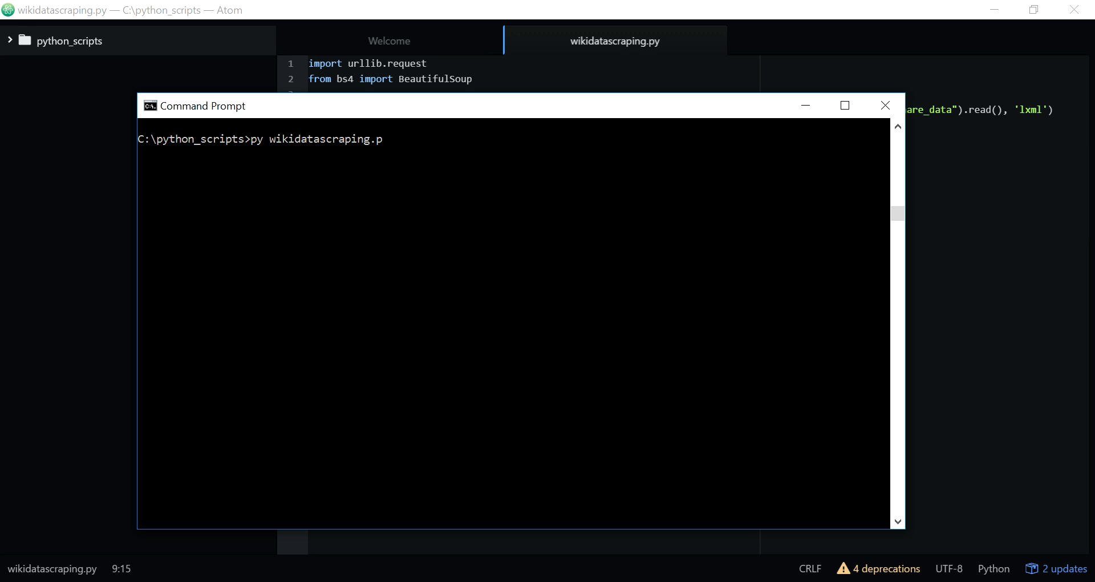
type("y")
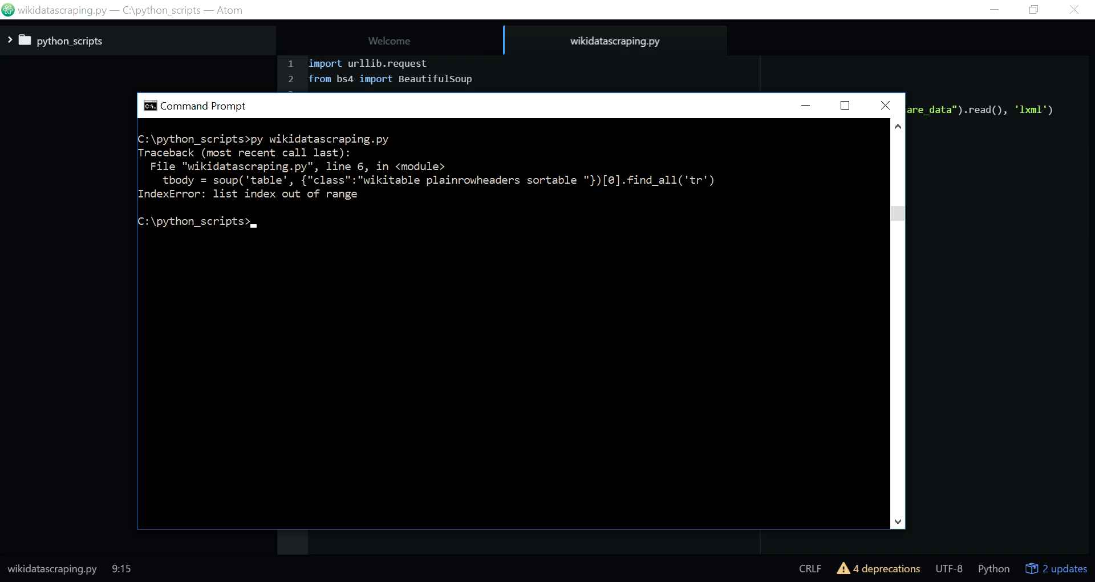
left_click(884, 106)
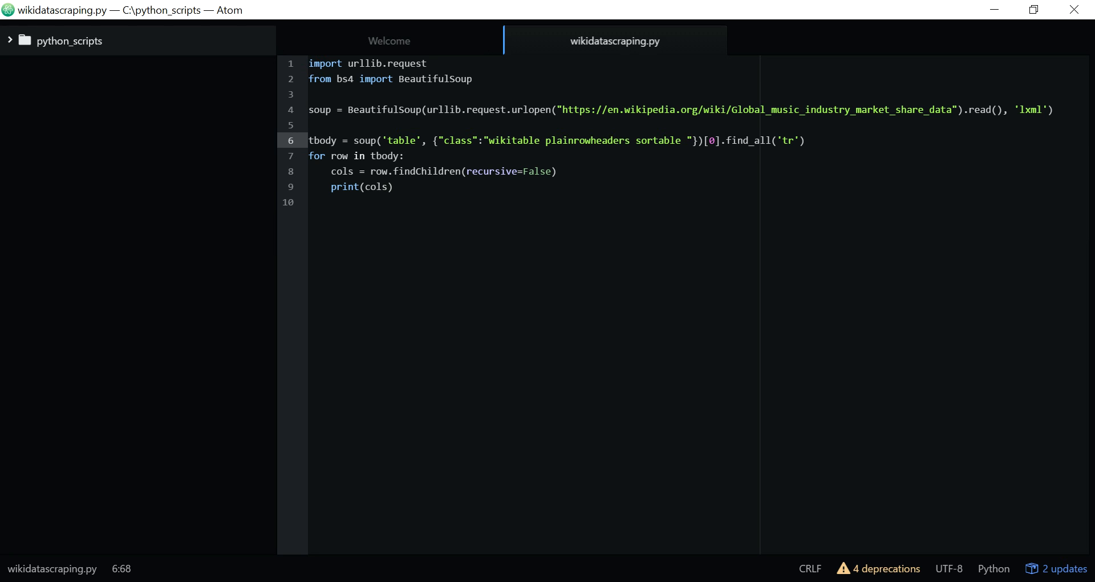
Step: Delete the trailing space after 'sortable' in line 6's table class name and rerun the script
key("Backspace")
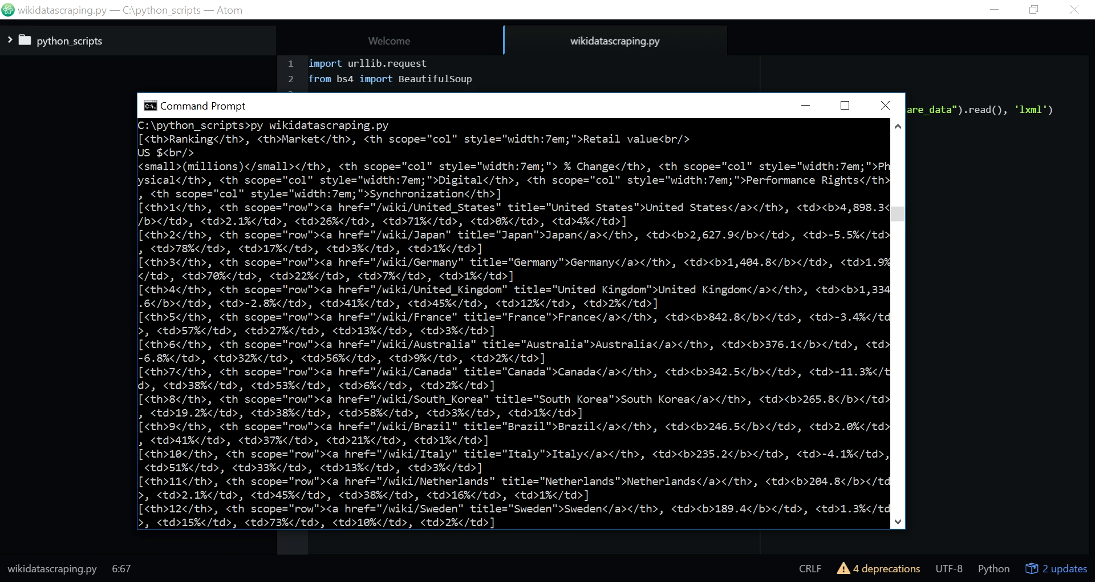
scroll("down", 3)
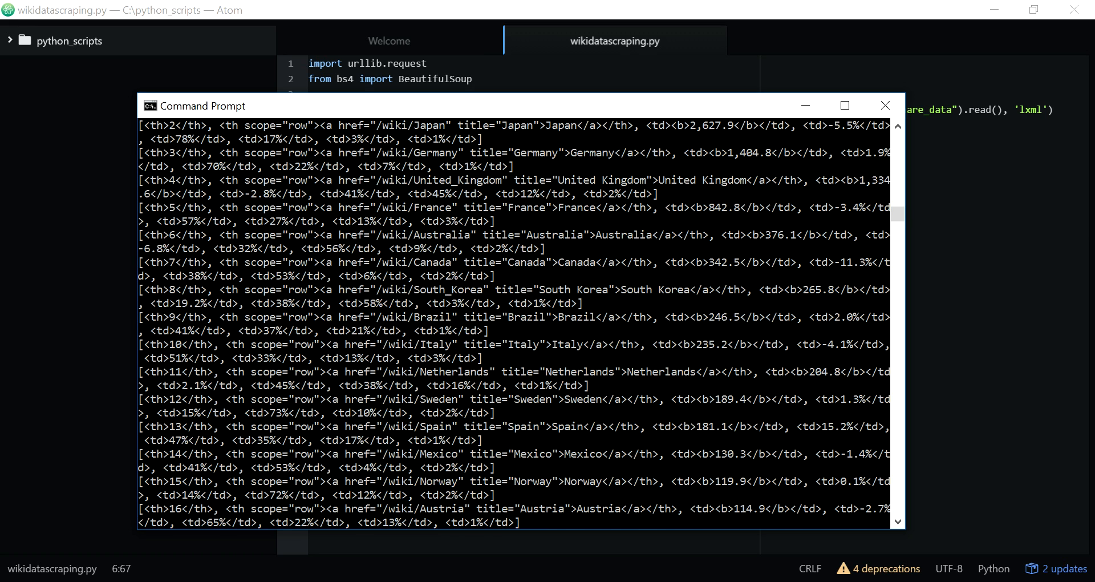
scroll("down", 3)
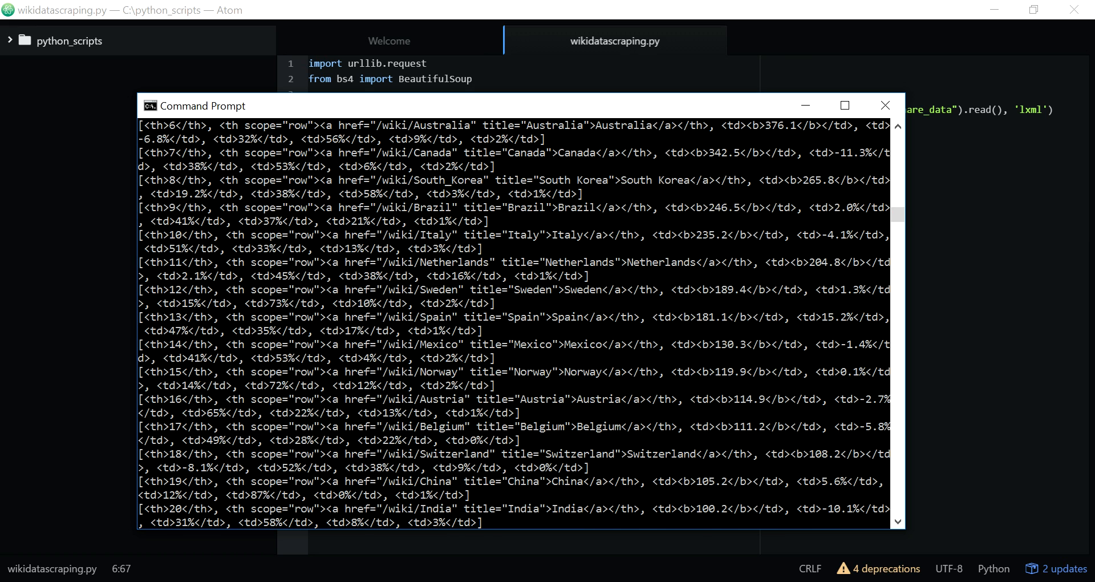
left_click(883, 105)
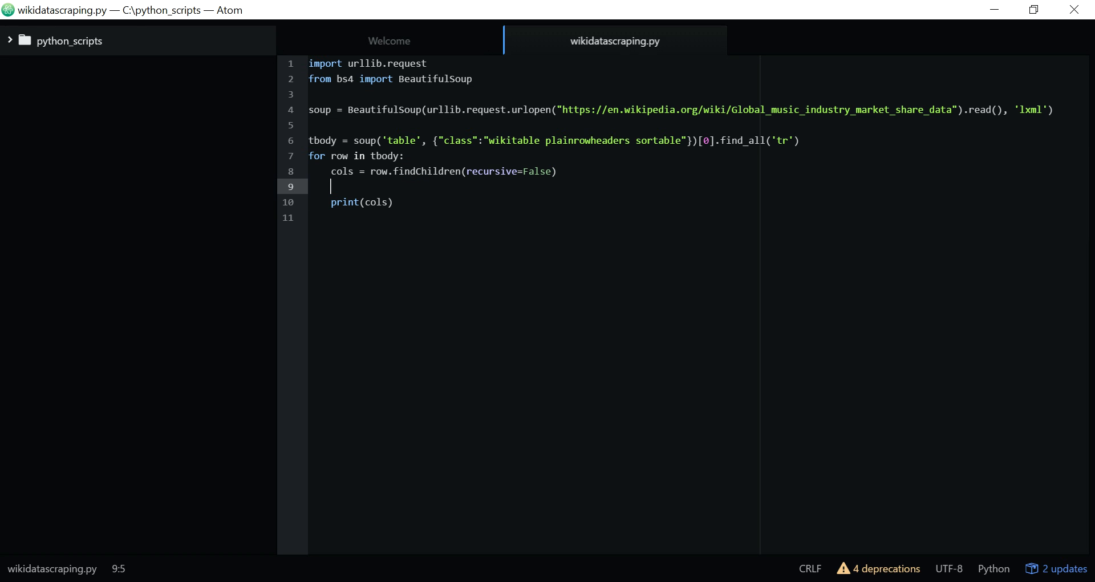
Step: Add cols = [ele.text.strip() for ele in cols] so each row prints clean text values
type("cols = [")
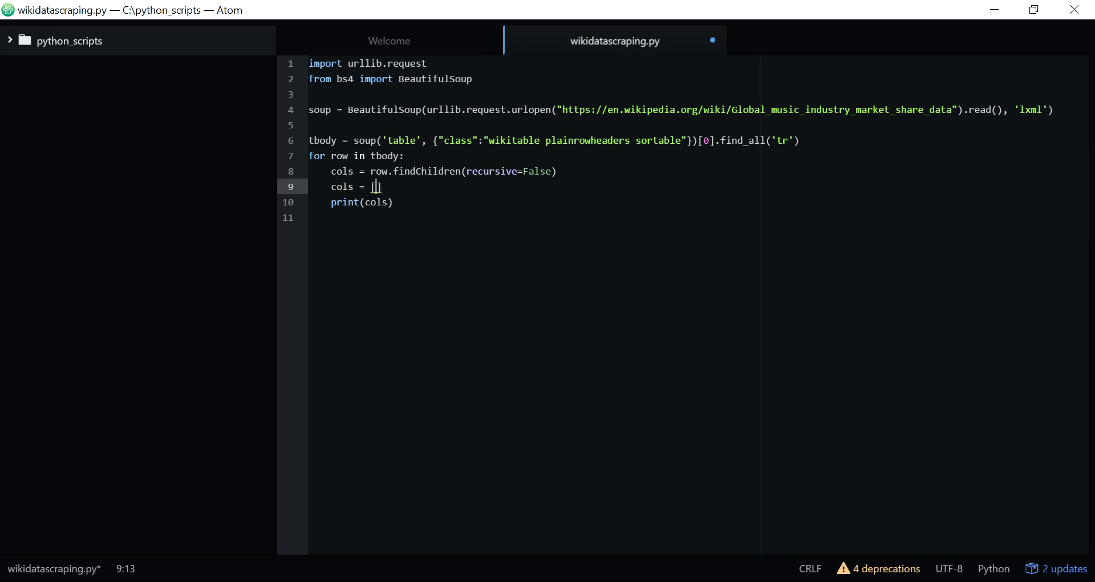
type("[ele")
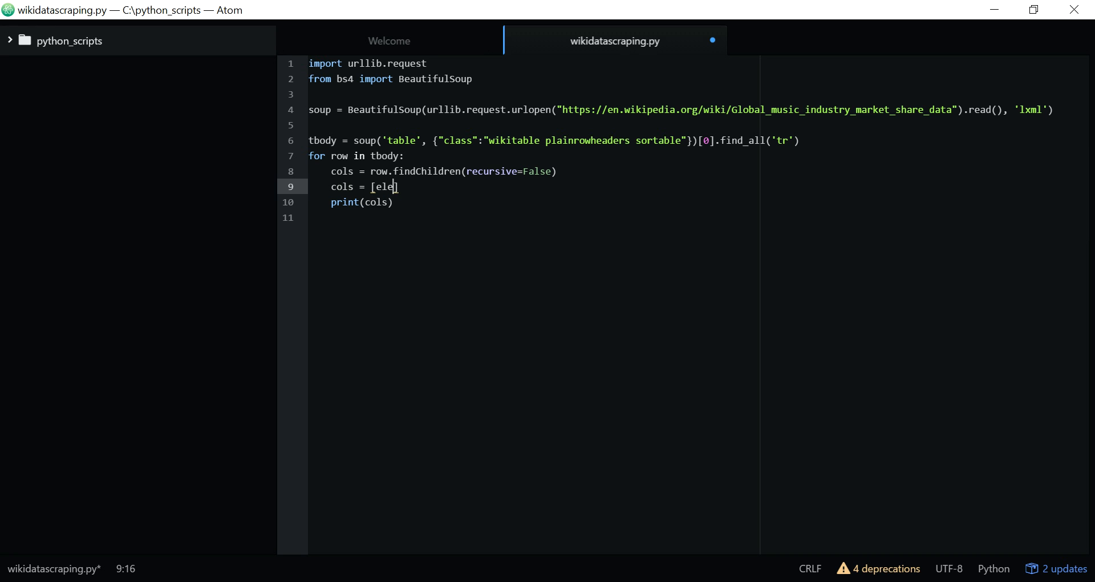
type(".test")
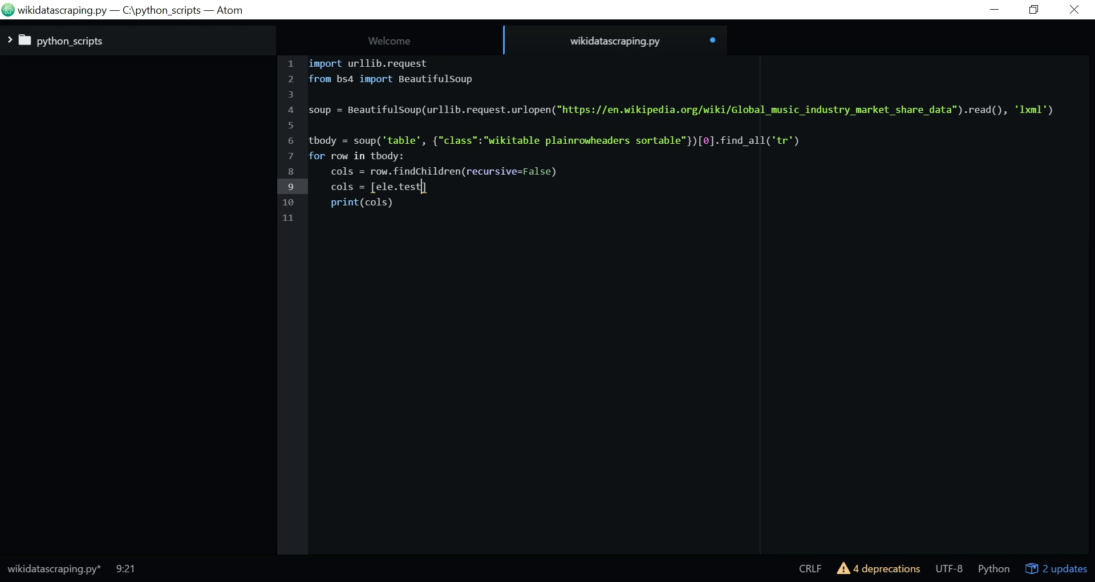
type(".strip")
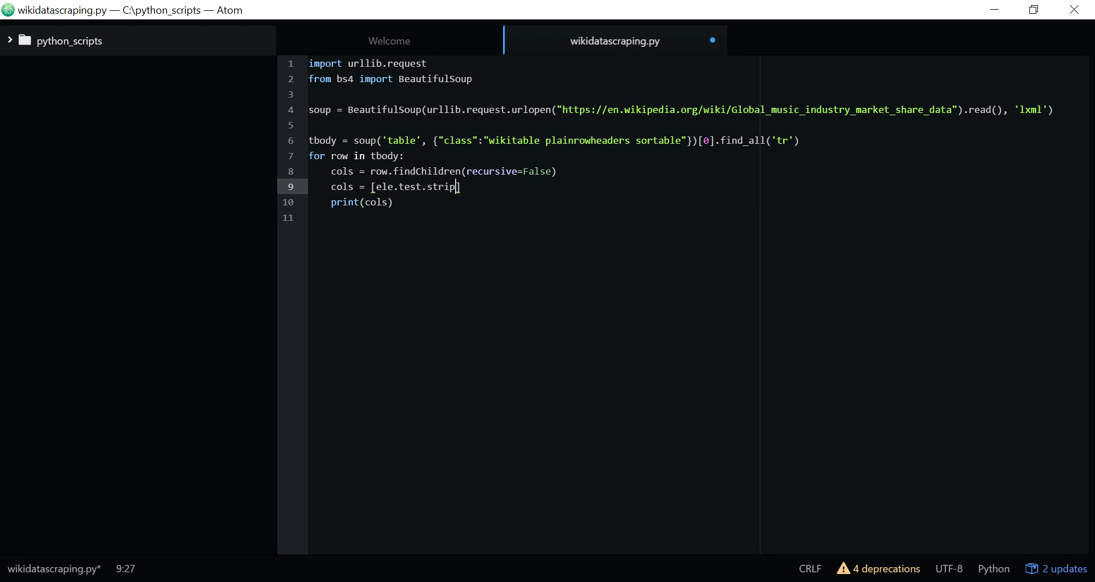
type("()")
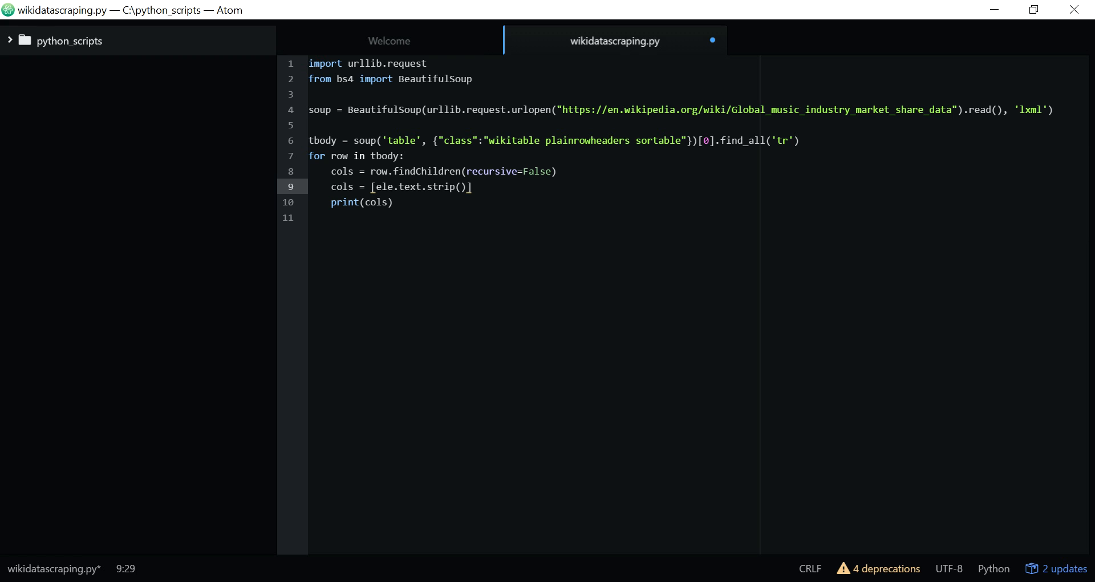
type("for ele")
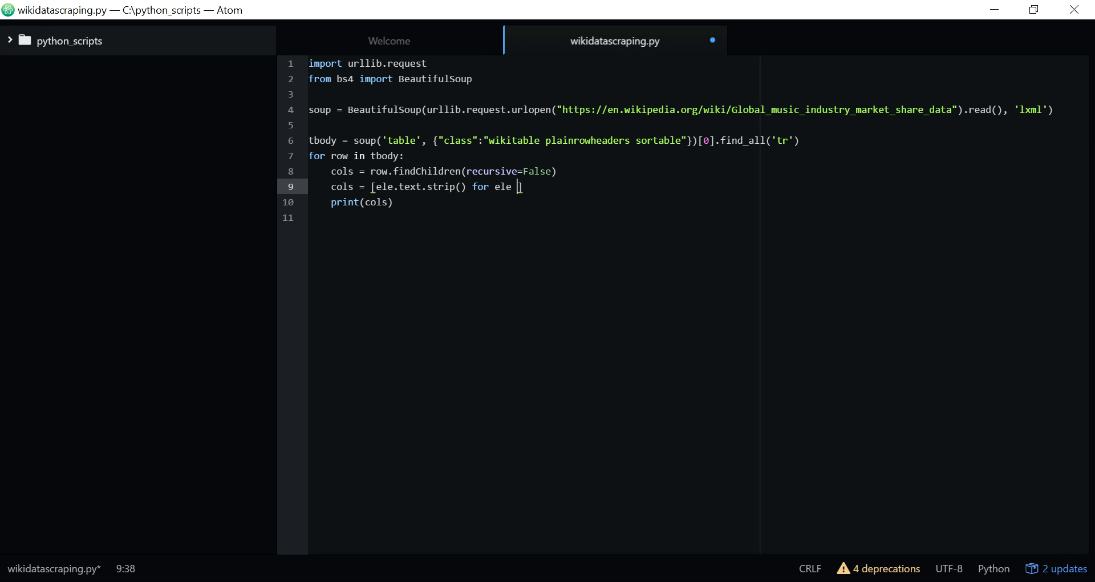
type("in cols]")
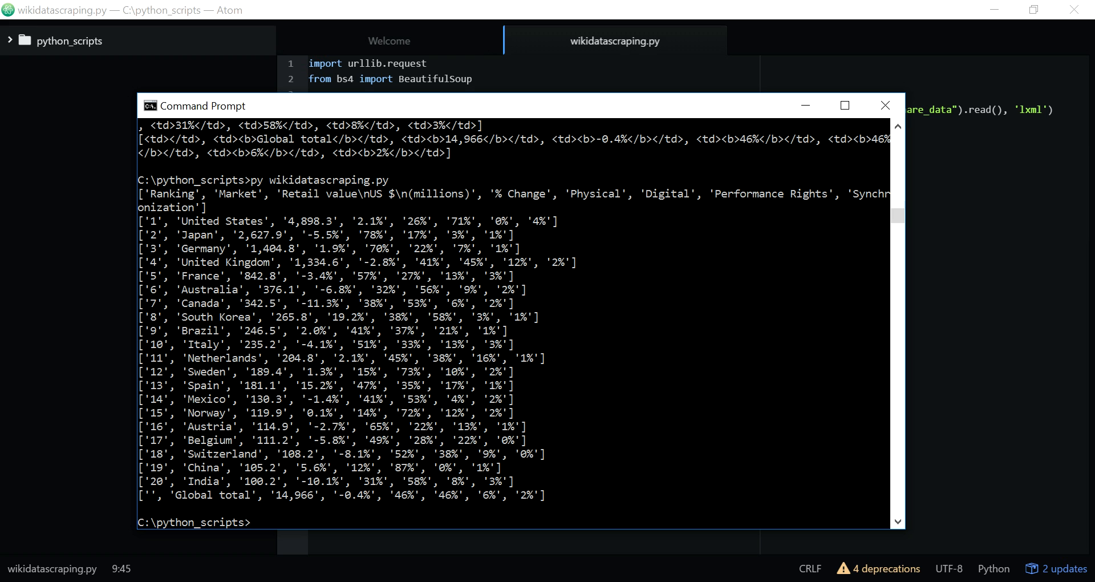
left_click(884, 105)
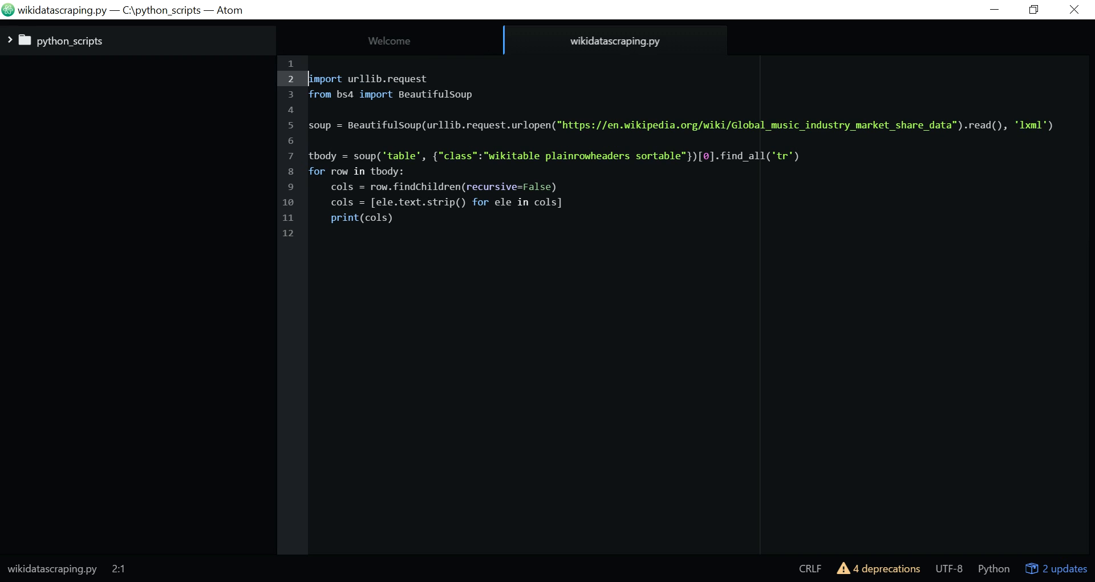
Step: Add import csv to the top of the script
type("import")
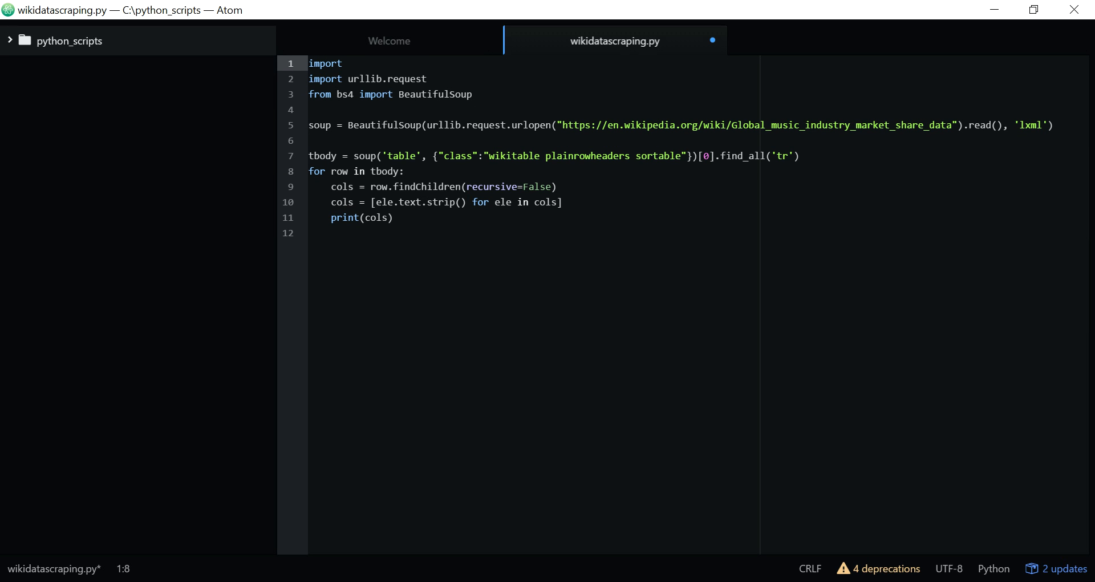
type("csv")
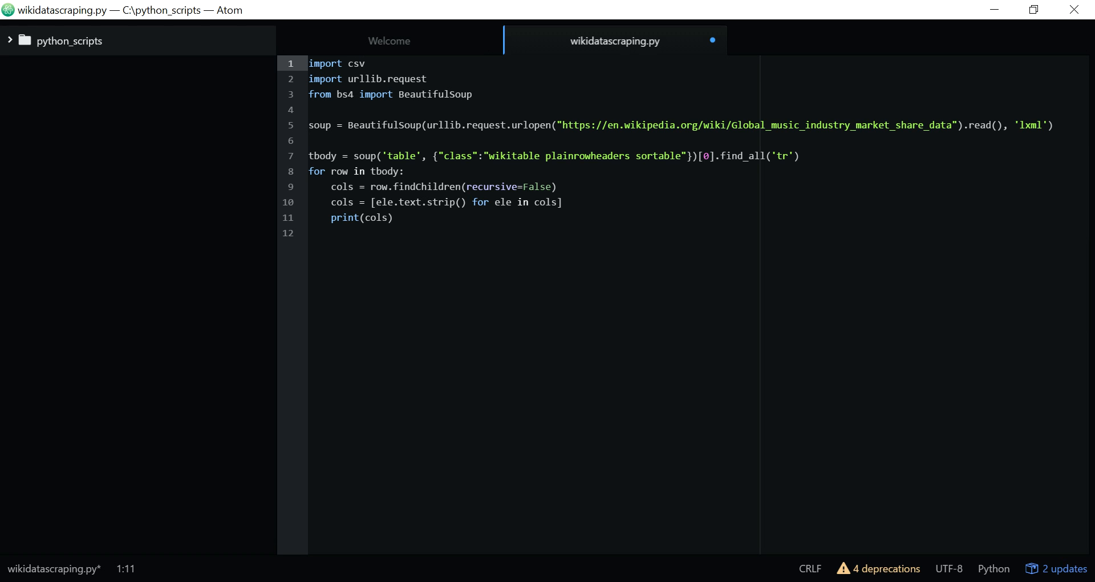
left_click(310, 110)
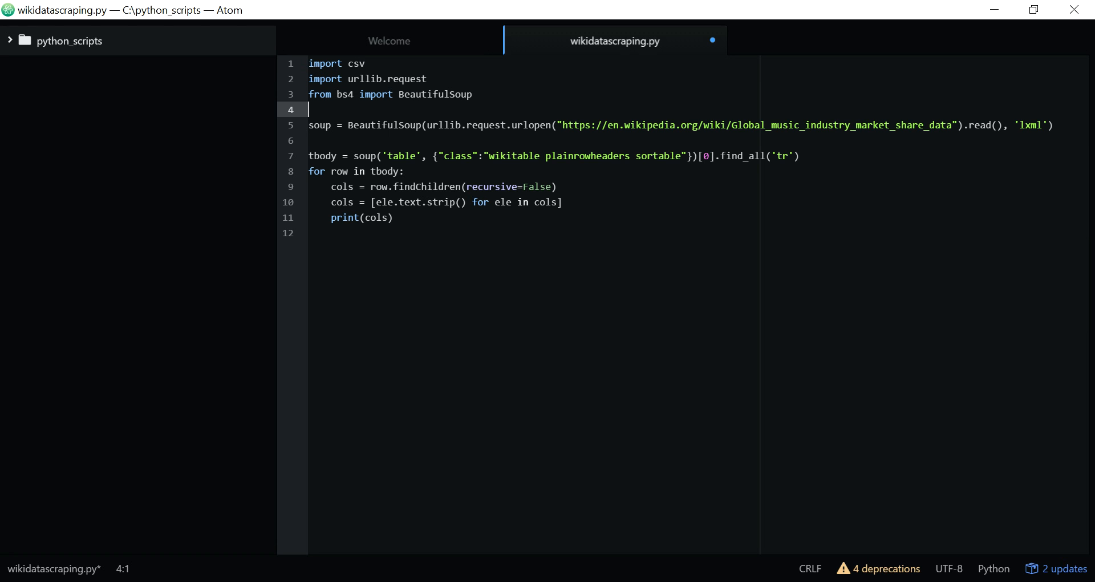
Step: Add f = open('dataoutput.csv', 'w', newline='') below the imports
type("f")
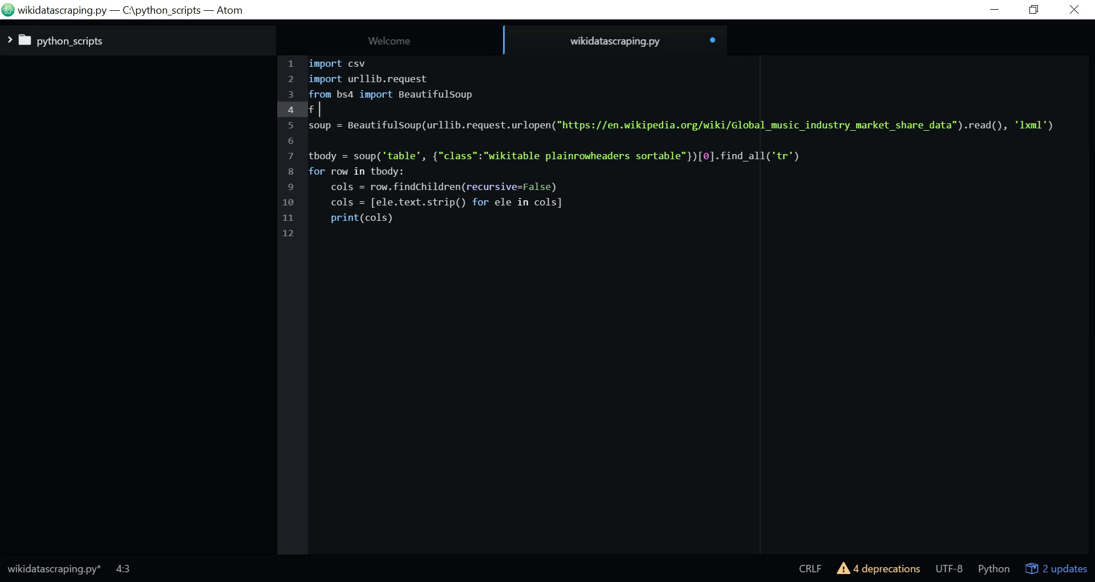
type("= ope")
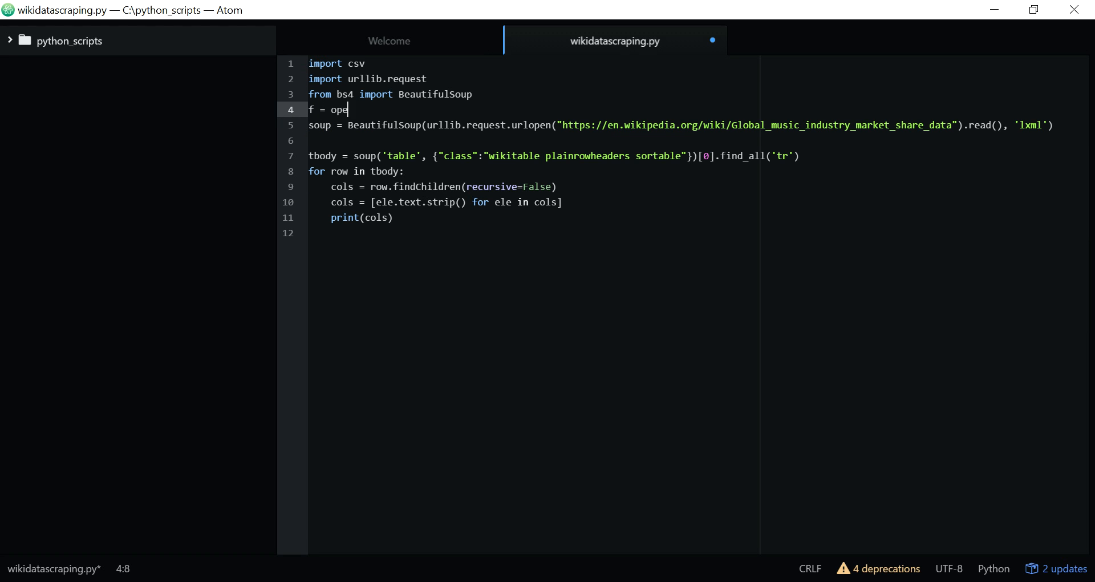
type("n")
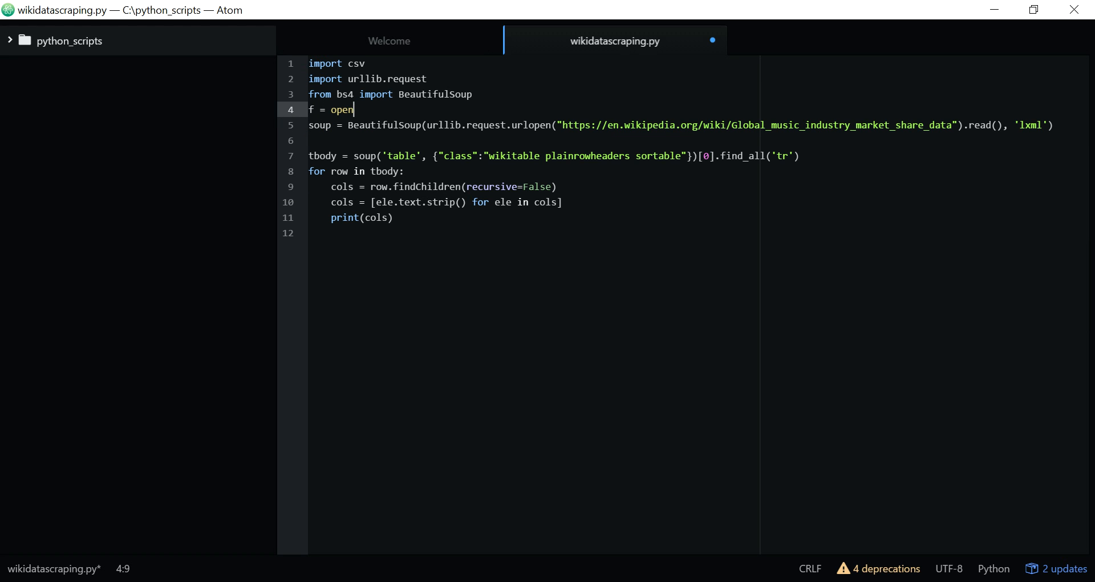
type("()")
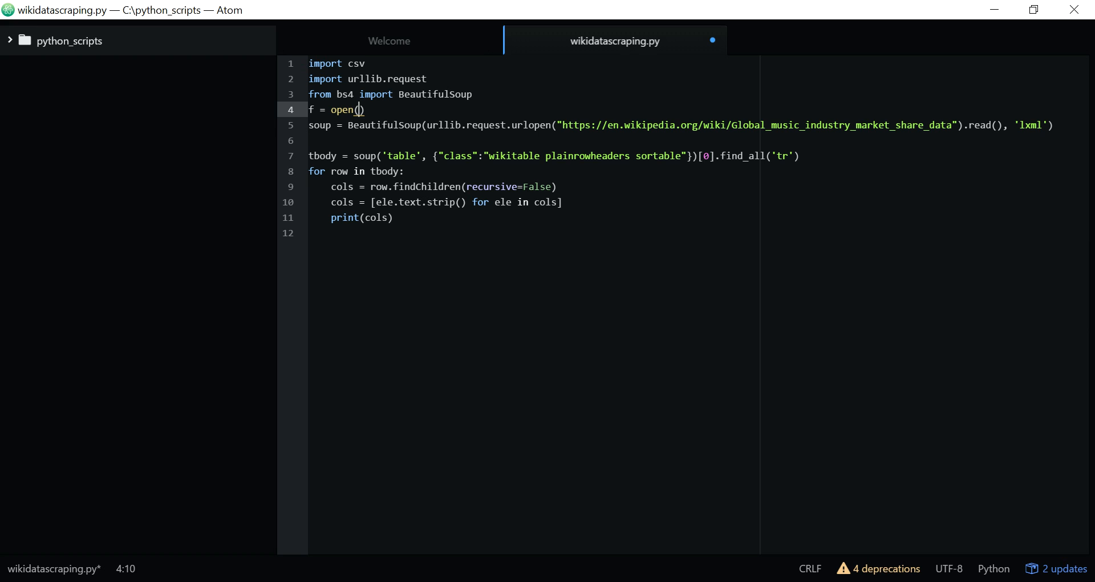
type("data")
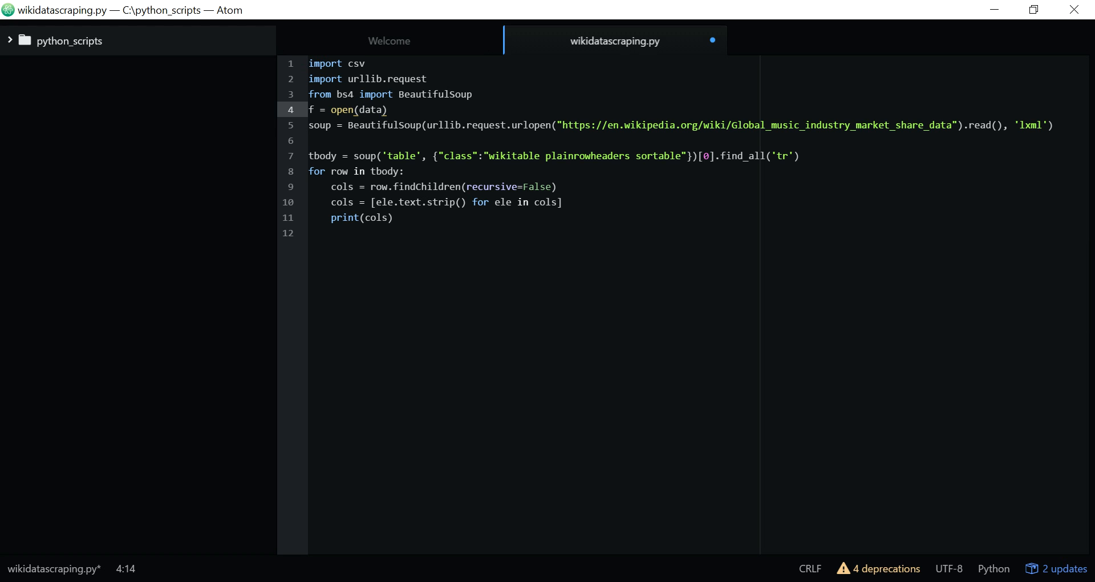
type("outp")
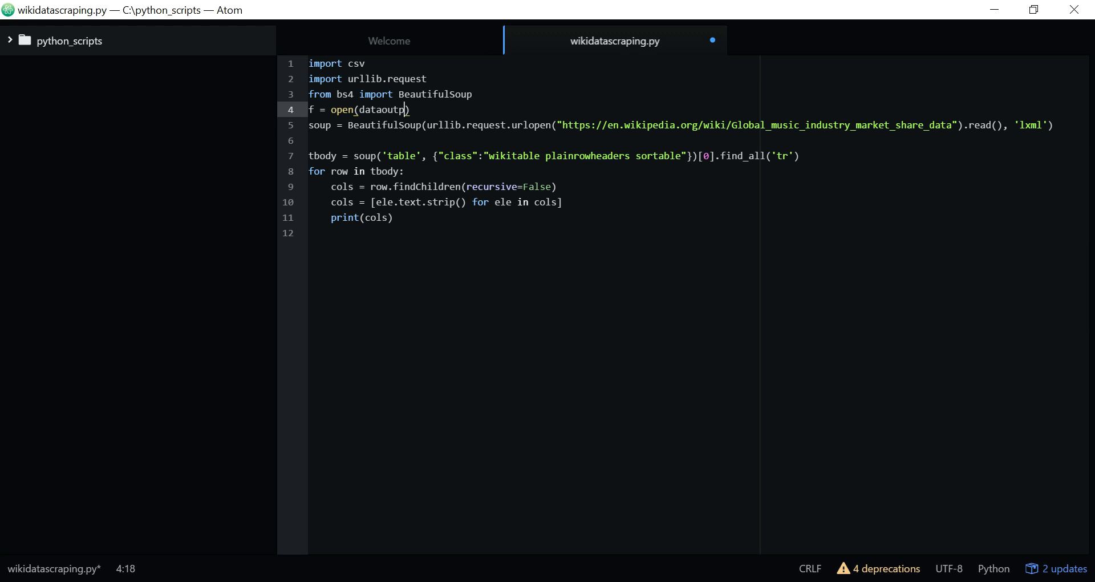
type("ut")
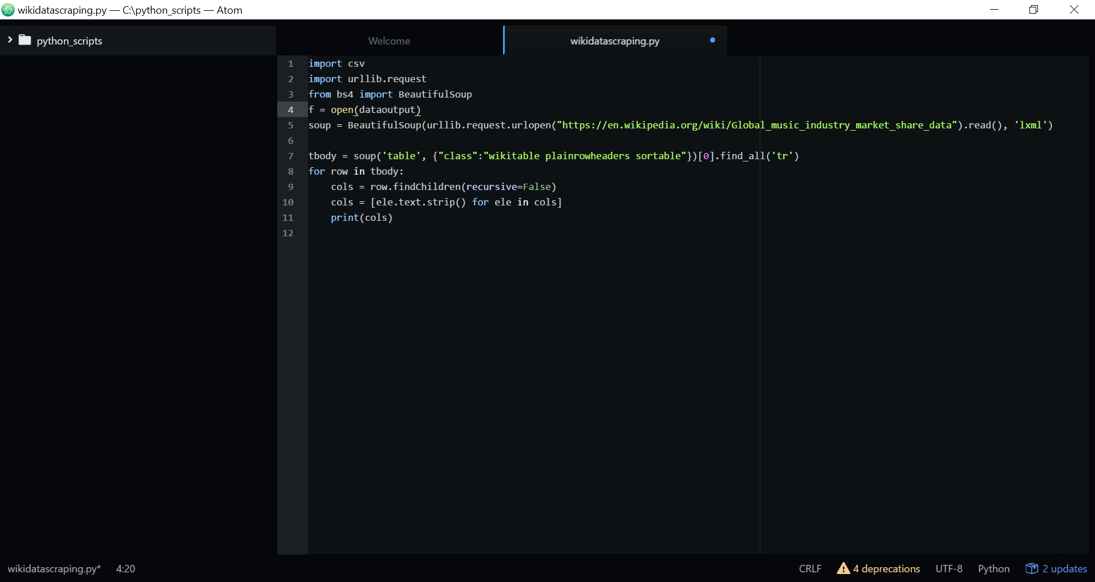
key("BackSpace")
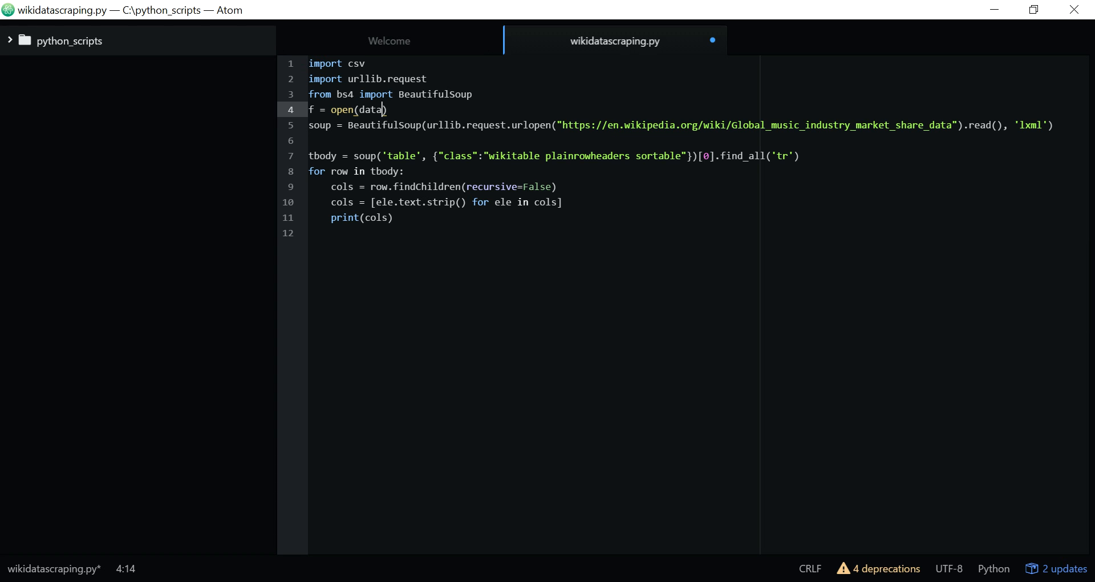
type("q")
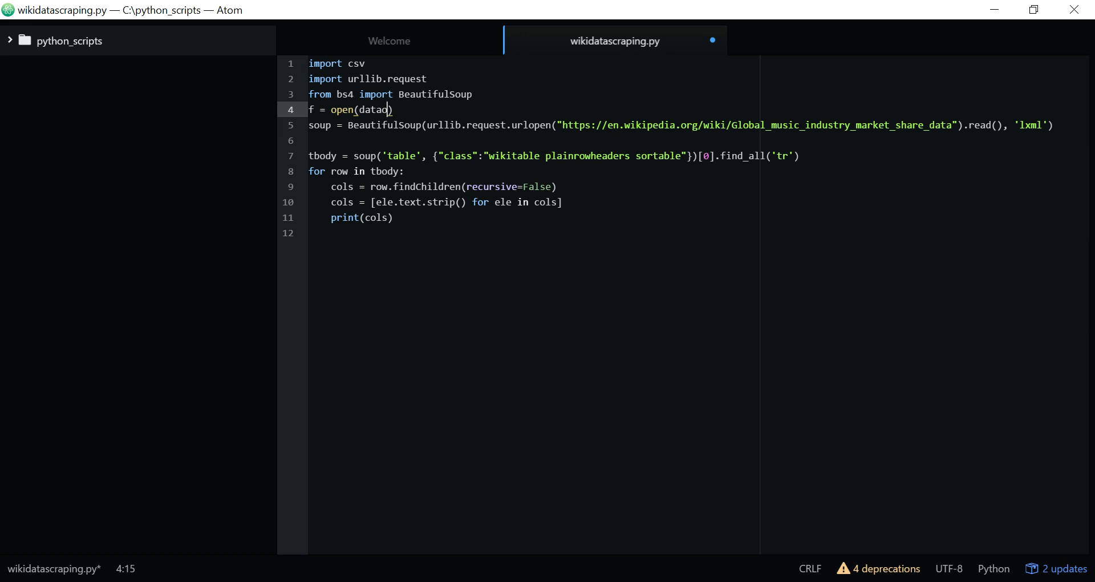
type("ut")
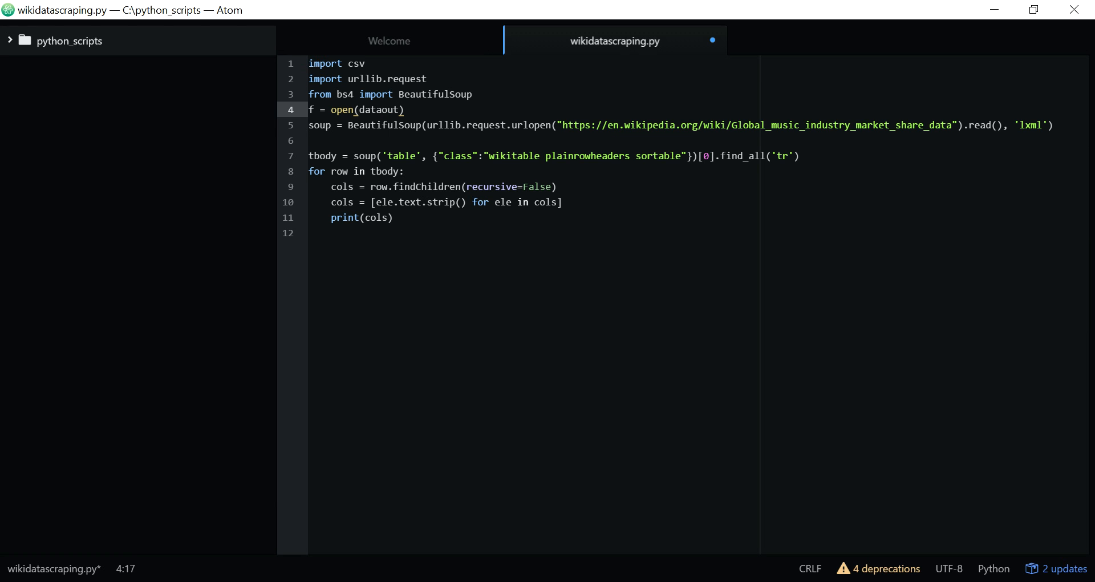
type("put.")
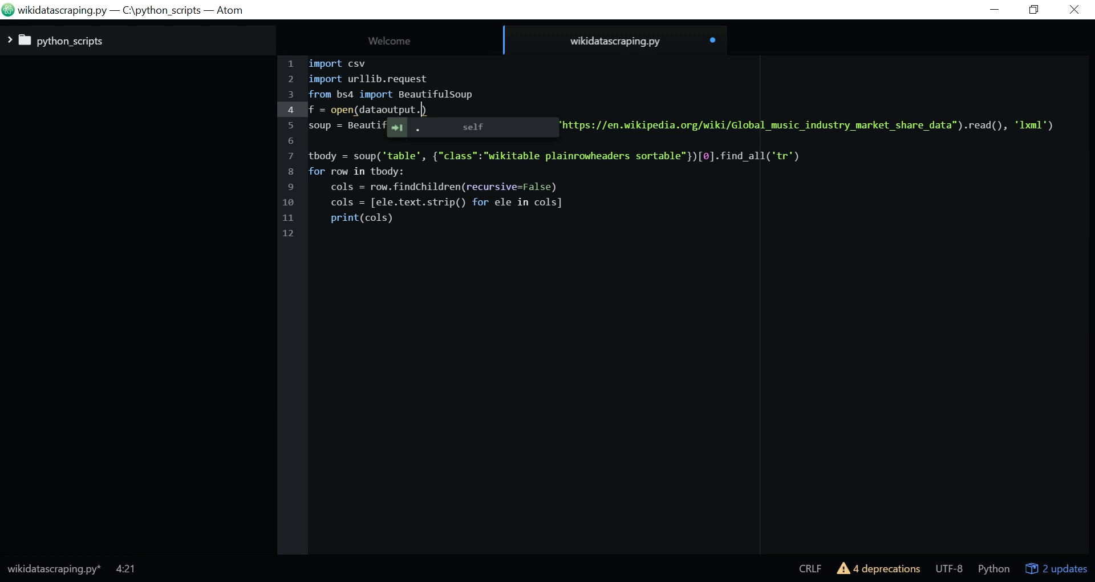
type("csv")
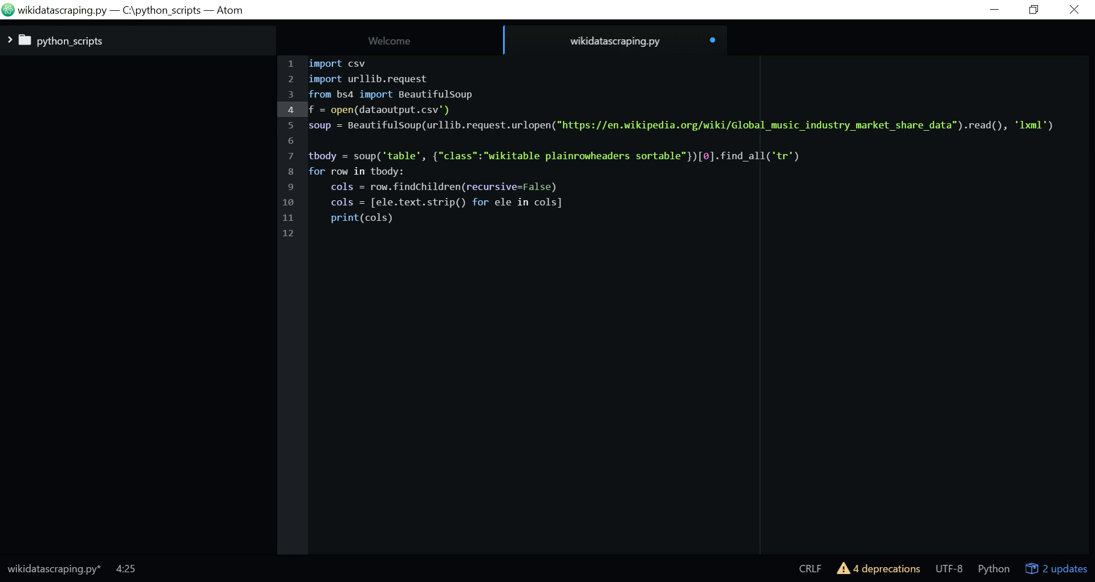
type("'")
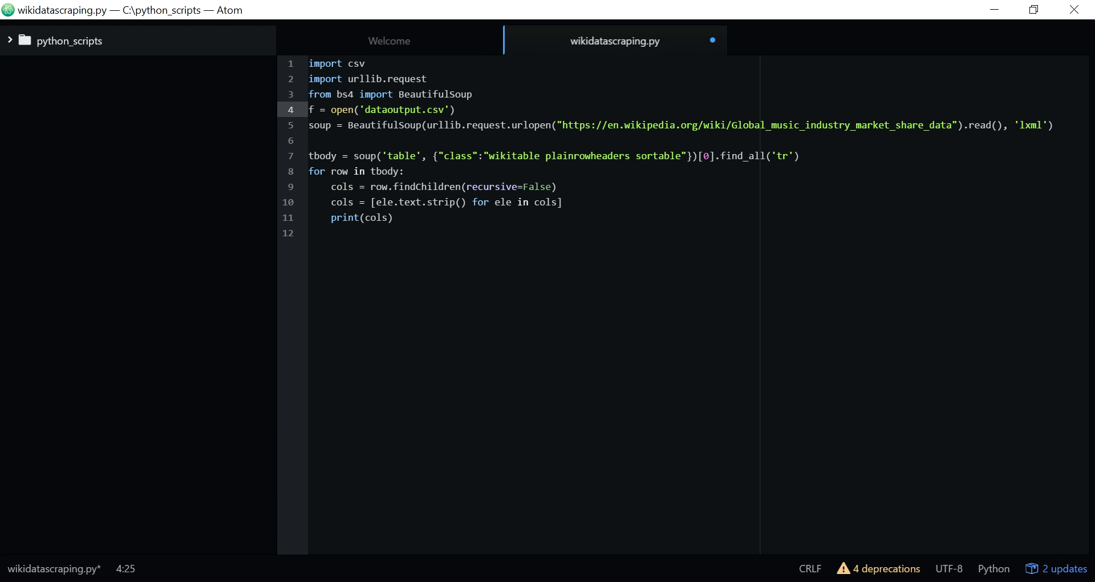
type(", 'w', newlinw")
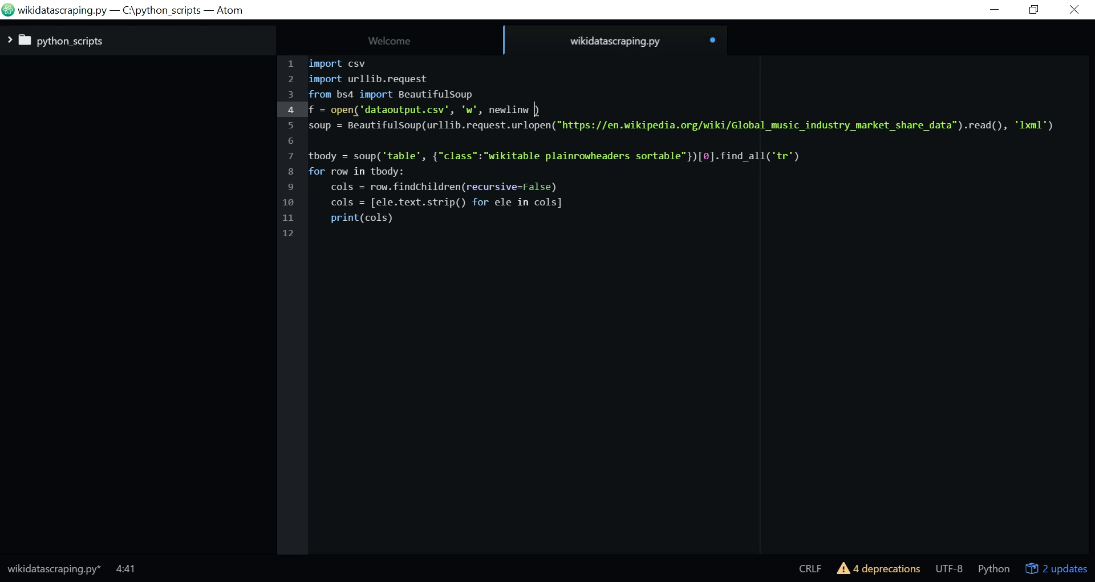
type("= ''")
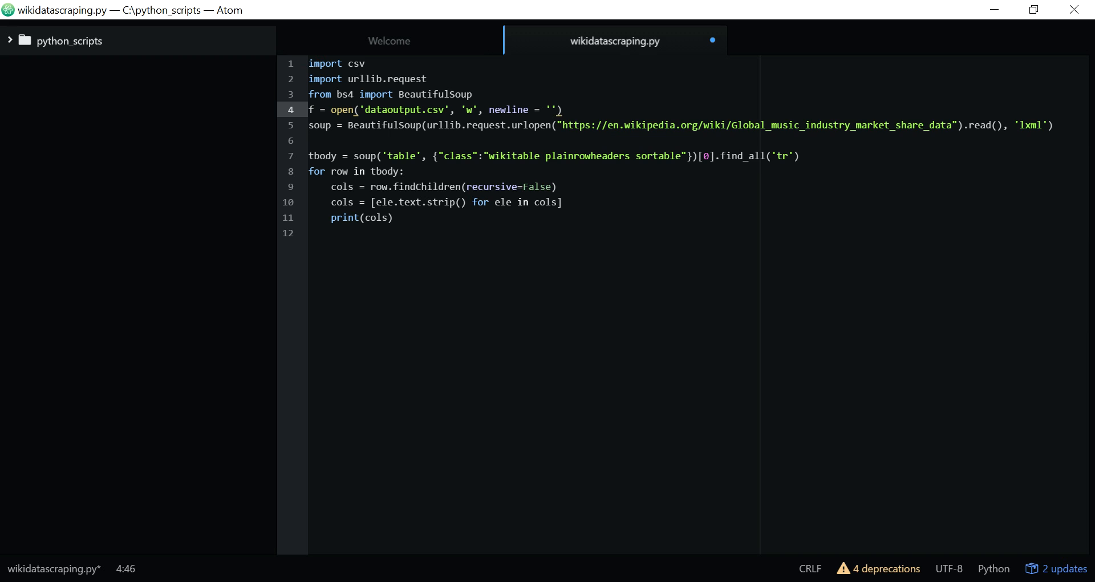
type("wr")
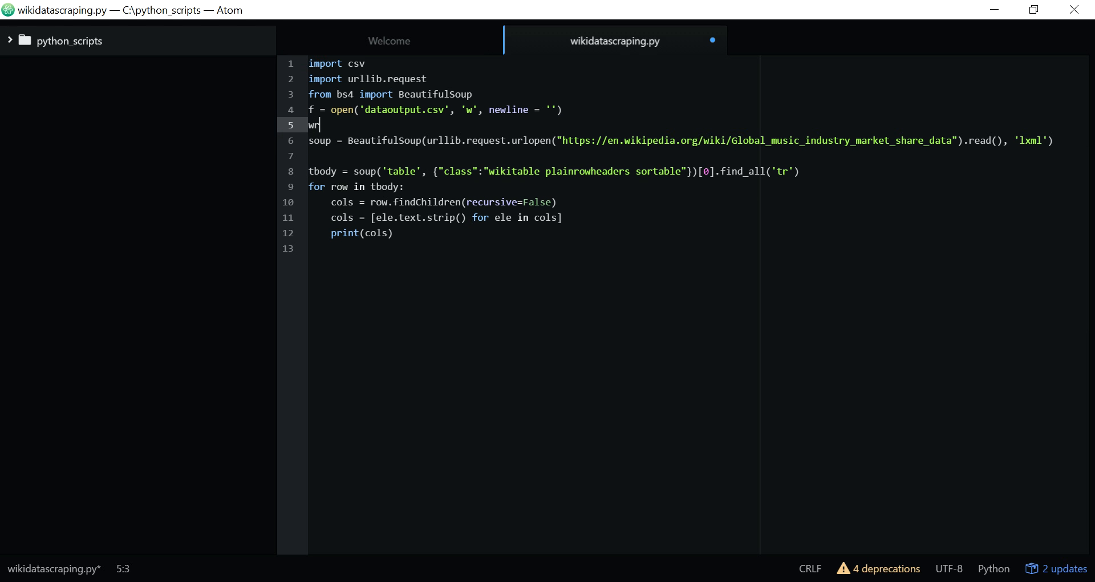
Step: Create the CSV writer with writer = csv.writer(f)
type("iter = cs")
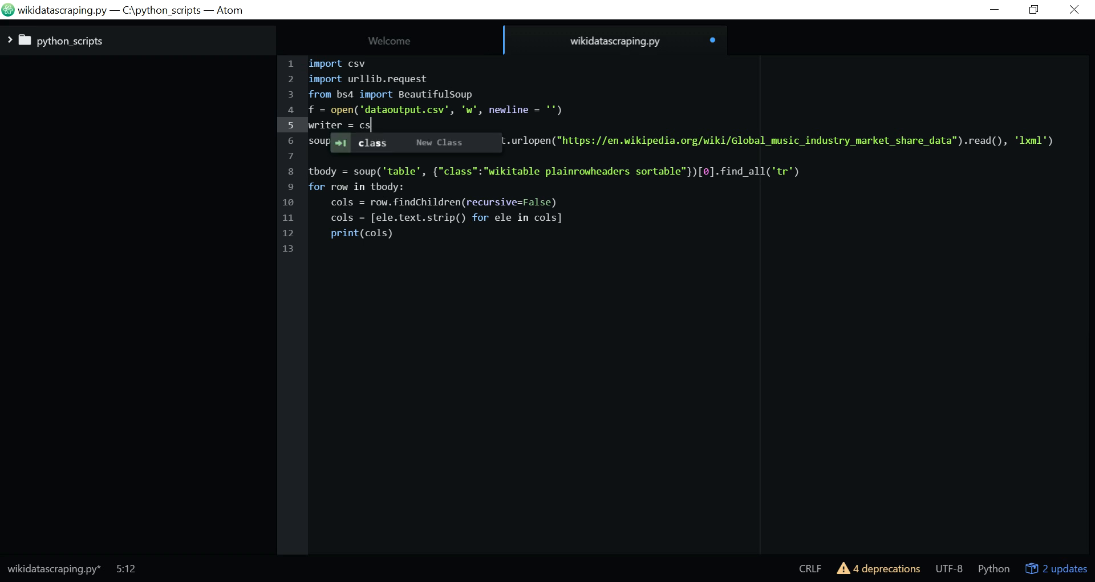
type(".write")
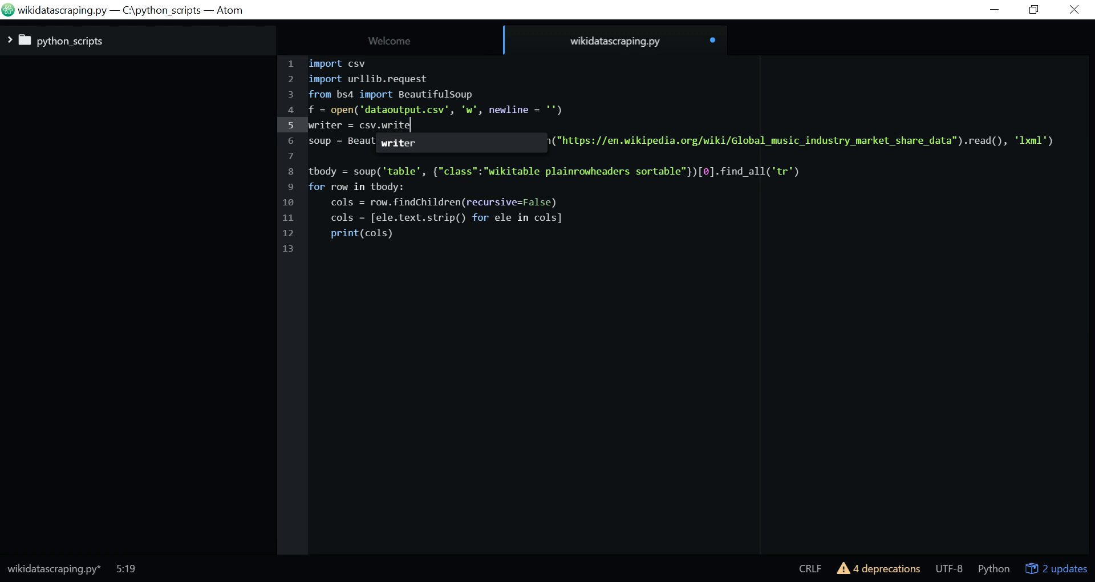
type("r")
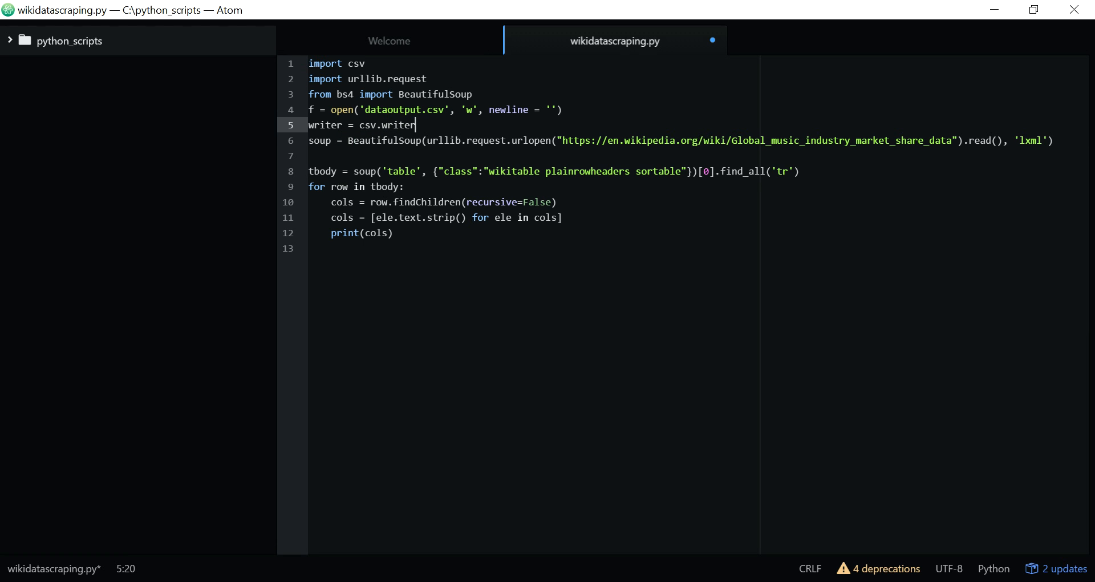
type("(f)")
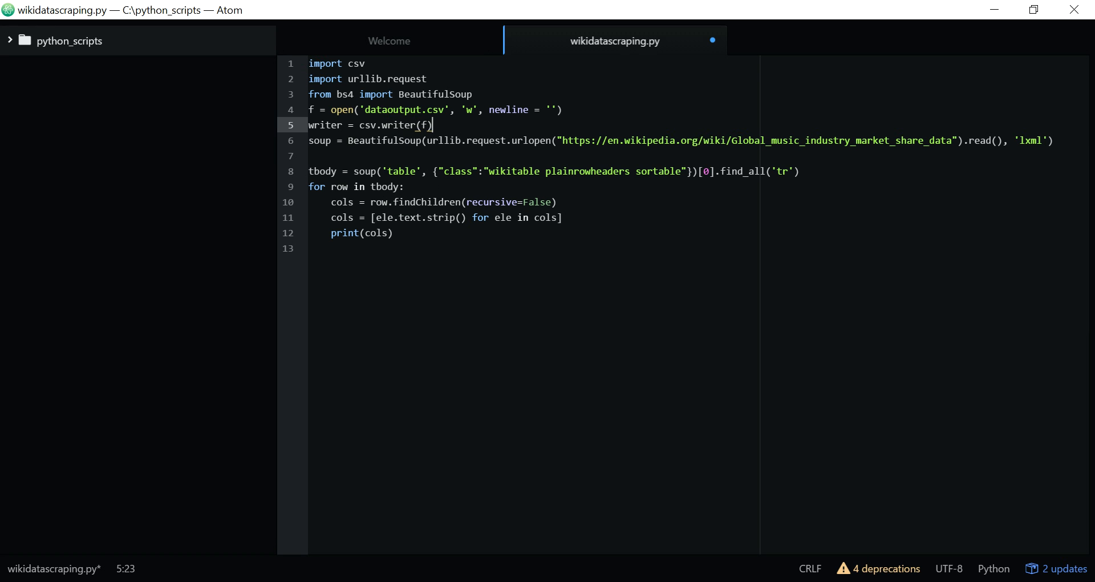
Step: Add writer.writerow(cols) inside the loop and save the script
key("enter")
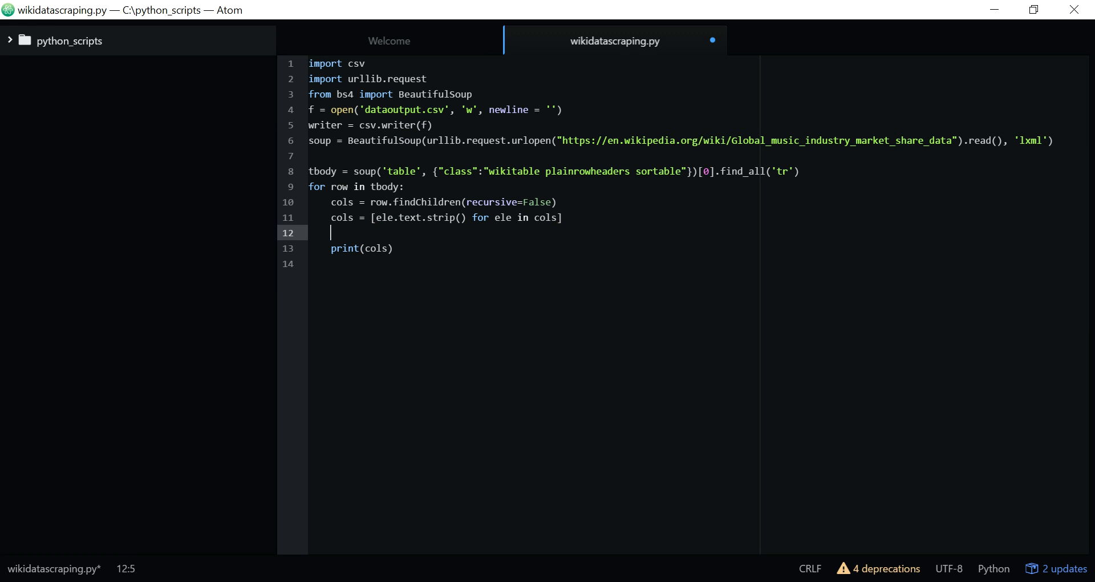
type("wri")
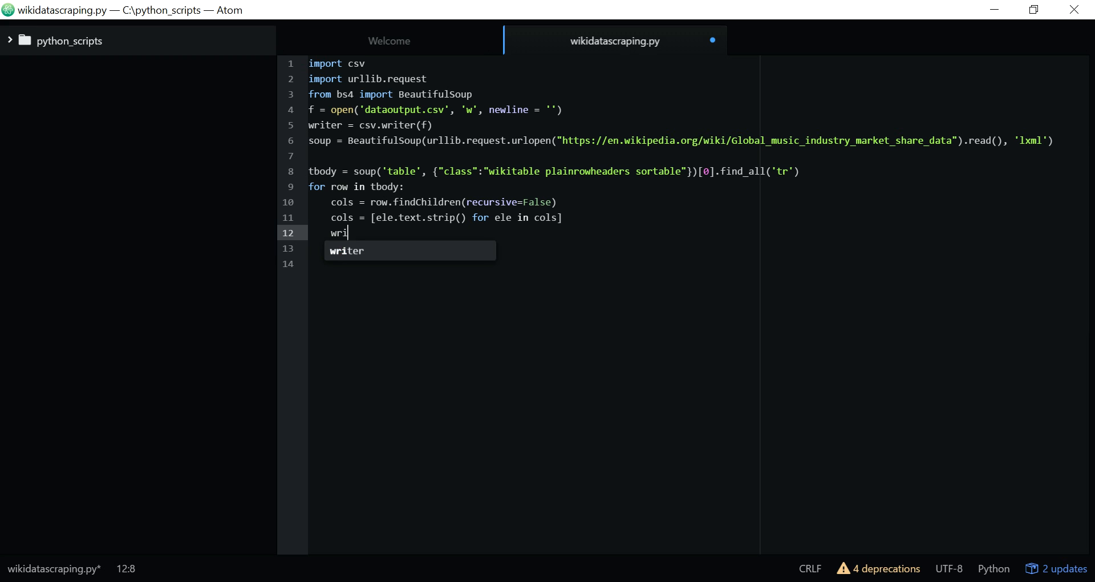
type("ter.write")
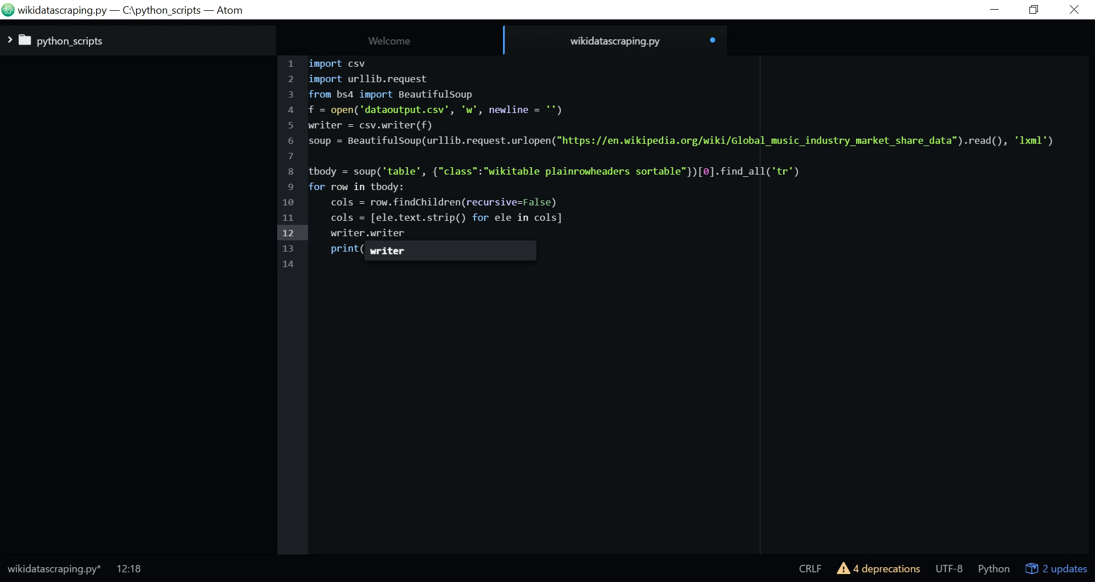
type("row")
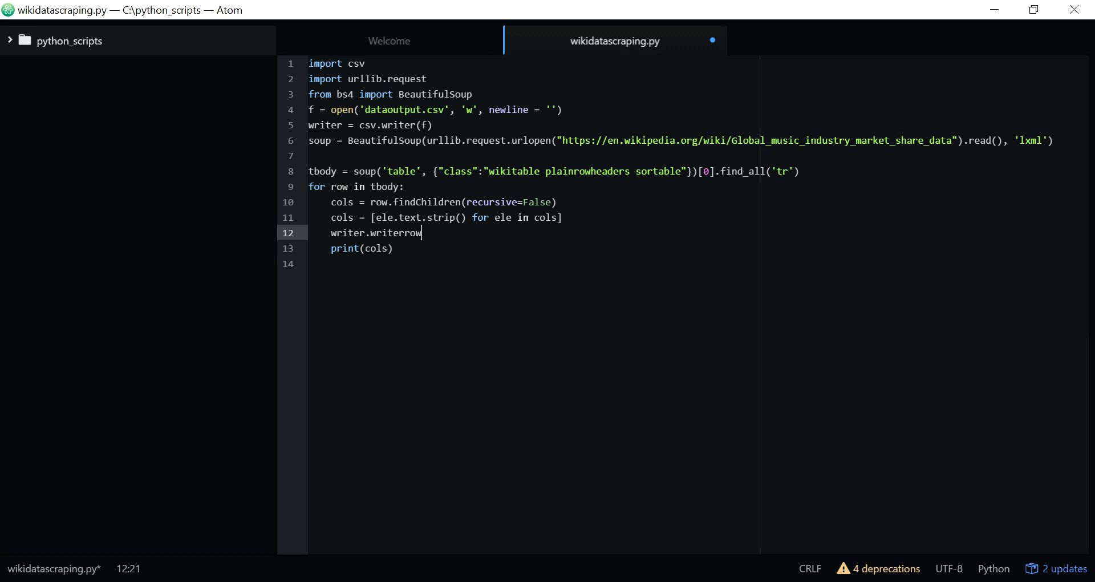
type("(cols)")
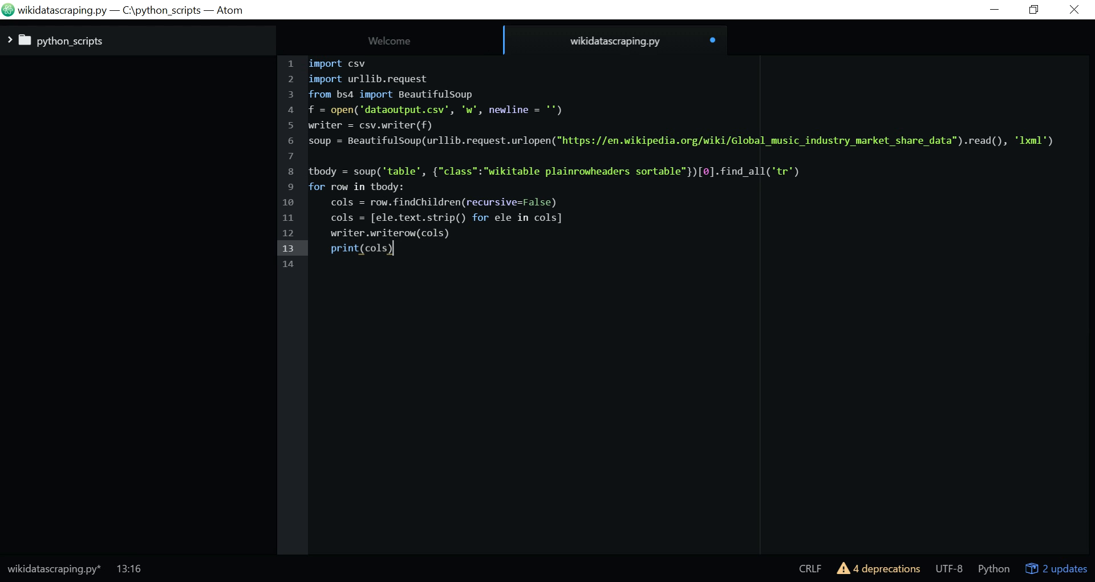
key("ctrl+s")
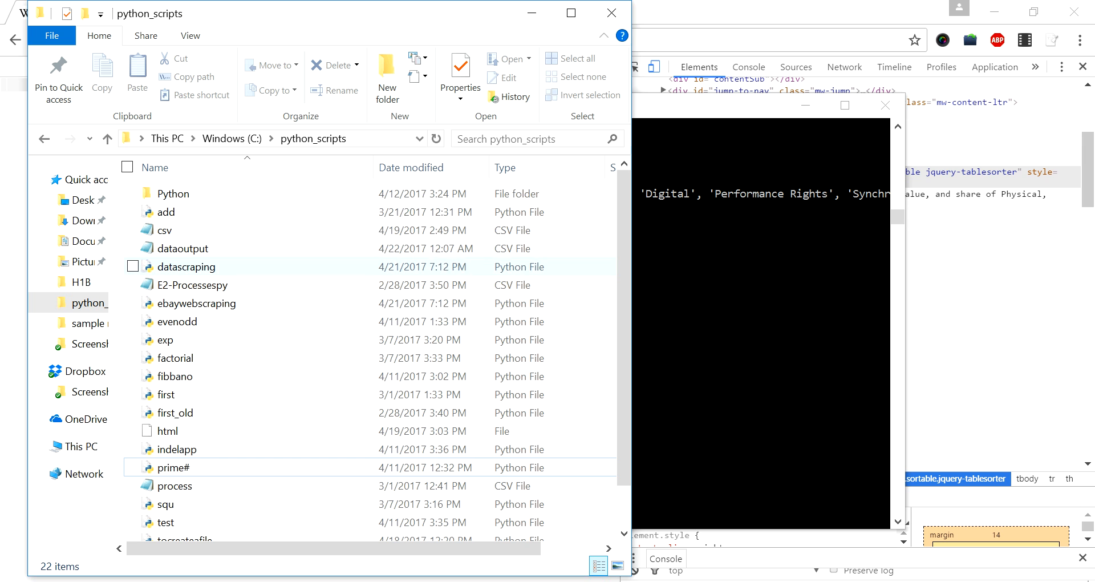
mouse_move(184, 248)
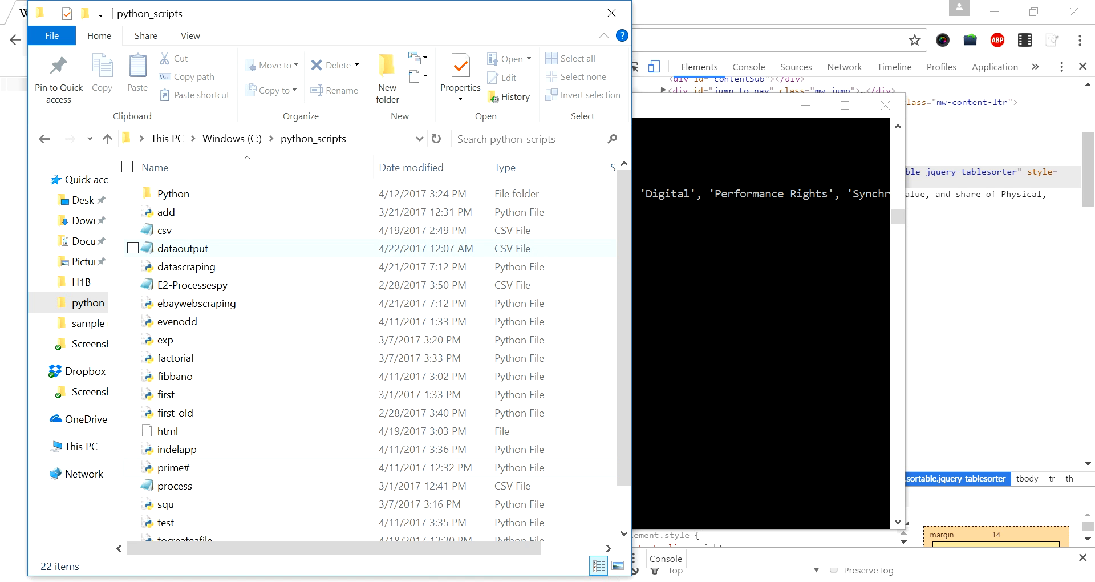
Step: Open dataoutput.csv from python_scripts in Excel and scroll through the market share table
right_click(183, 248)
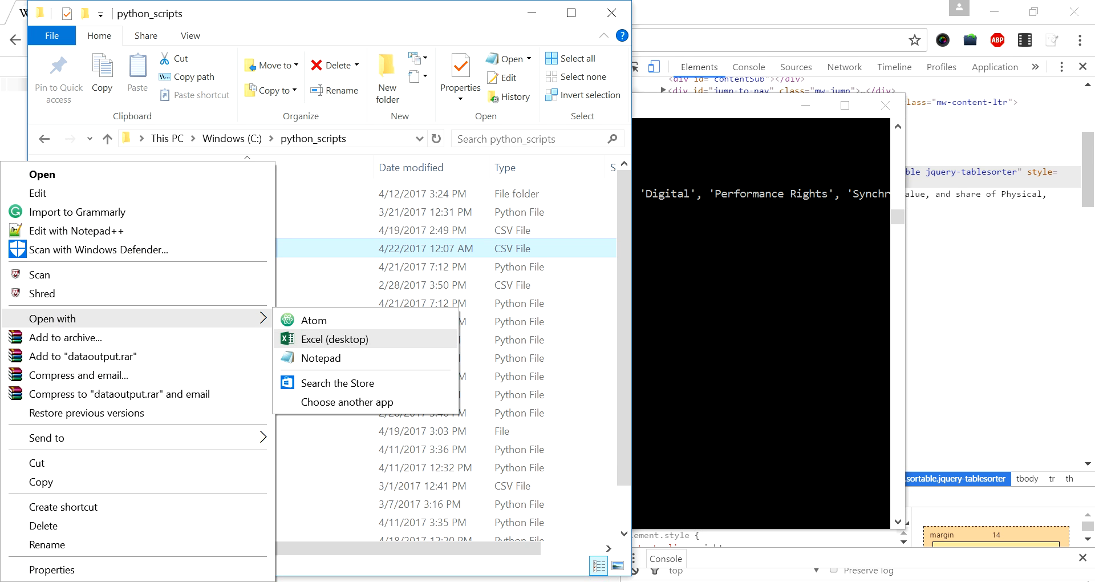
left_click(335, 338)
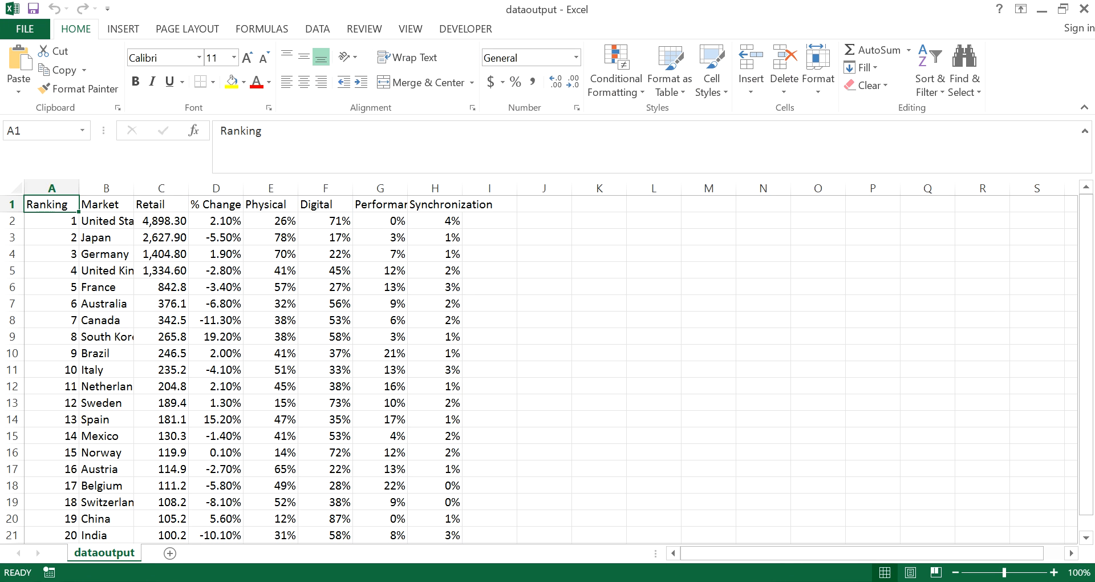
scroll("down", 3)
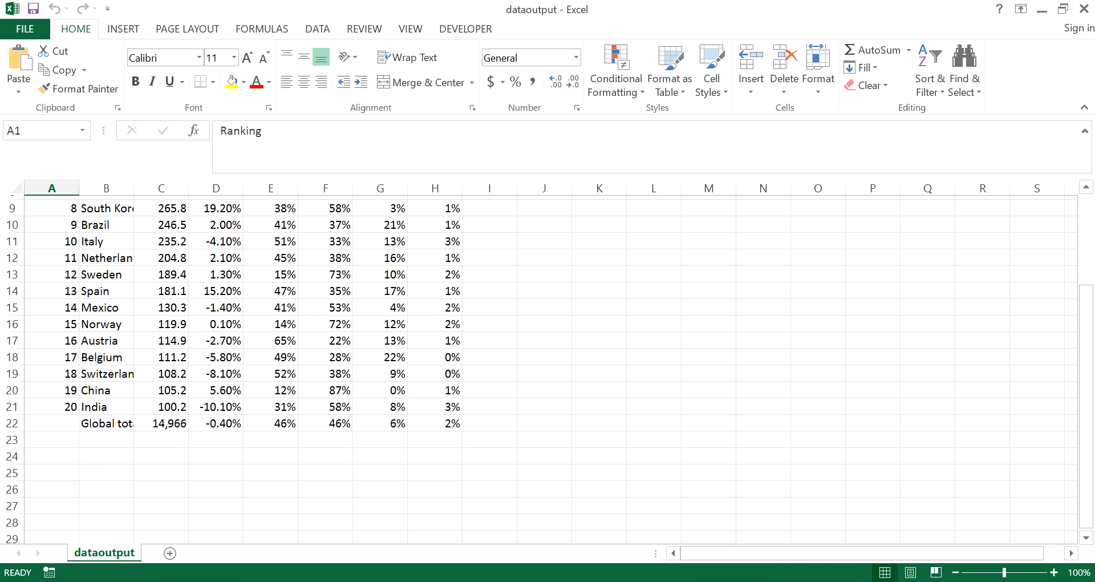